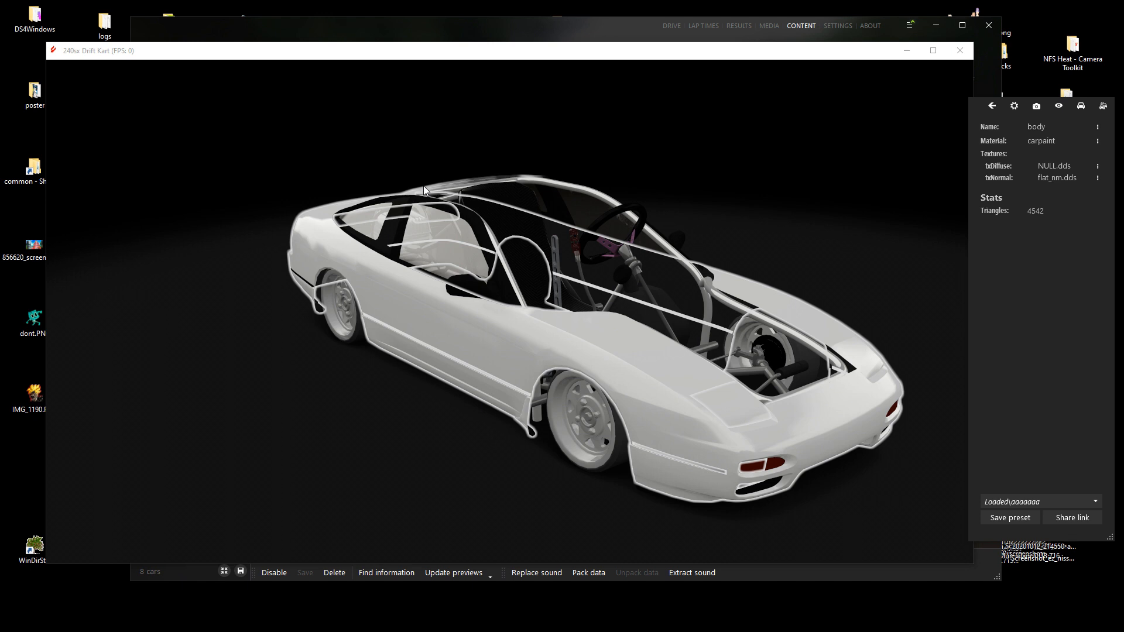
mouse_move(260, 159)
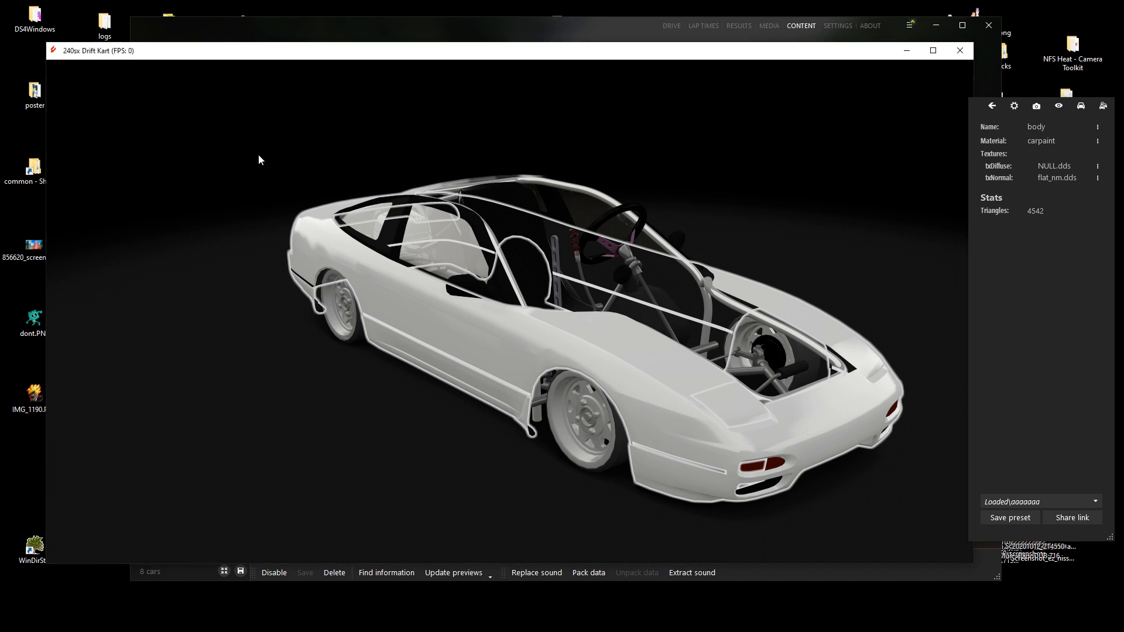
Deselect the 240SX body mesh to return to the car overview panel.
left_click(991, 106)
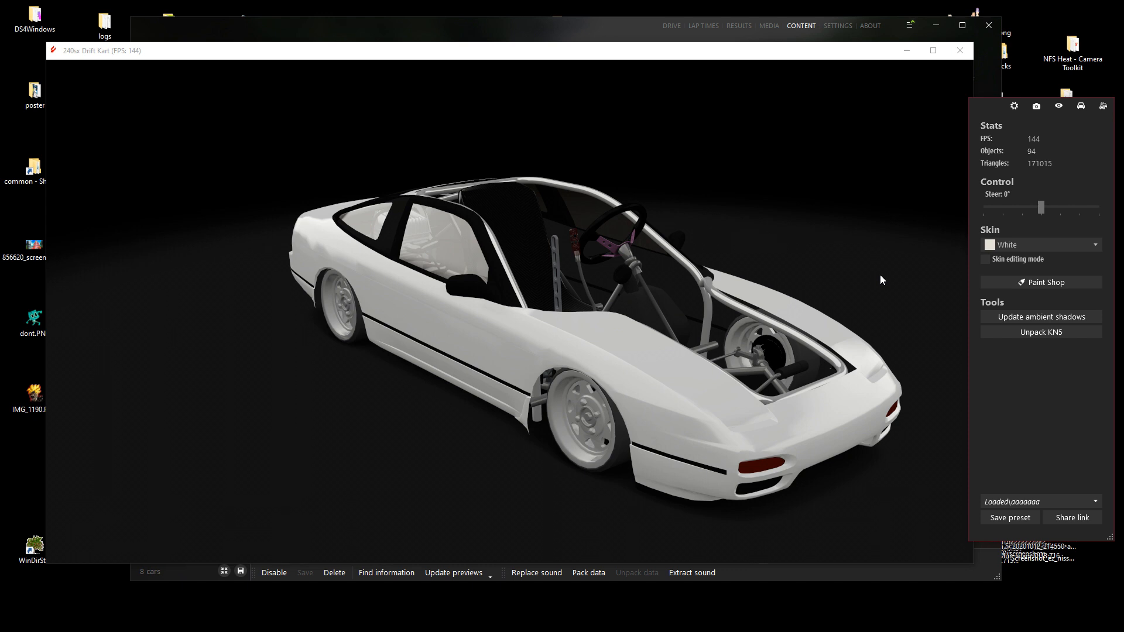
mouse_move(888, 267)
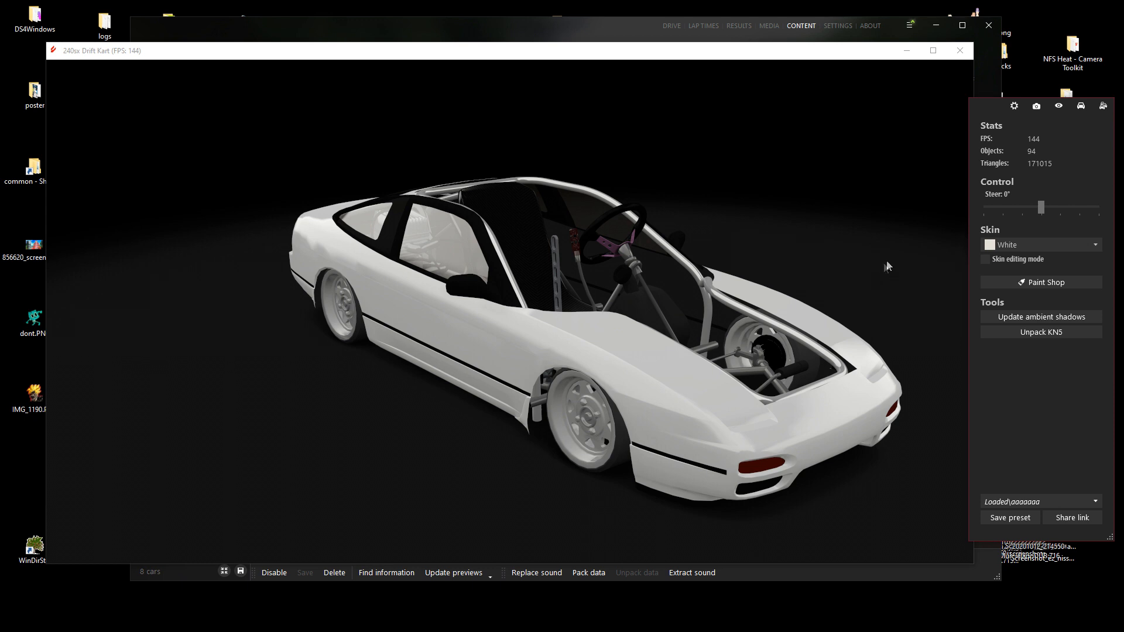
mouse_move(849, 284)
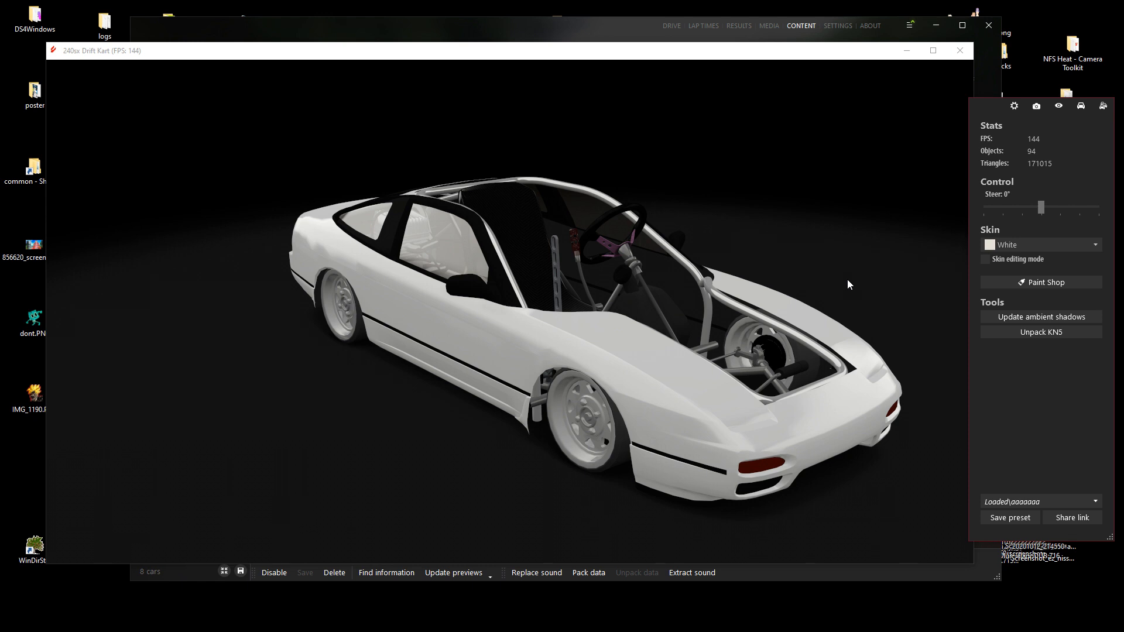
left_click(1040, 282)
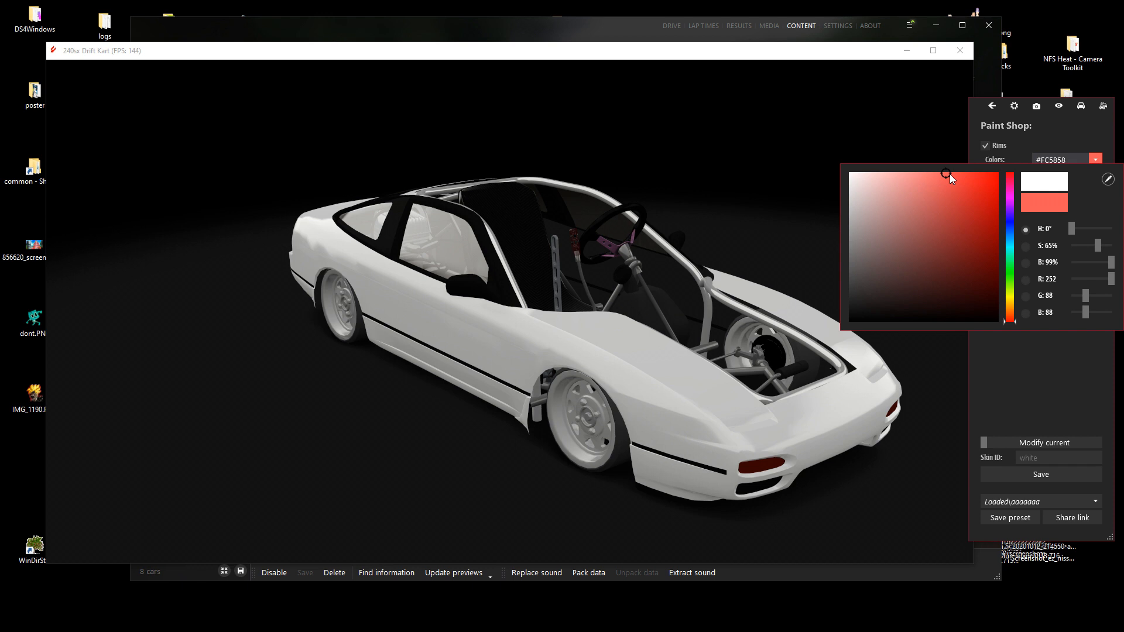
mouse_move(1085, 146)
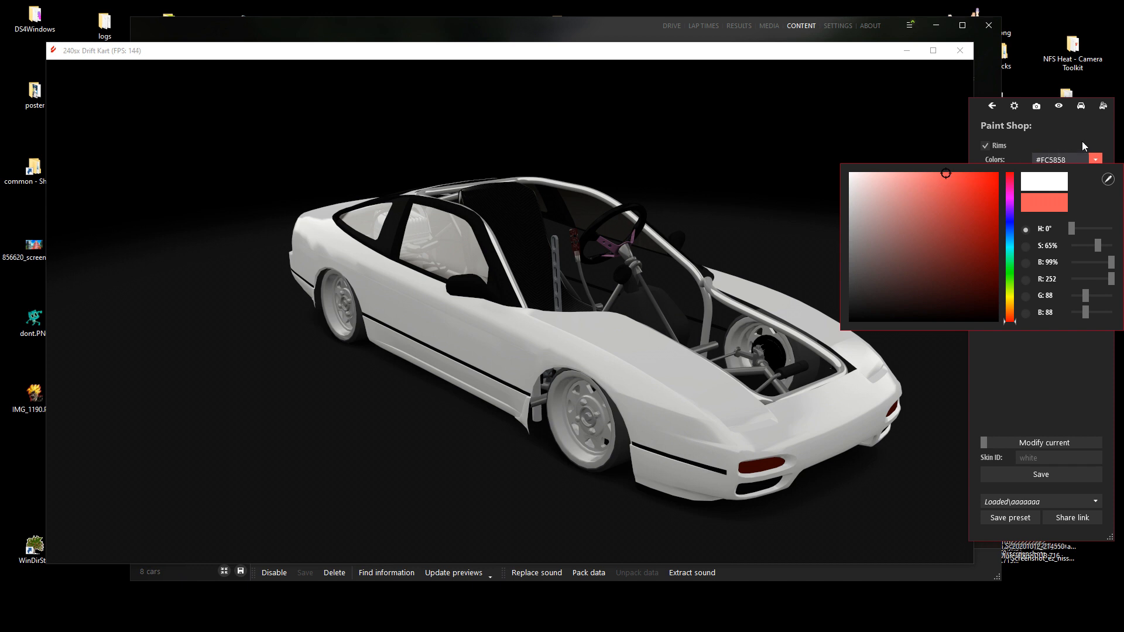
Close the Rims colour picker and leave Paint Shop.
left_click(993, 105)
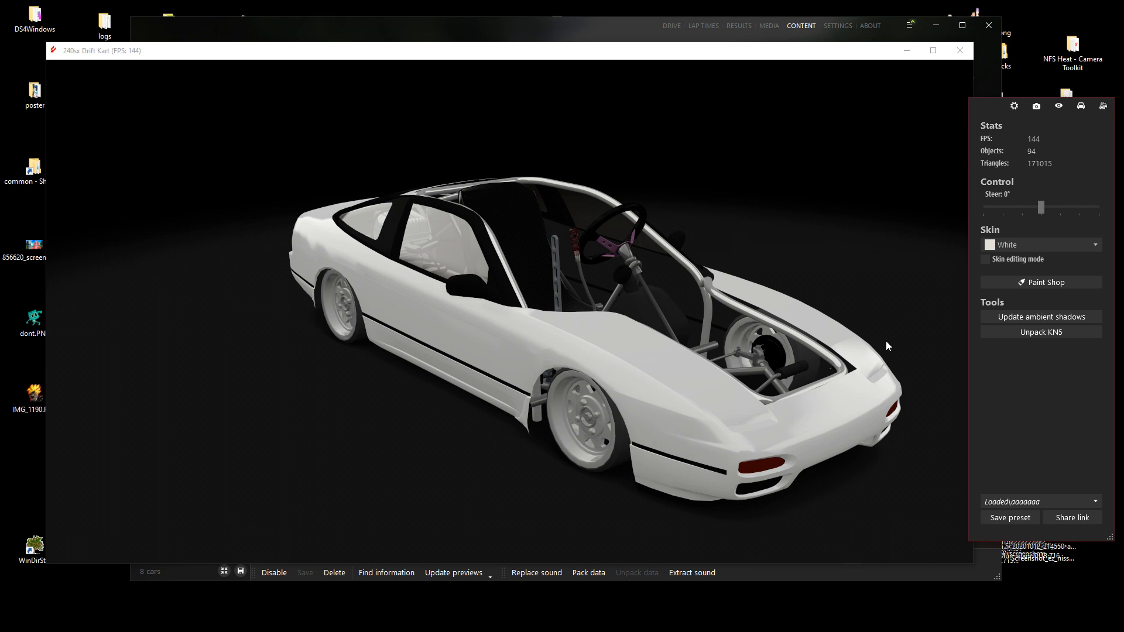
mouse_move(638, 339)
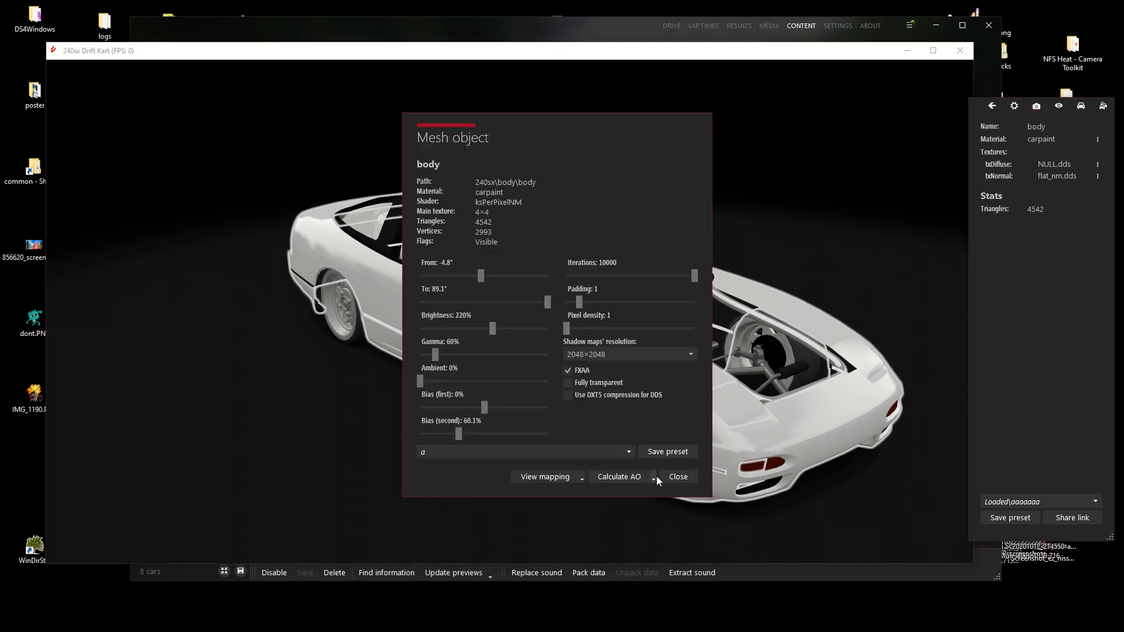
Calculate the body's ambient occlusion map and save it in the unpacked texture folder.
left_click(617, 477)
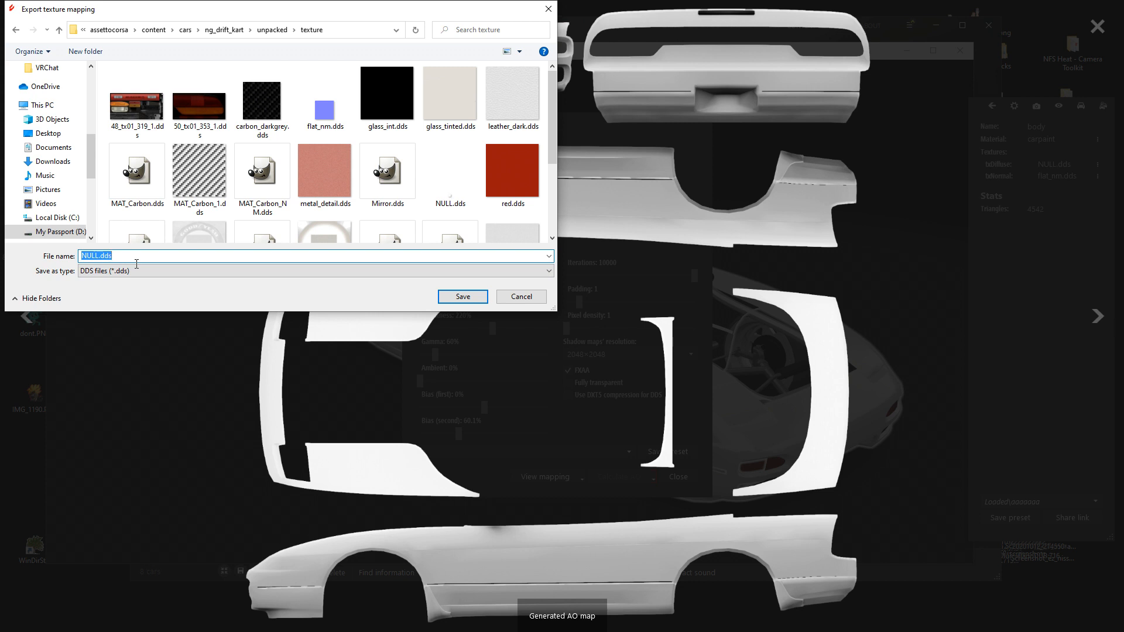
type("b")
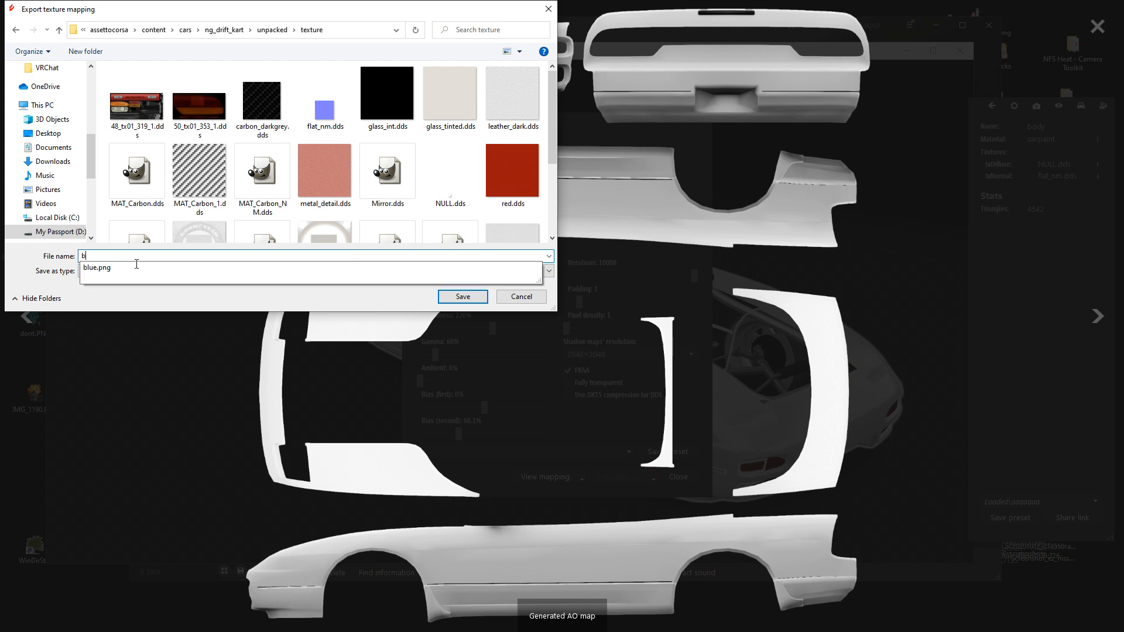
left_click(462, 297)
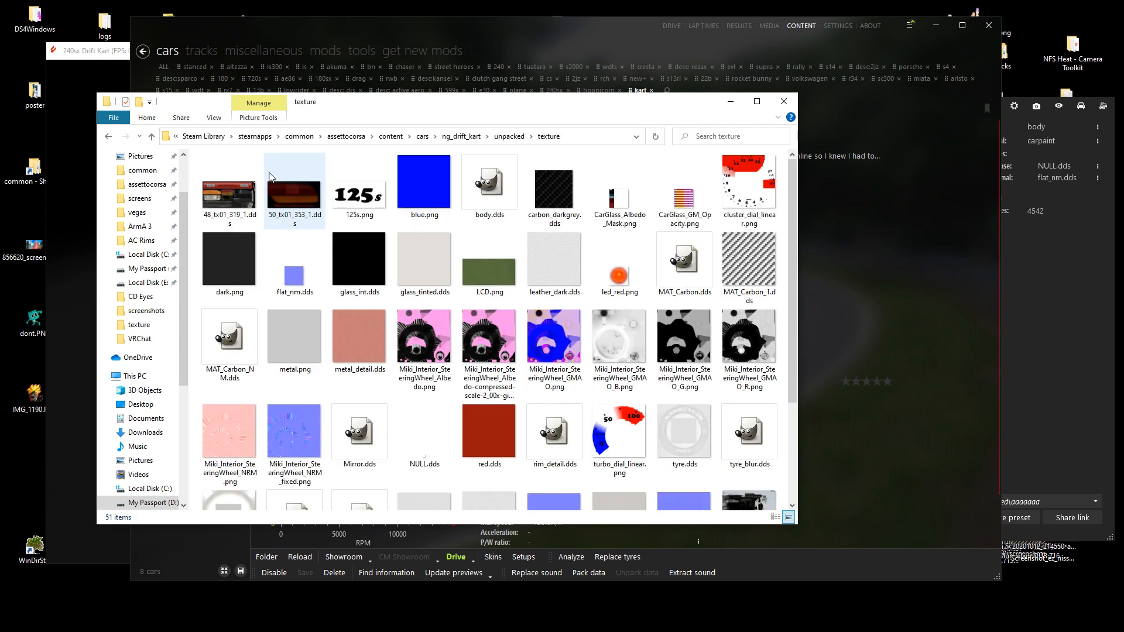
Open body.dds from the texture folder in GIMP.
left_click(553, 258)
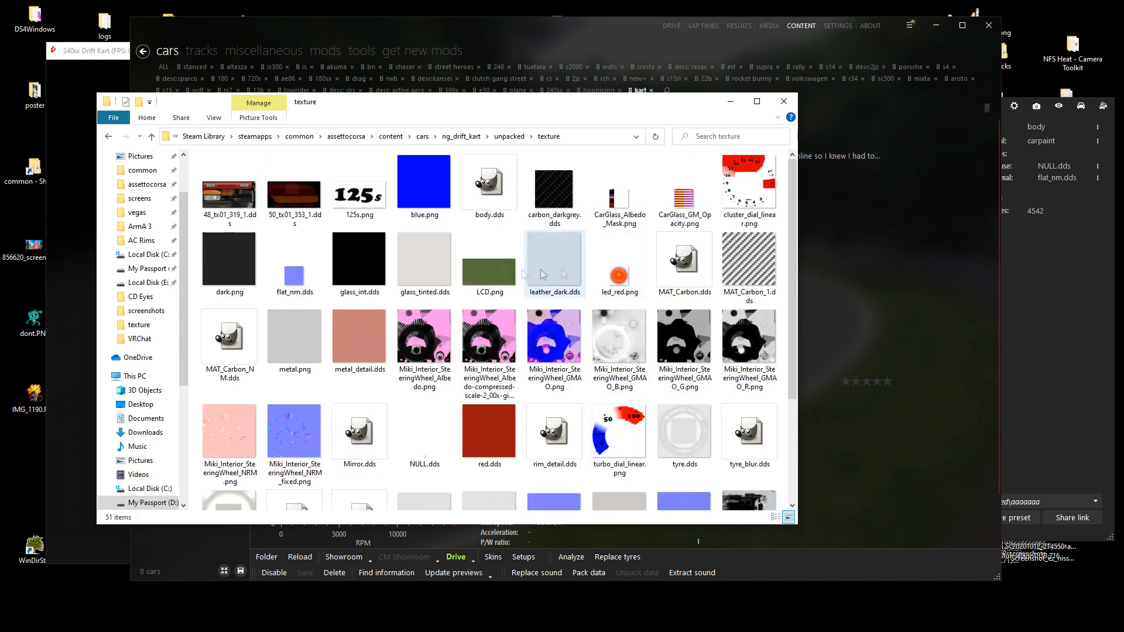
left_click(489, 182)
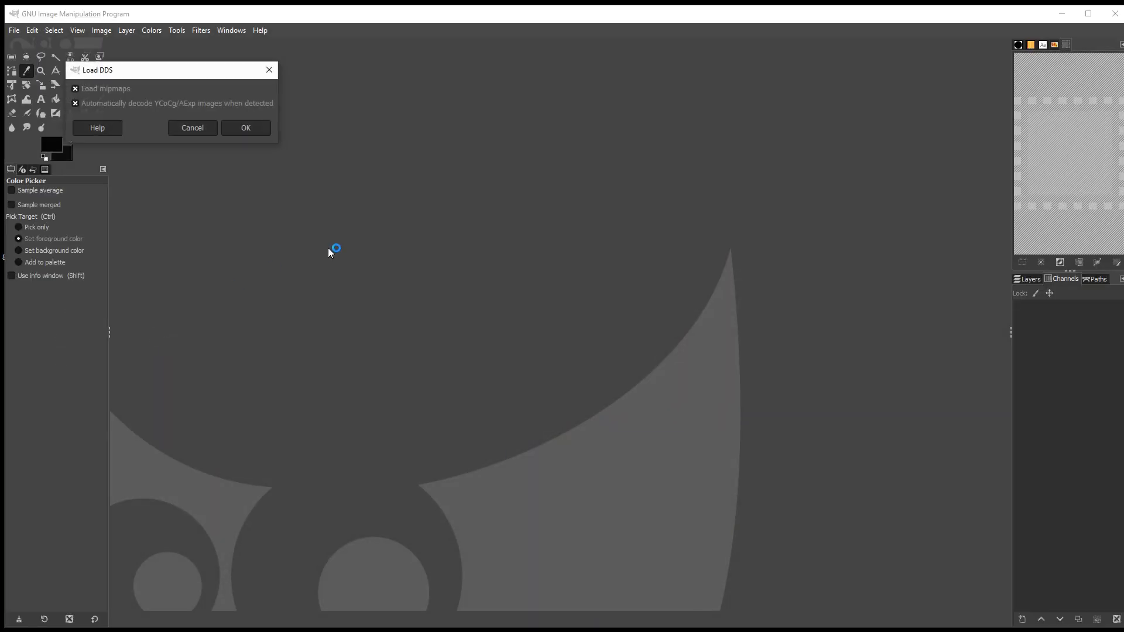
Load the body DDS and convert the image from grayscale to RGB.
left_click(245, 128)
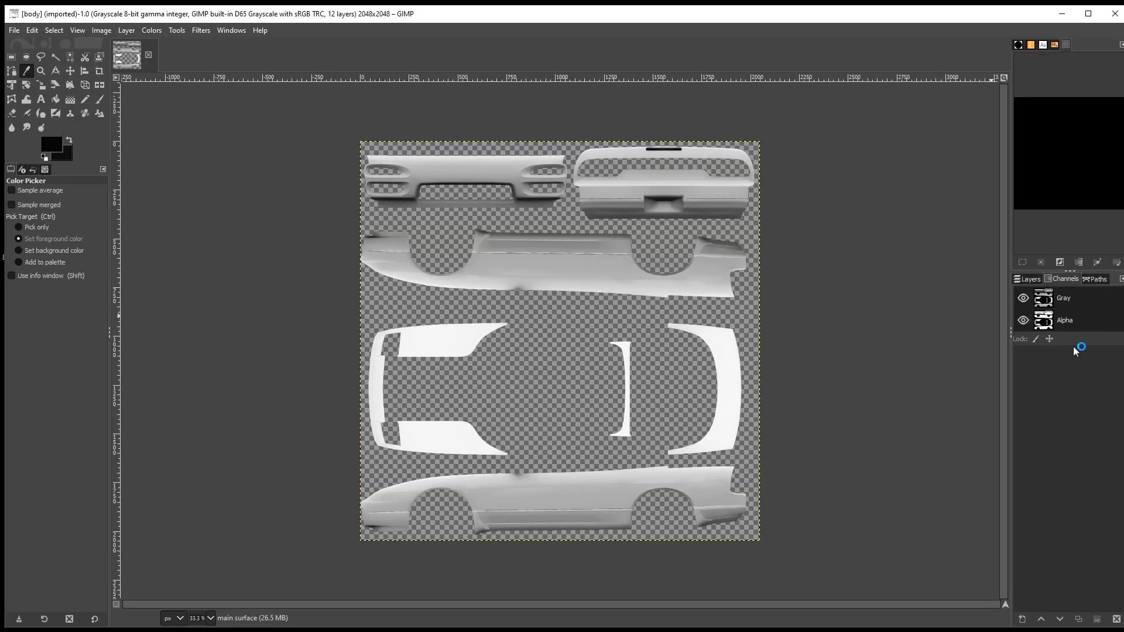
left_click(101, 29)
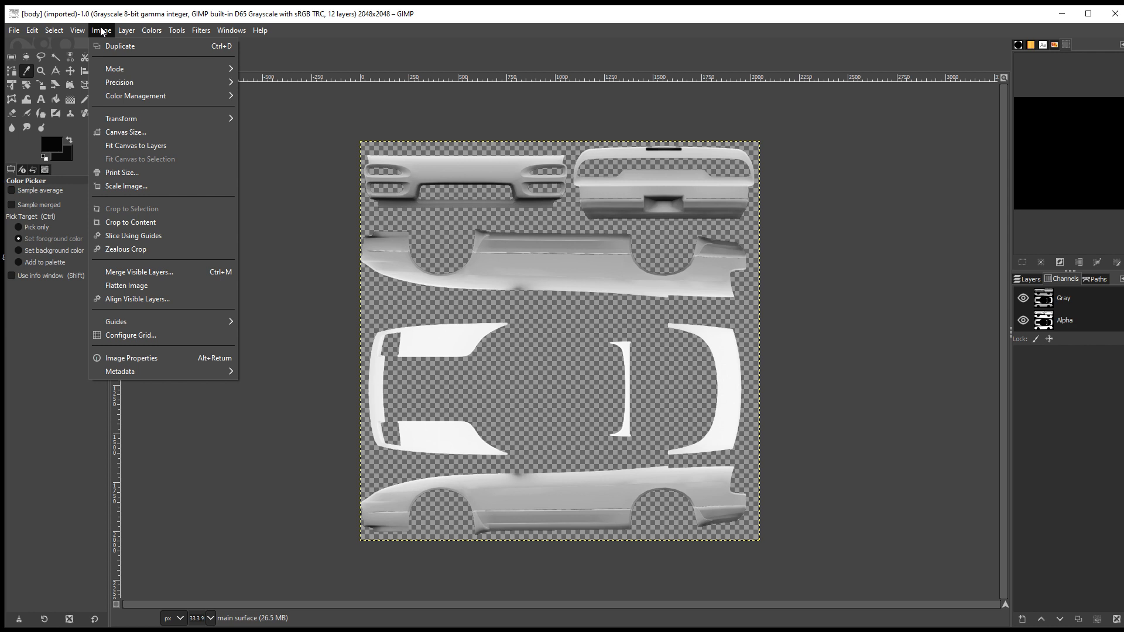
left_click(102, 29)
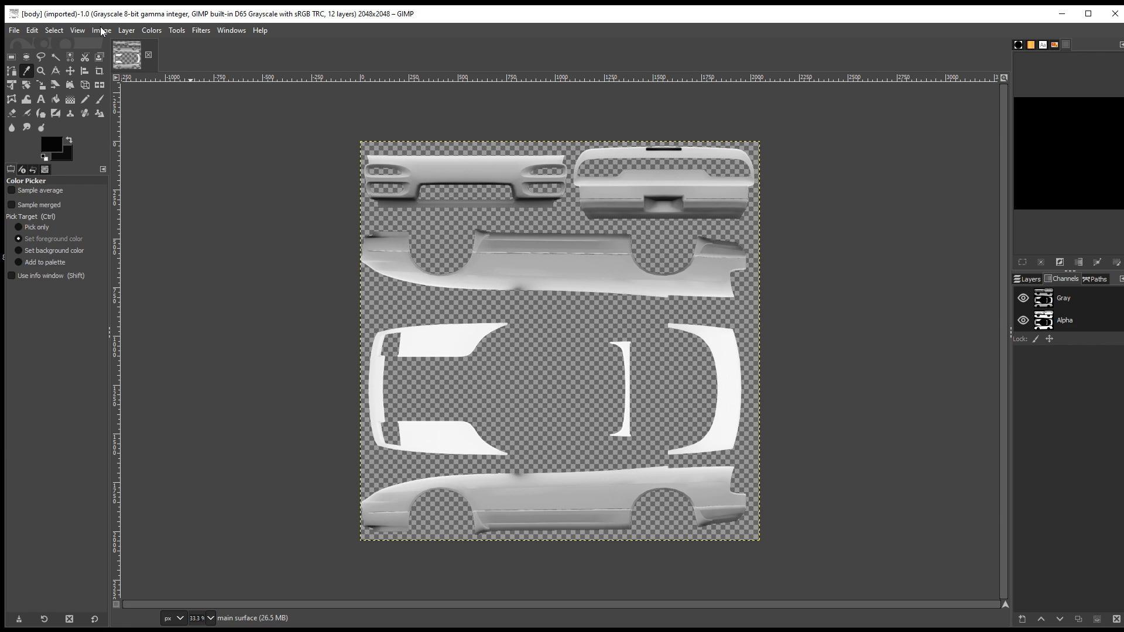
left_click(150, 30)
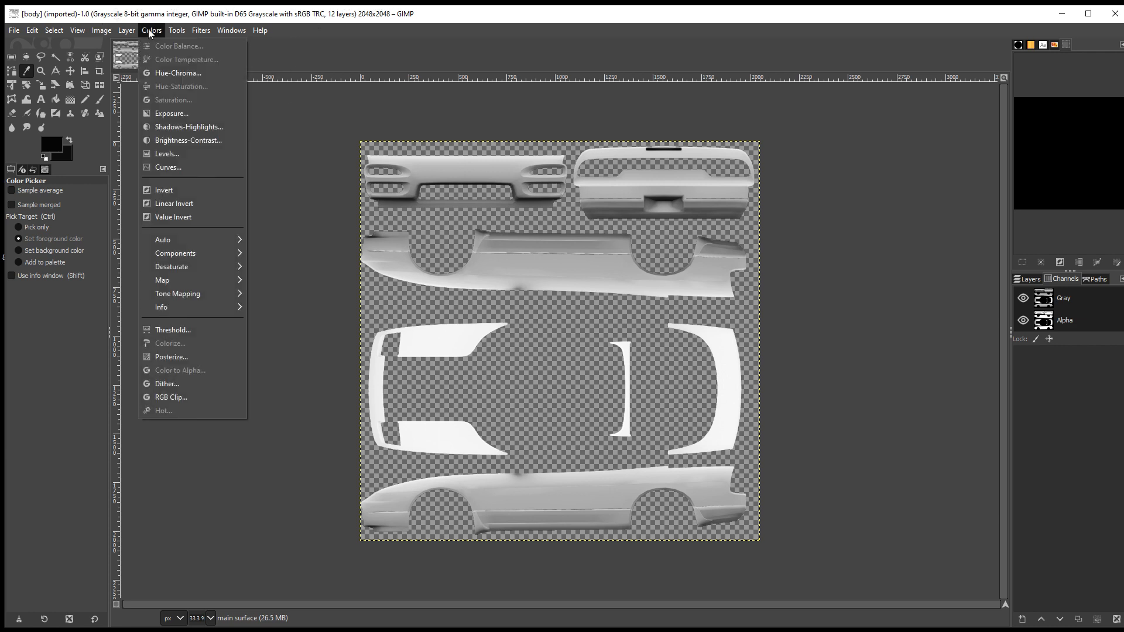
left_click(126, 30)
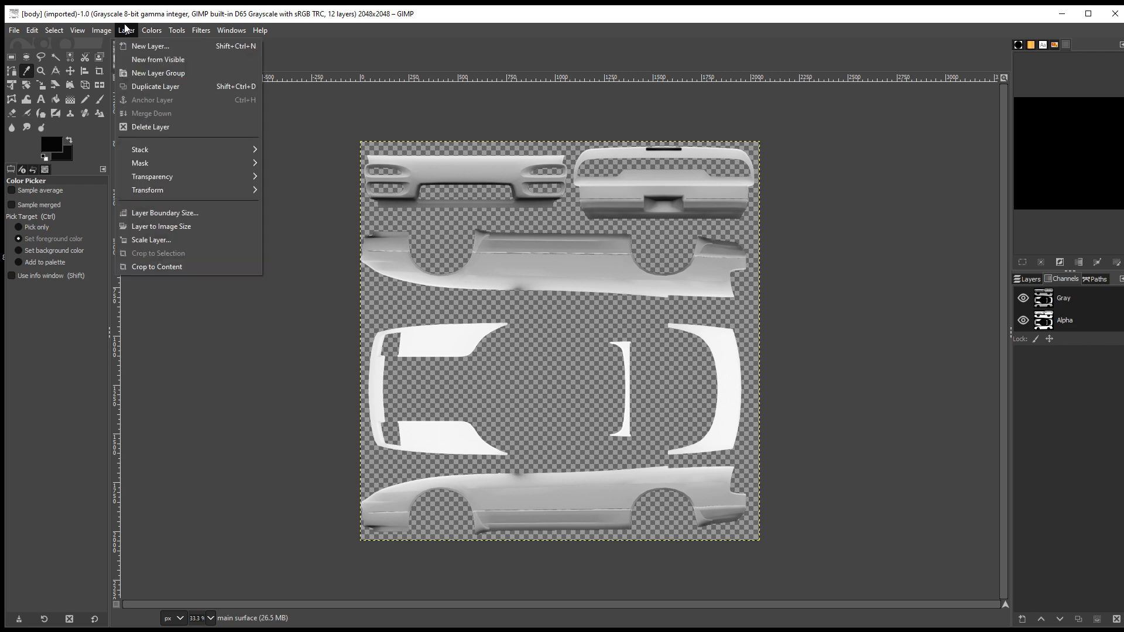
mouse_move(166, 166)
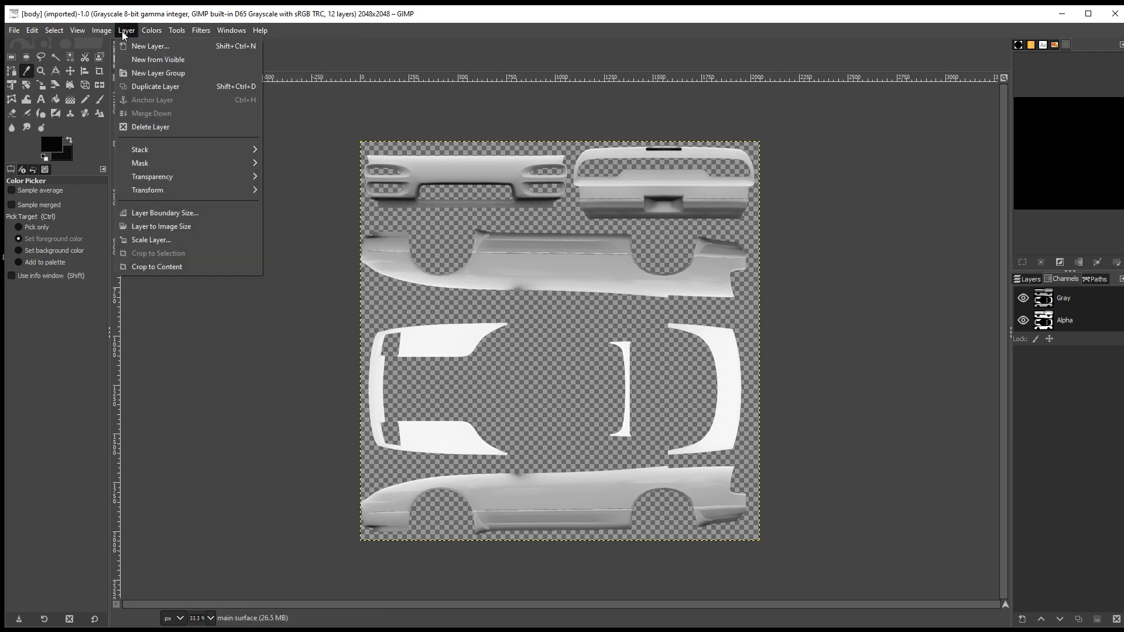
left_click(101, 29)
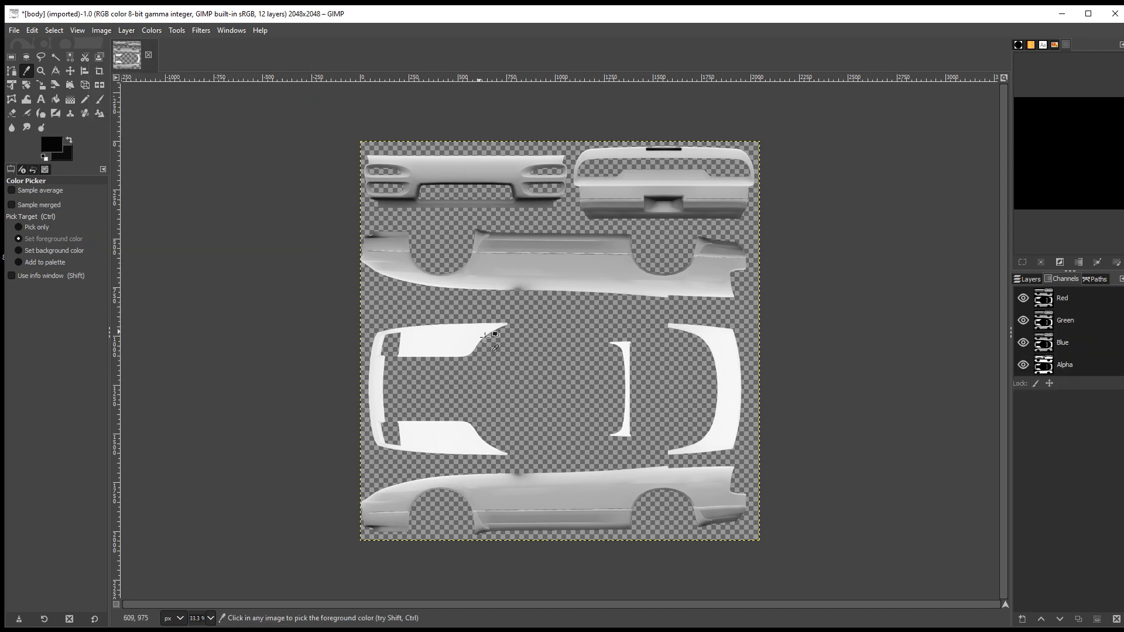
mouse_move(566, 294)
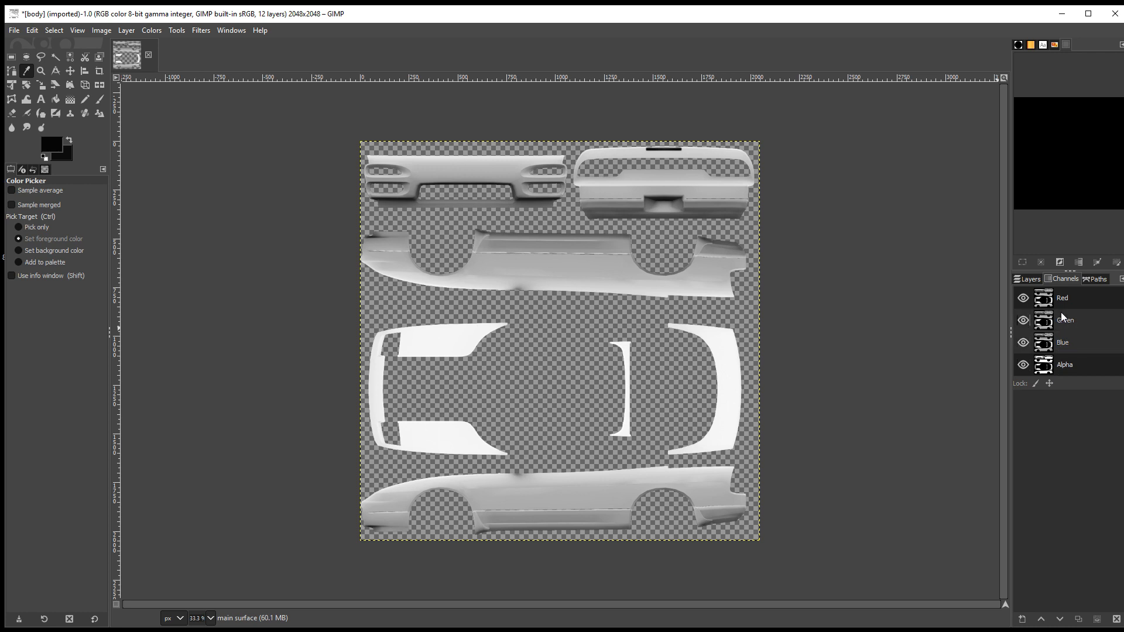
Fill the Alpha channel black and export body.dds as BC3/DXT5 without mipmaps.
left_click(1023, 364)
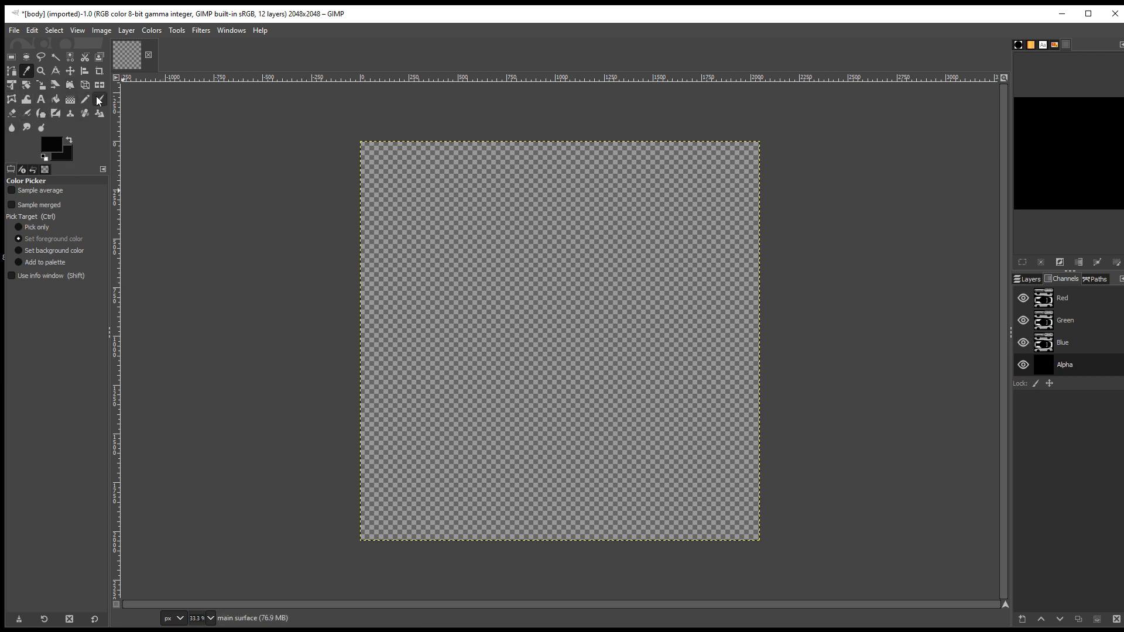
left_click(99, 99)
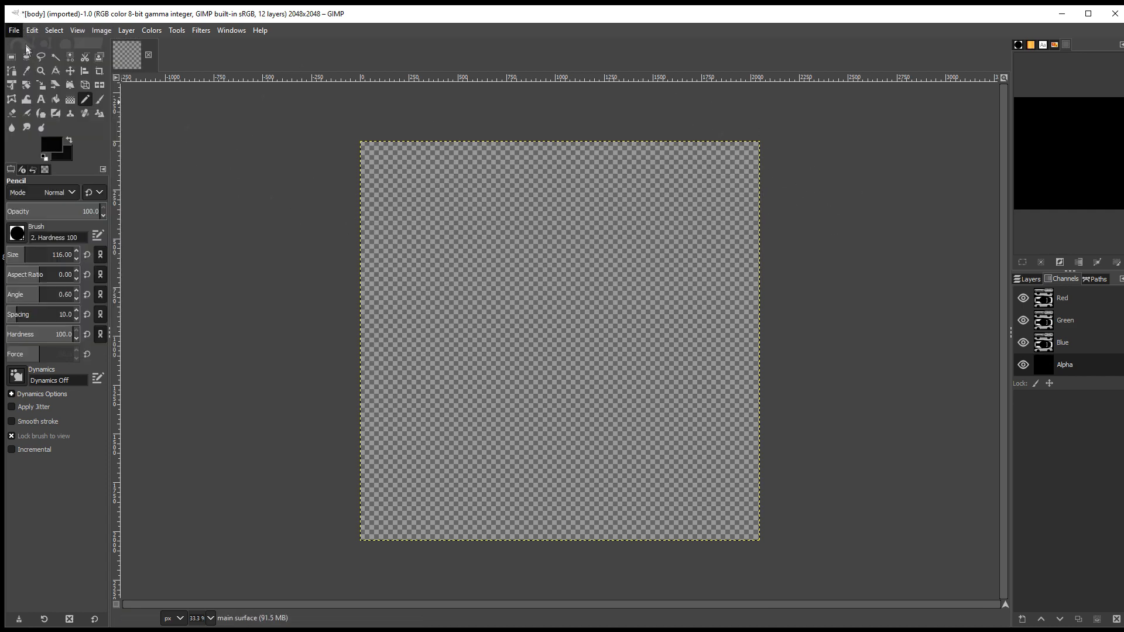
left_click(12, 30)
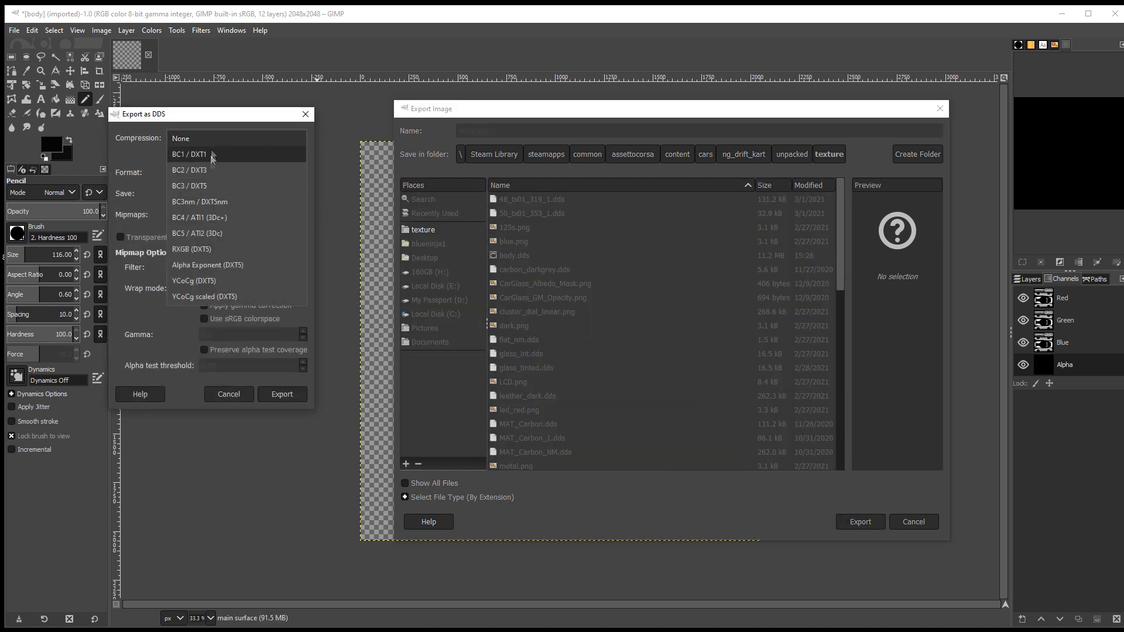
left_click(188, 185)
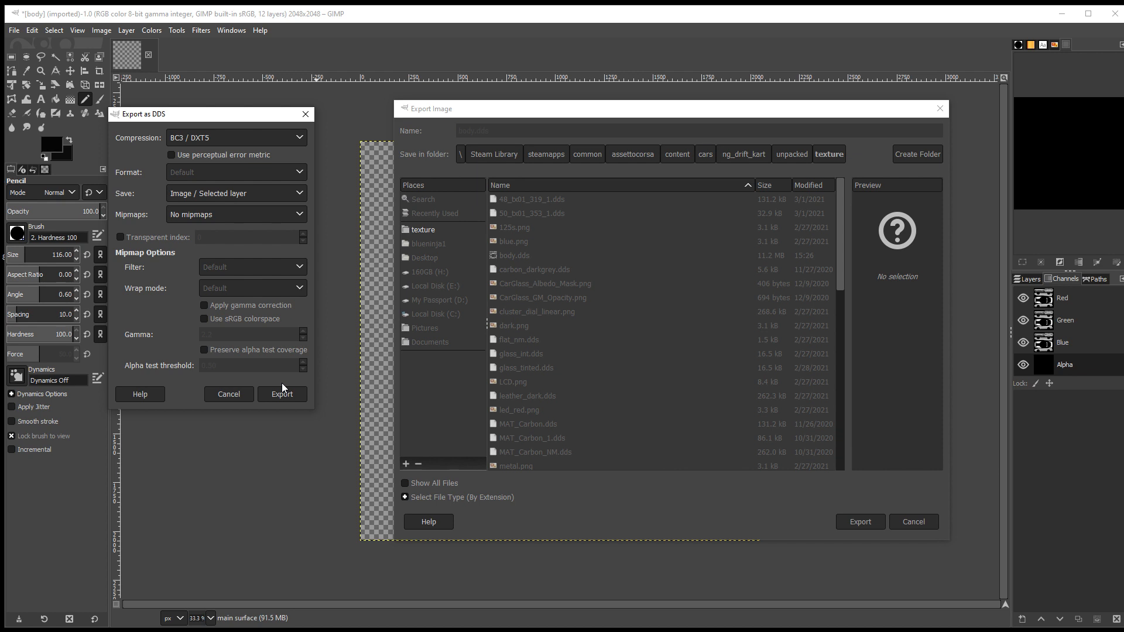
left_click(281, 394)
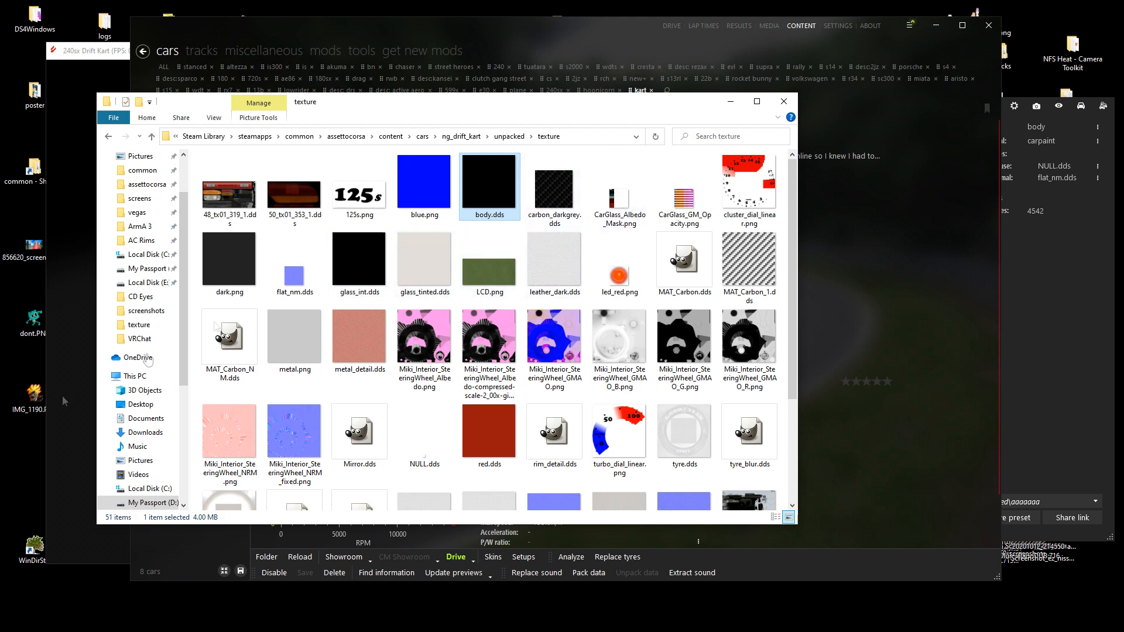
mouse_move(493, 198)
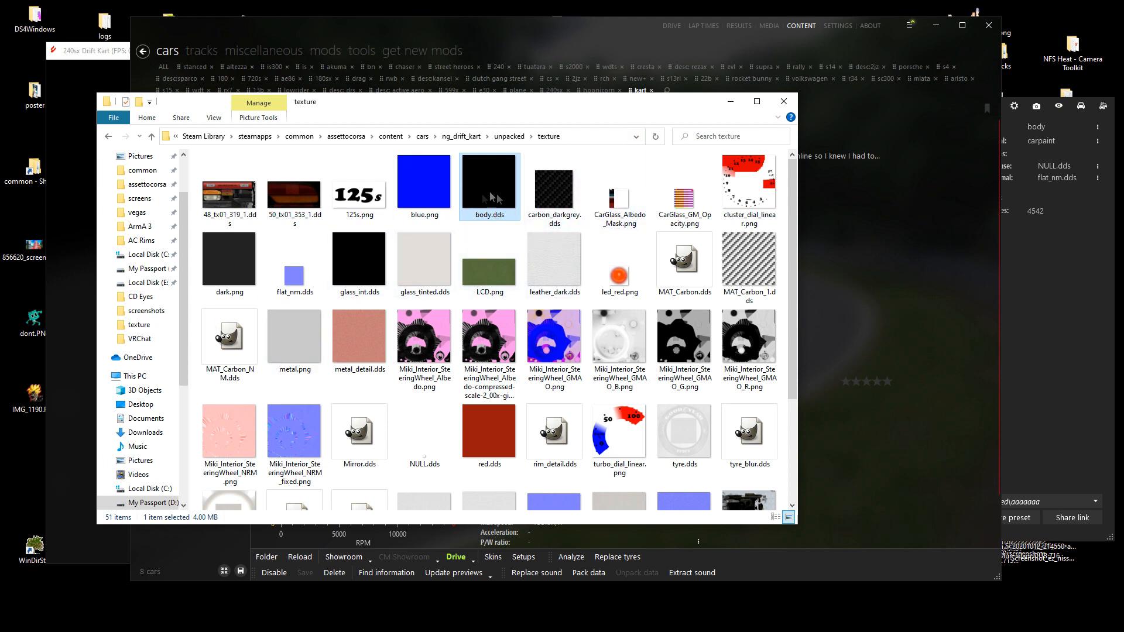
mouse_move(490, 193)
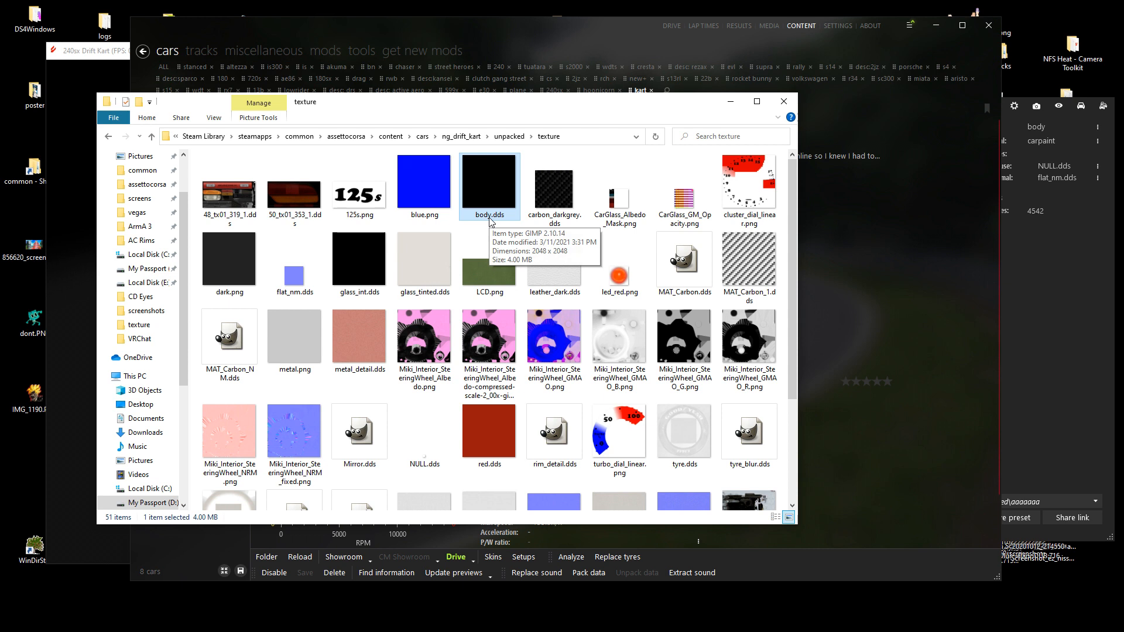
mouse_move(479, 226)
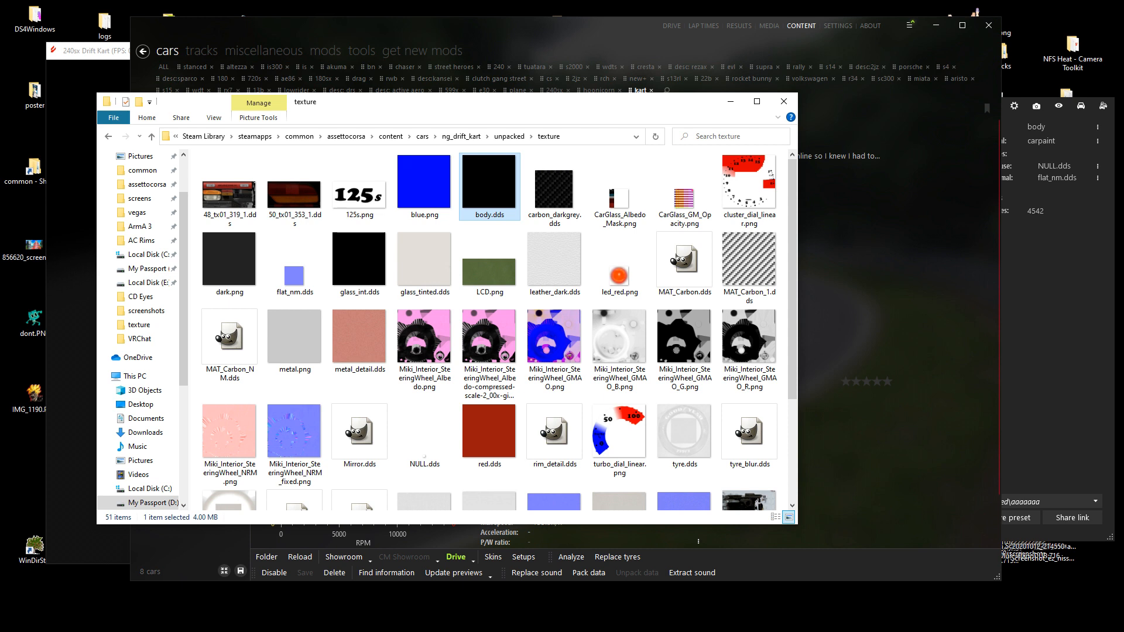
Open the 2048×2048 body.dds from the ng_drift_kart texture folder in GIMP.
double_click(489, 183)
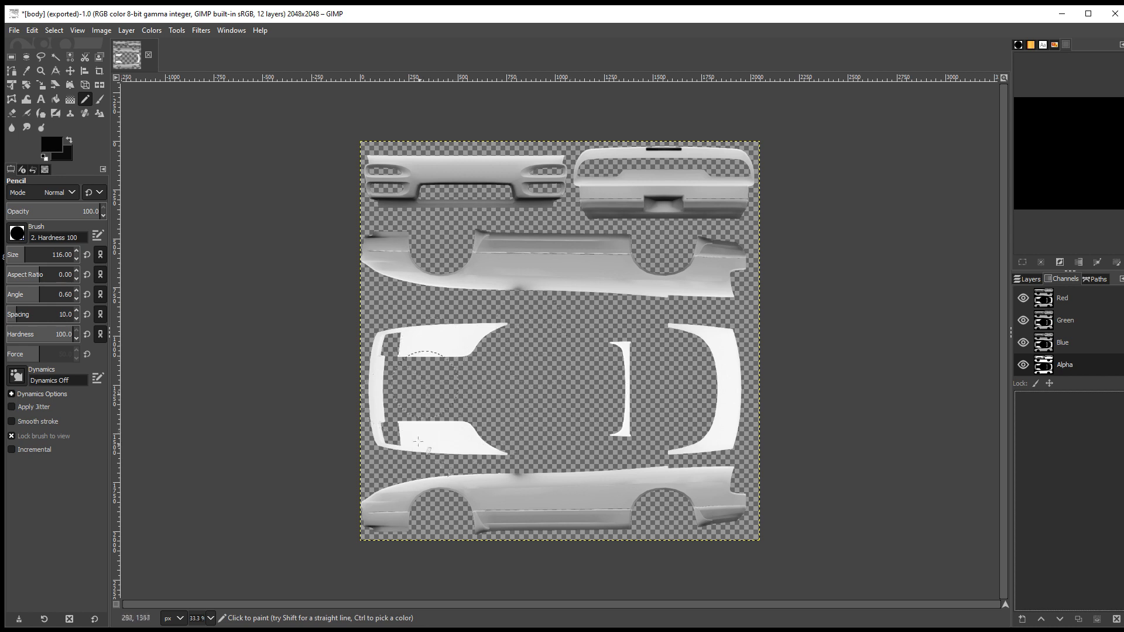
Select the Eraser tool and bring up the Image menu.
left_click(1066, 364)
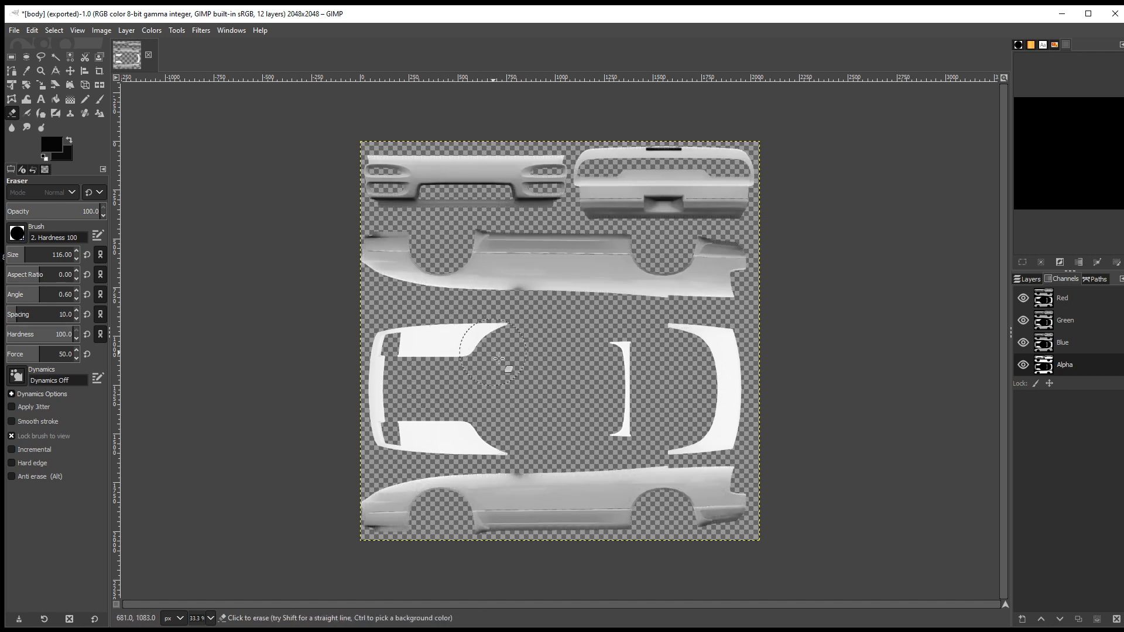
left_click(101, 30)
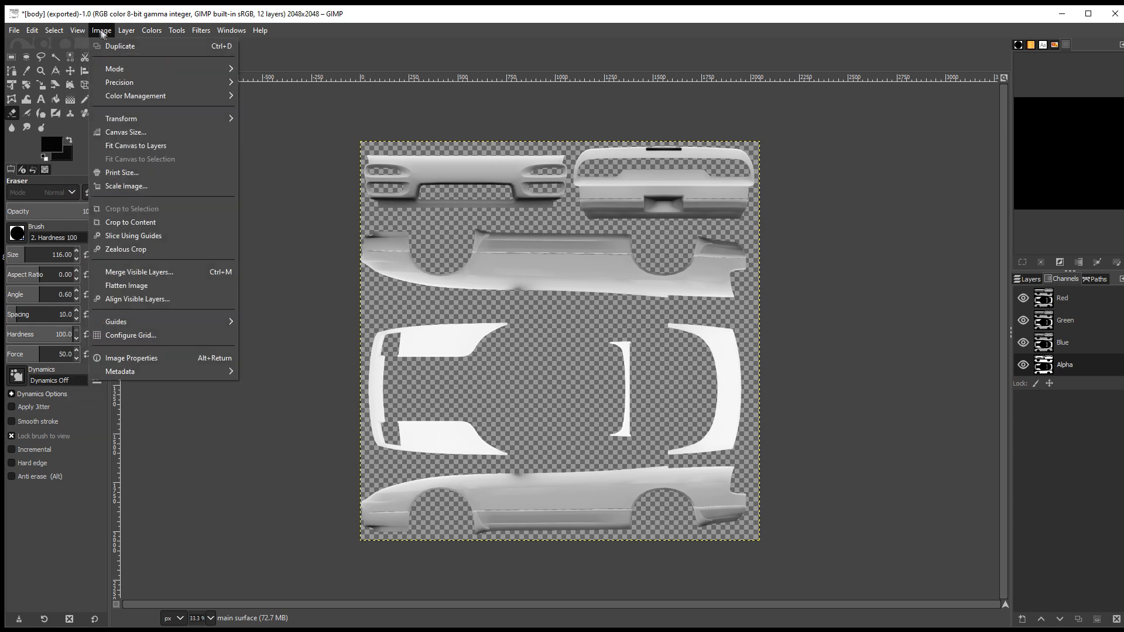
Scale the body texture to 512×512 and fill its Green channel white.
left_click(127, 186)
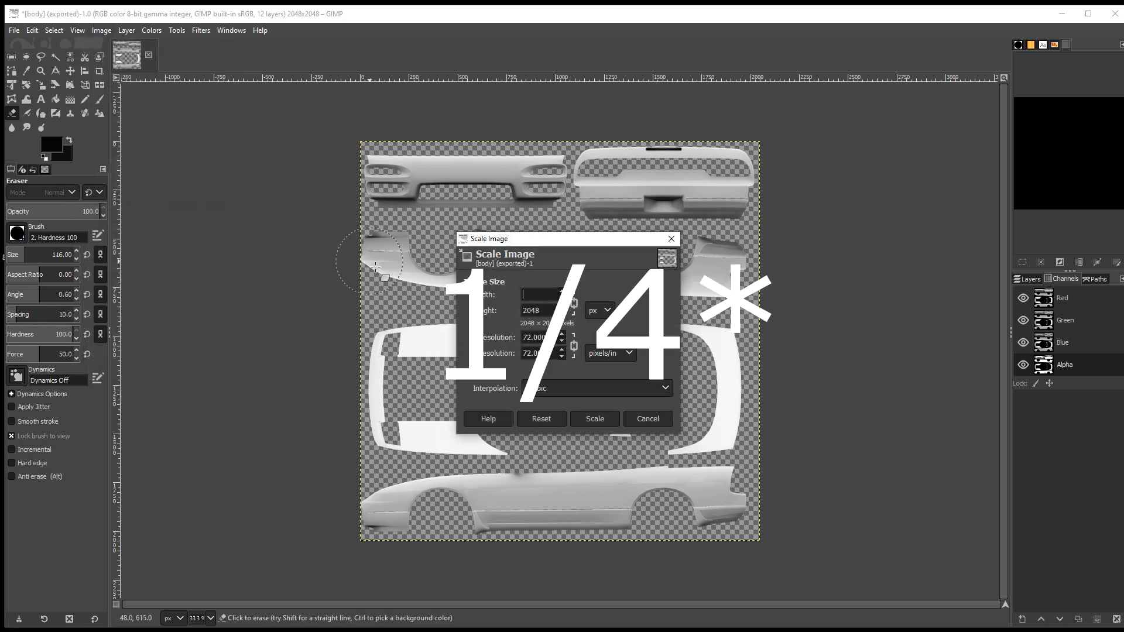
type("512")
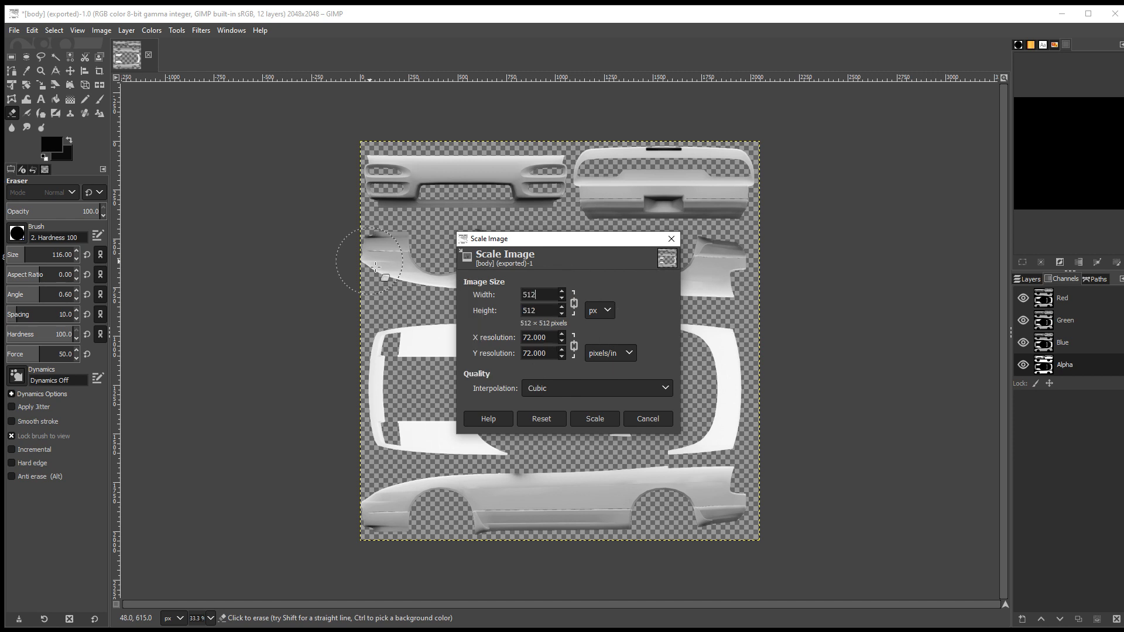
left_click(594, 419)
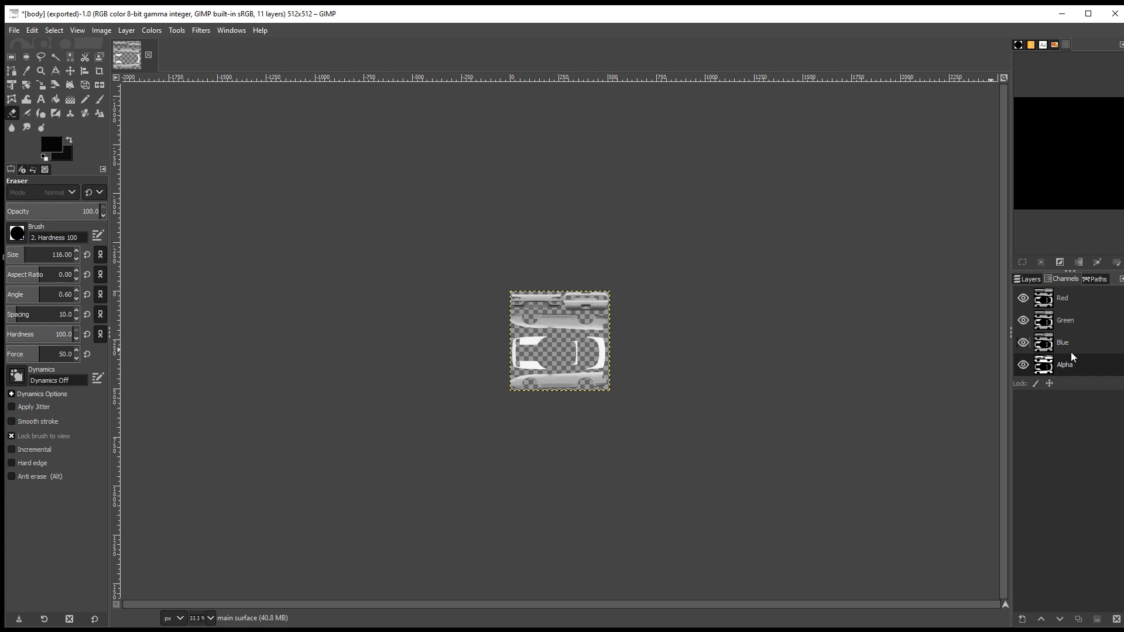
left_click(1064, 320)
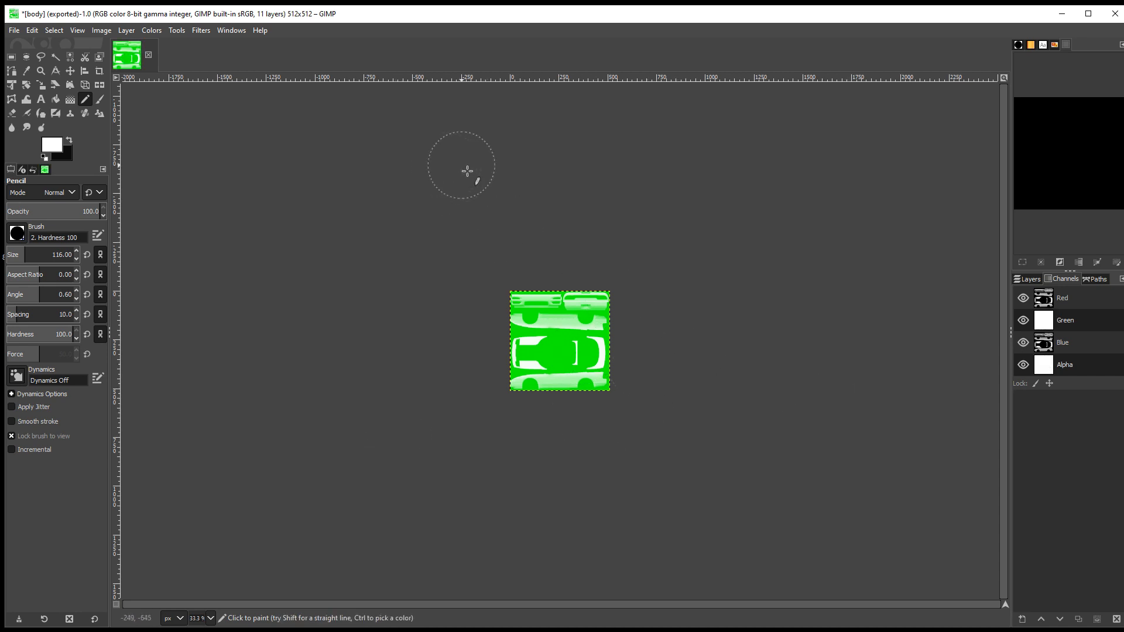
left_click(13, 29)
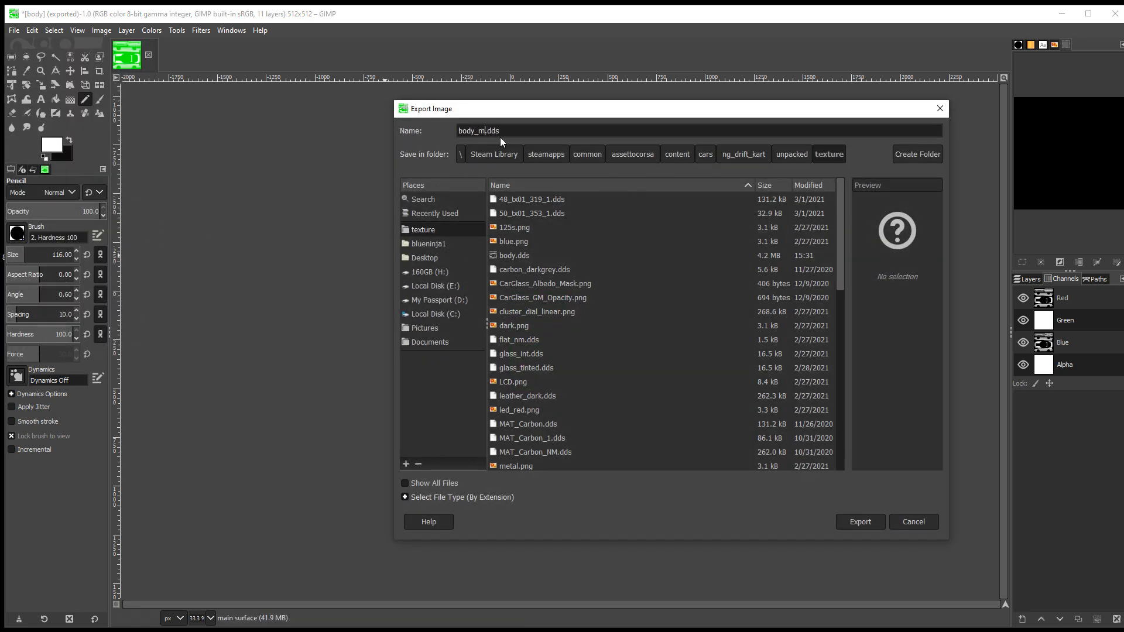
Export the green map as body_map.dds into the kart's texture folder.
left_click(859, 521)
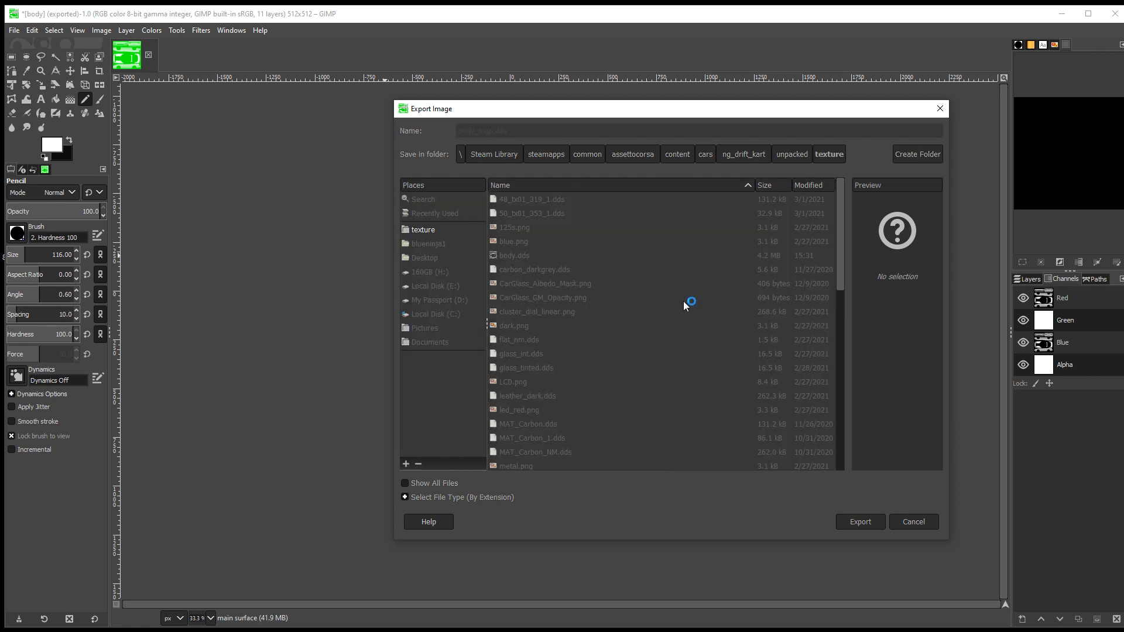
left_click(859, 522)
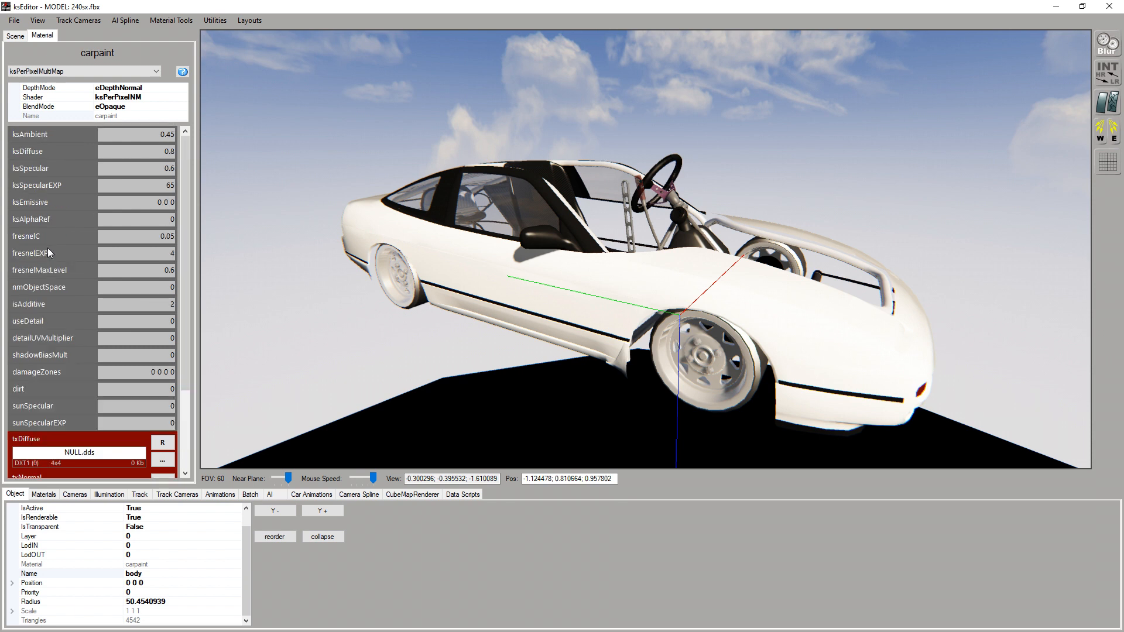
mouse_move(37, 328)
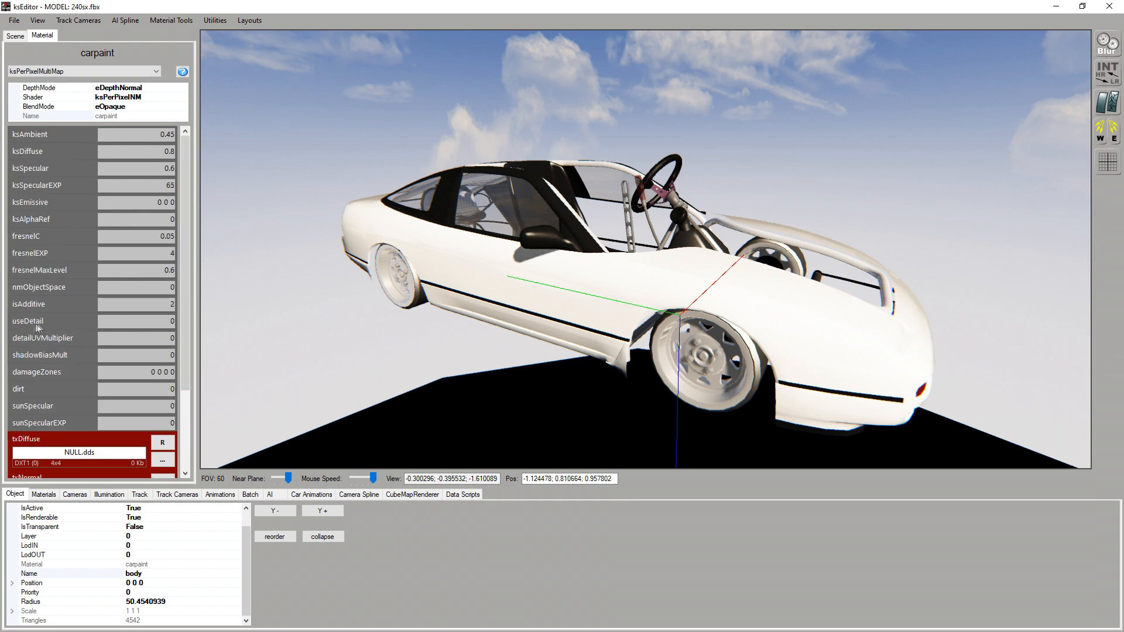
mouse_move(178, 364)
type("1")
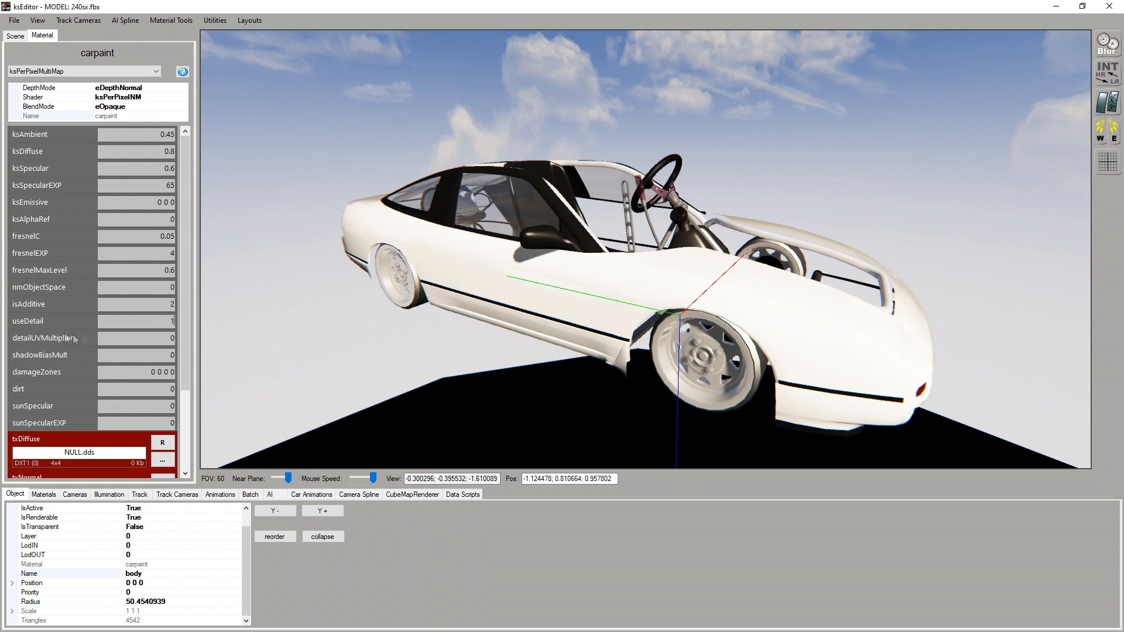
Enable useDetail on carpaint and set its detailUVMultiplier to 60.
scroll("down", 3)
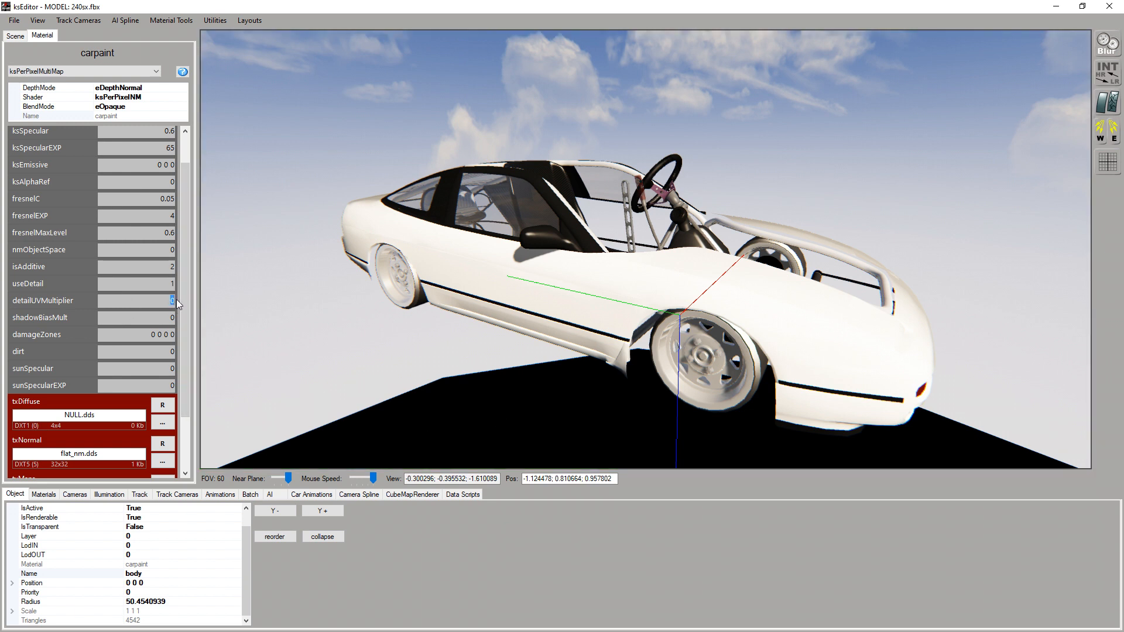
scroll("down", 3)
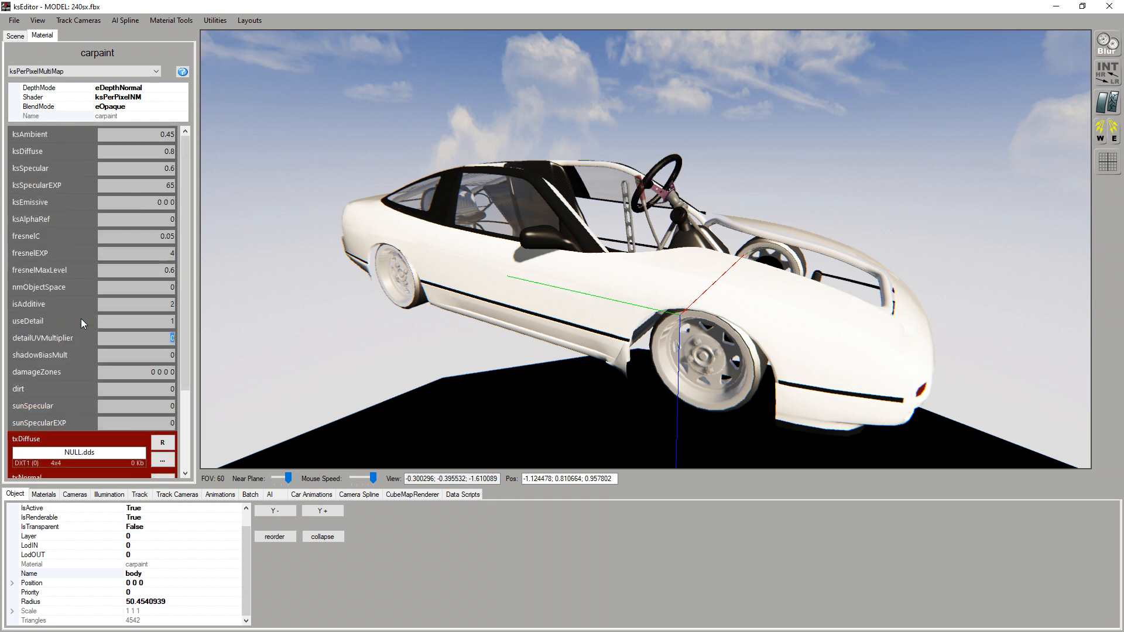
type("60")
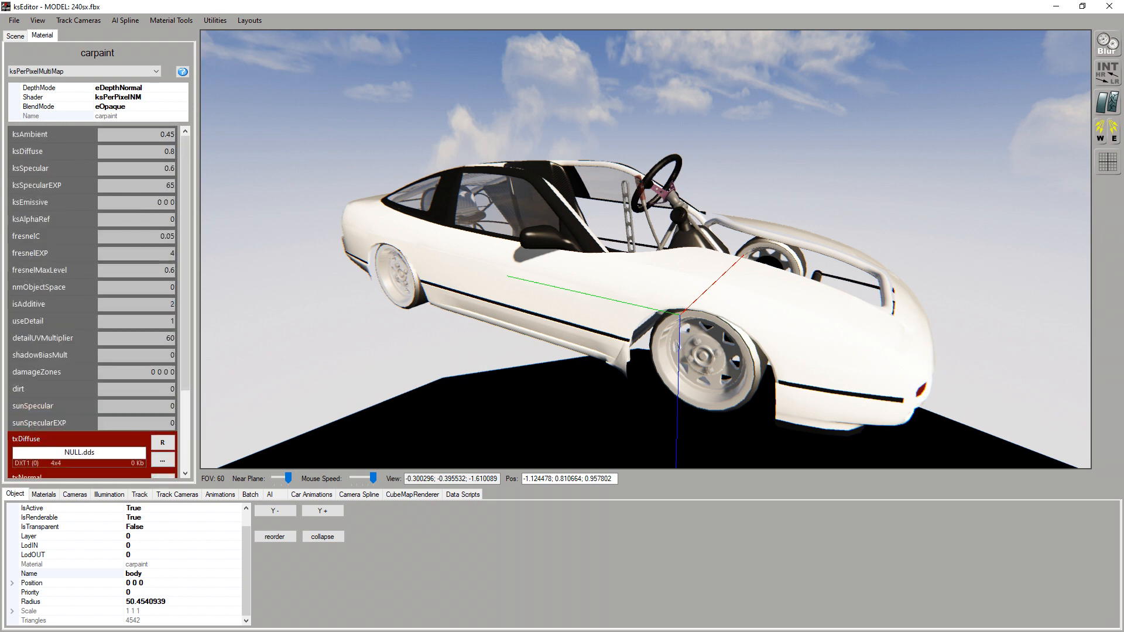
mouse_move(194, 370)
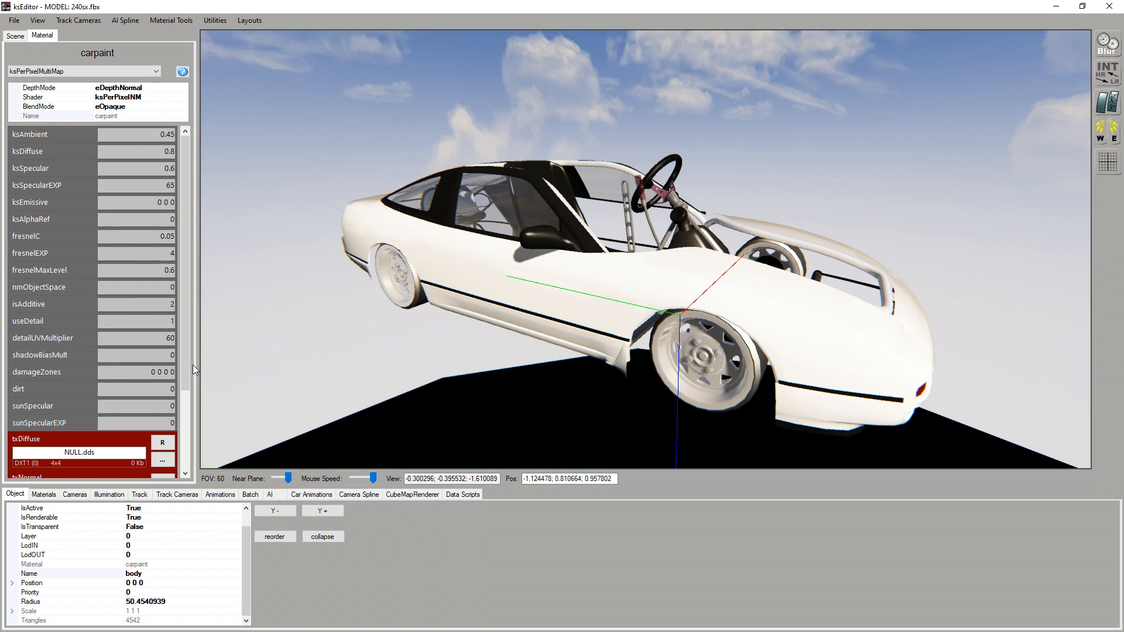
scroll("down", 3)
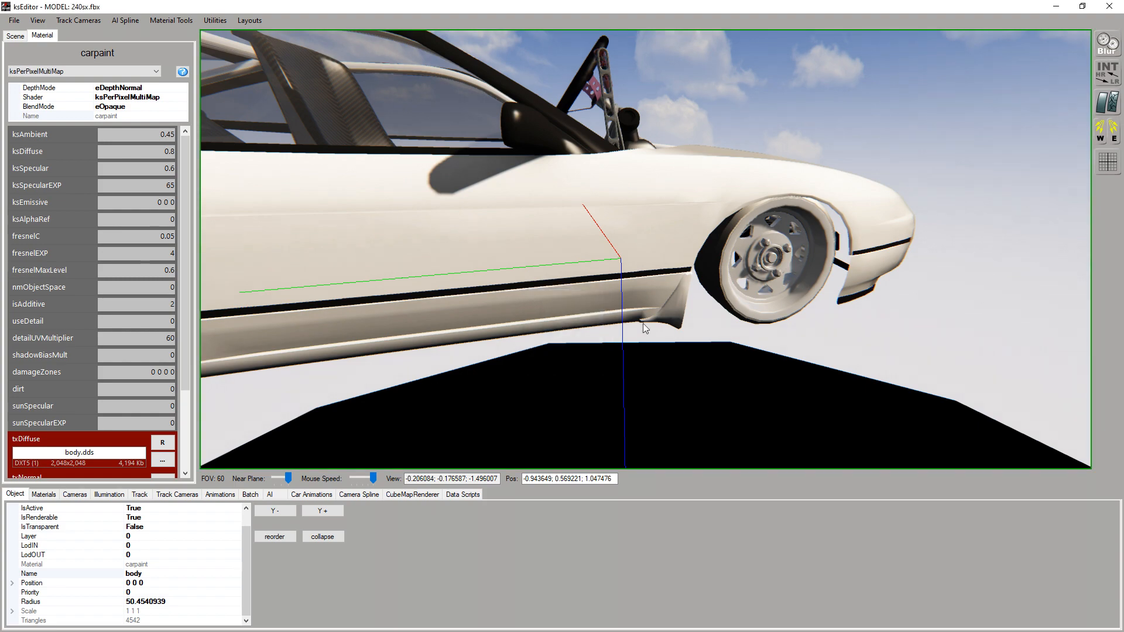
Load the green body_map.dds into the carpaint material's txMaps slot.
left_click_drag(645, 328, 801, 304)
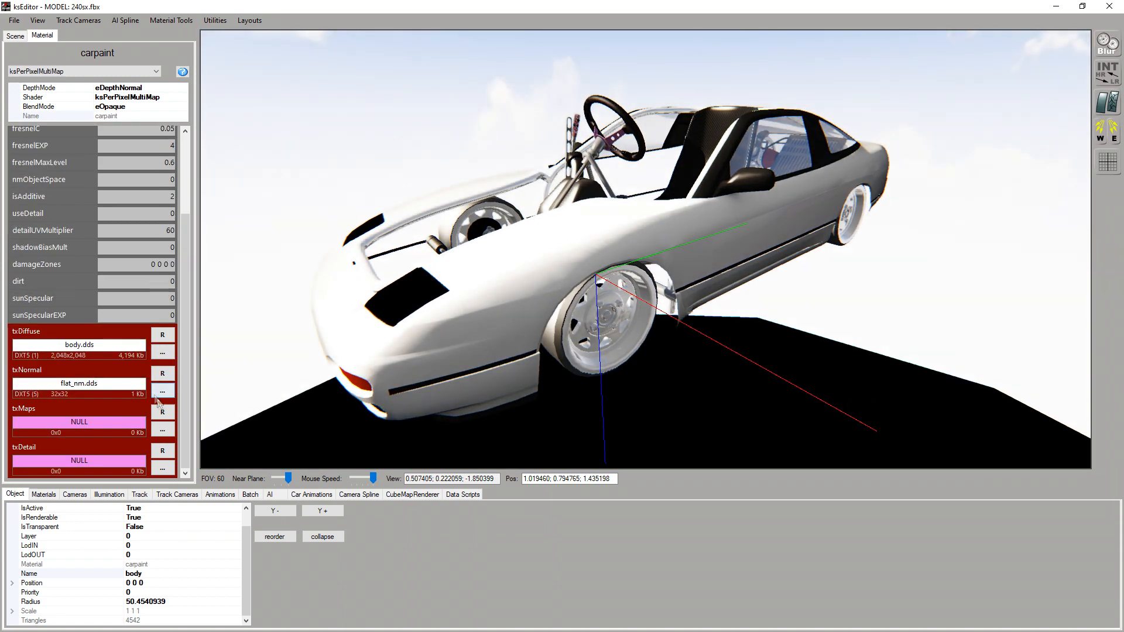
left_click(162, 428)
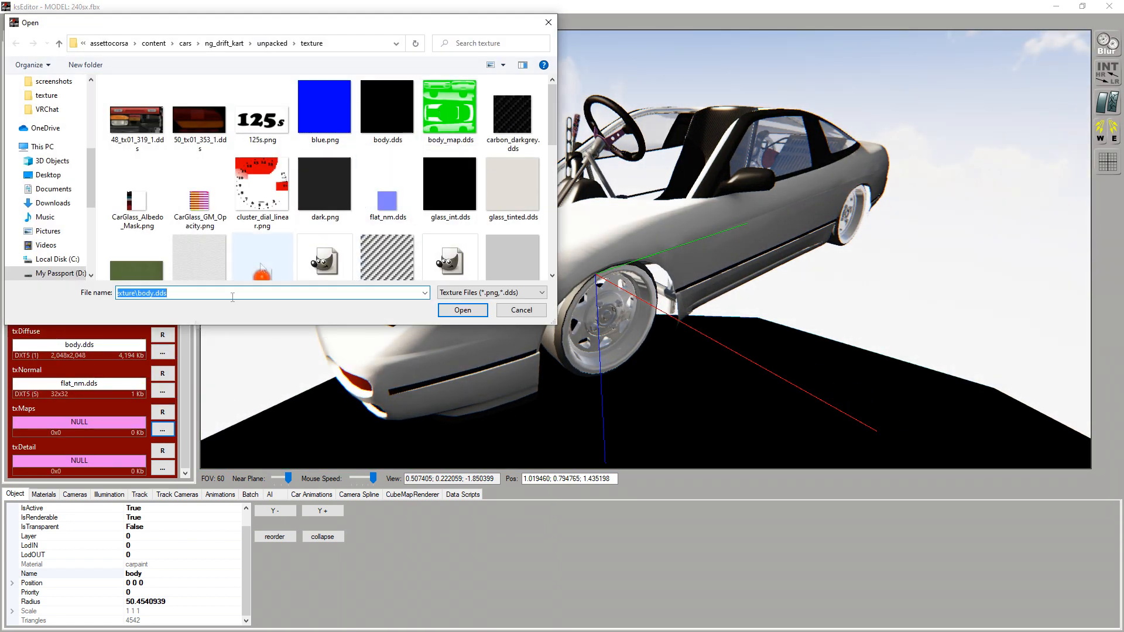
left_click(449, 107)
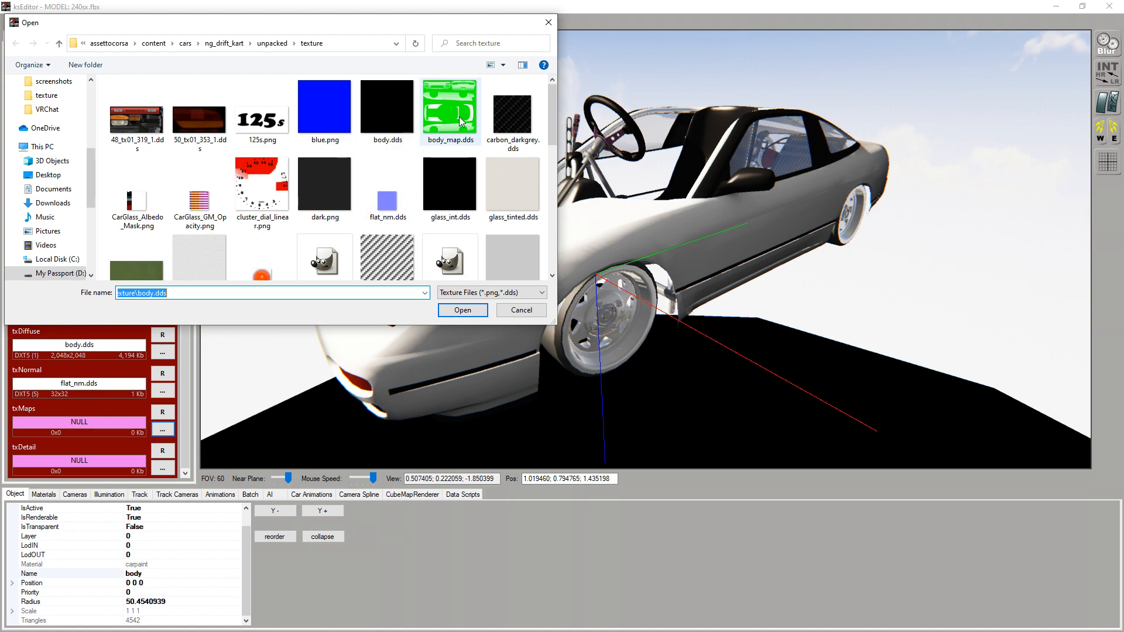
left_click(462, 310)
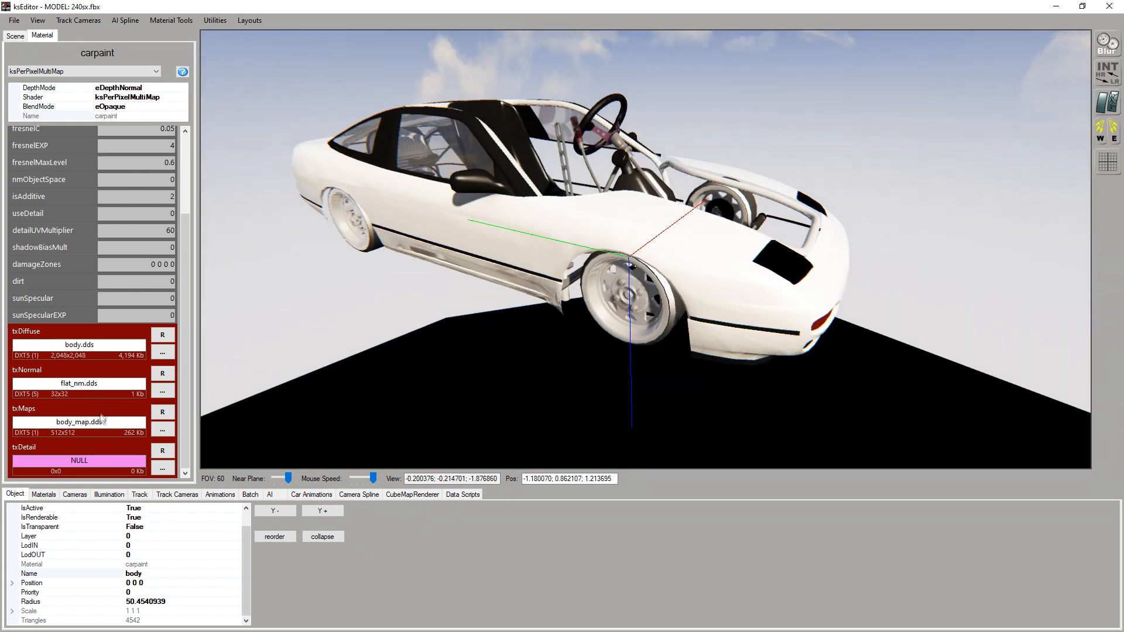
left_click(163, 467)
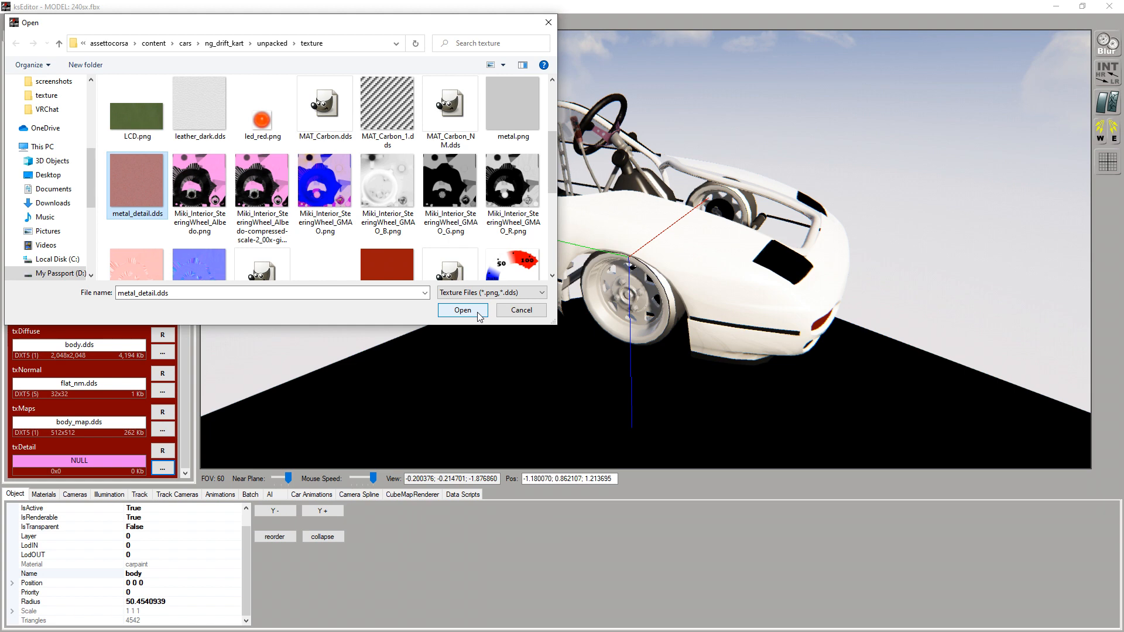
Load metal_detail.dds as the carpaint detail texture and inspect the orange paint.
left_click(462, 310)
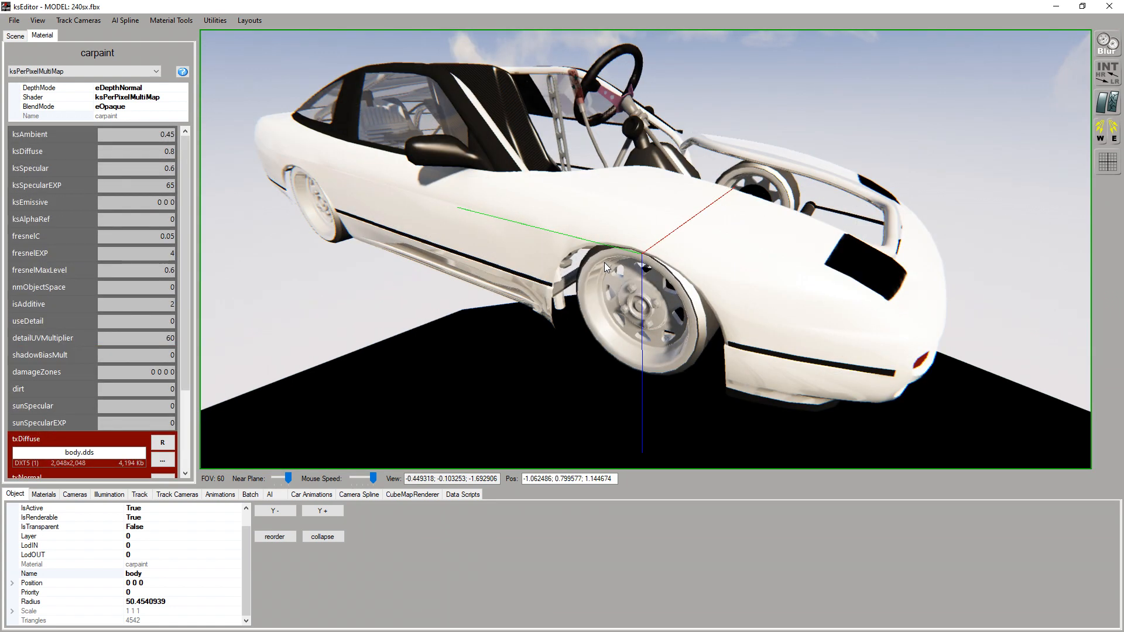
scroll("down", 3)
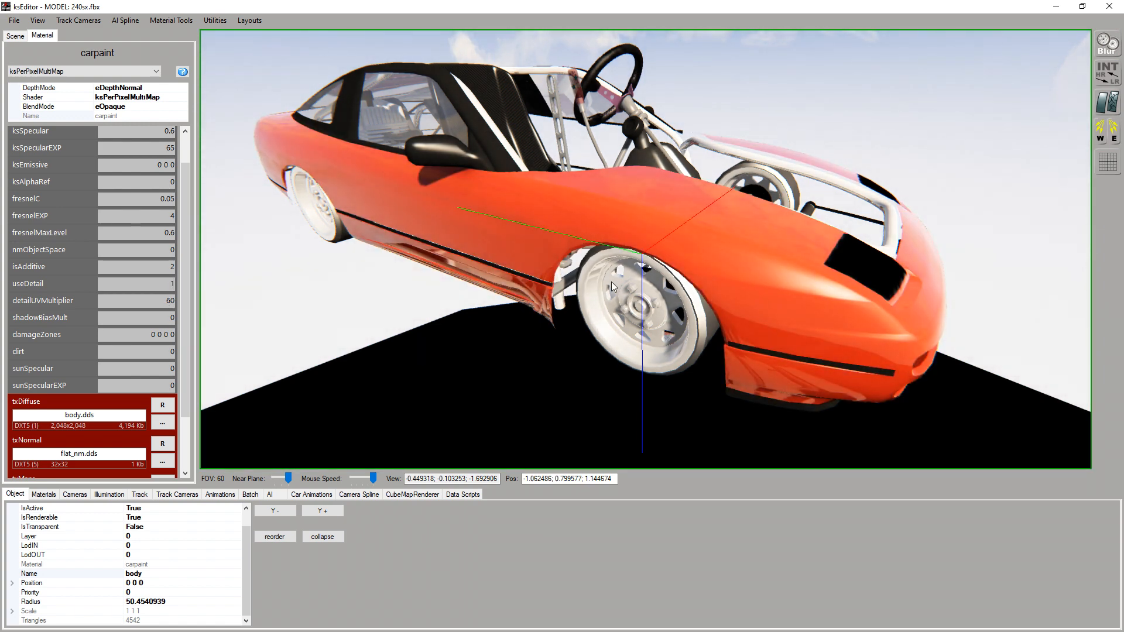
scroll("down", 3)
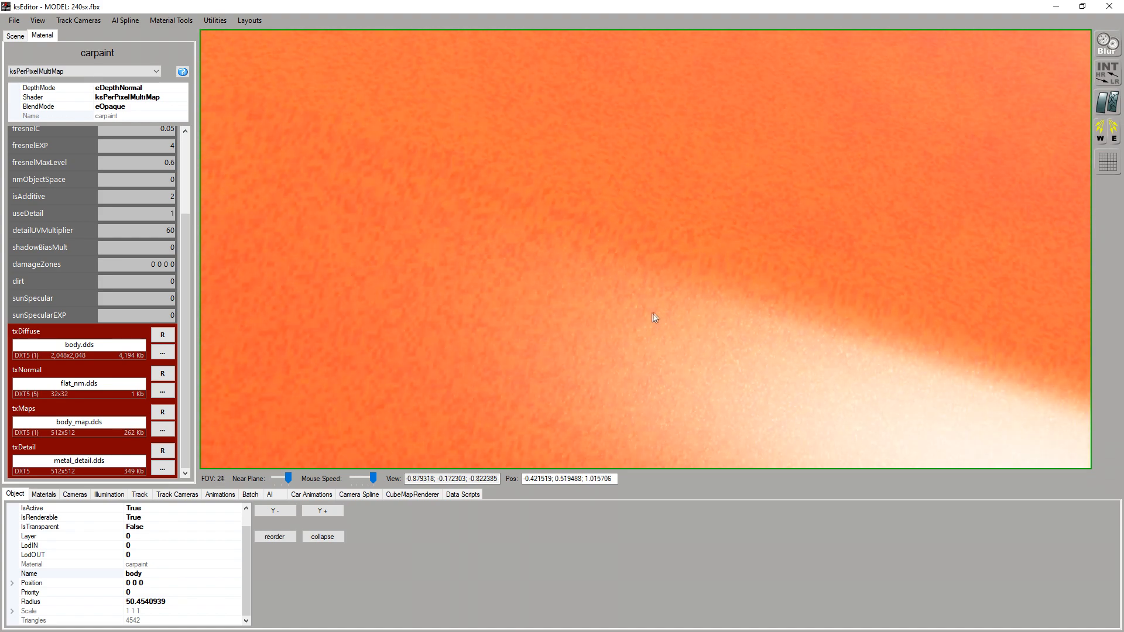
left_click_drag(653, 317, 561, 311)
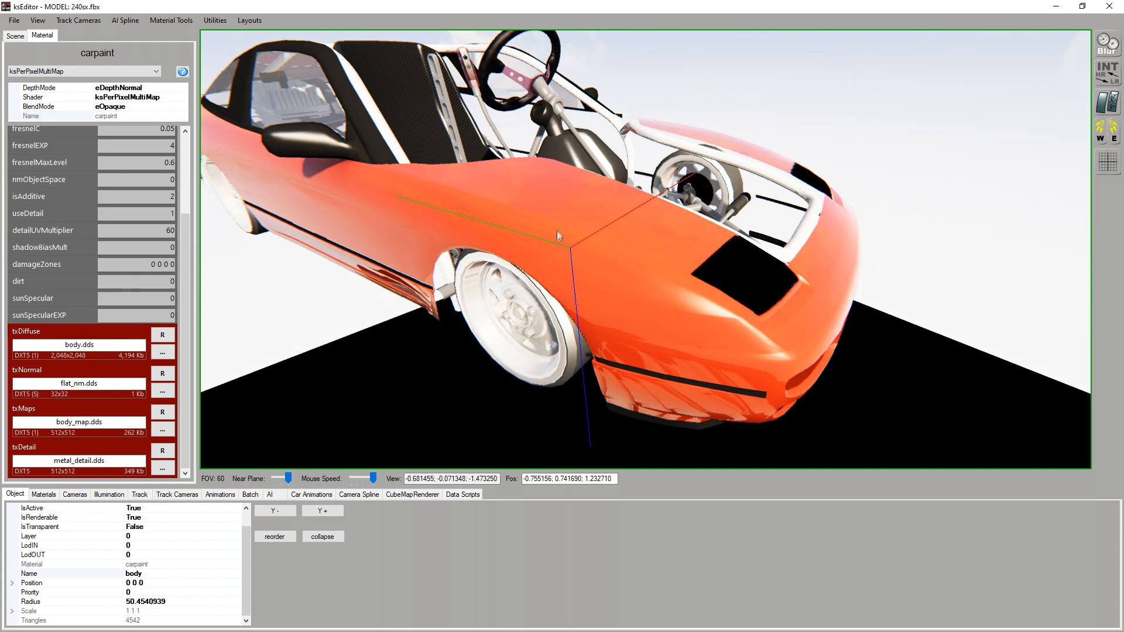
left_click_drag(559, 237, 643, 227)
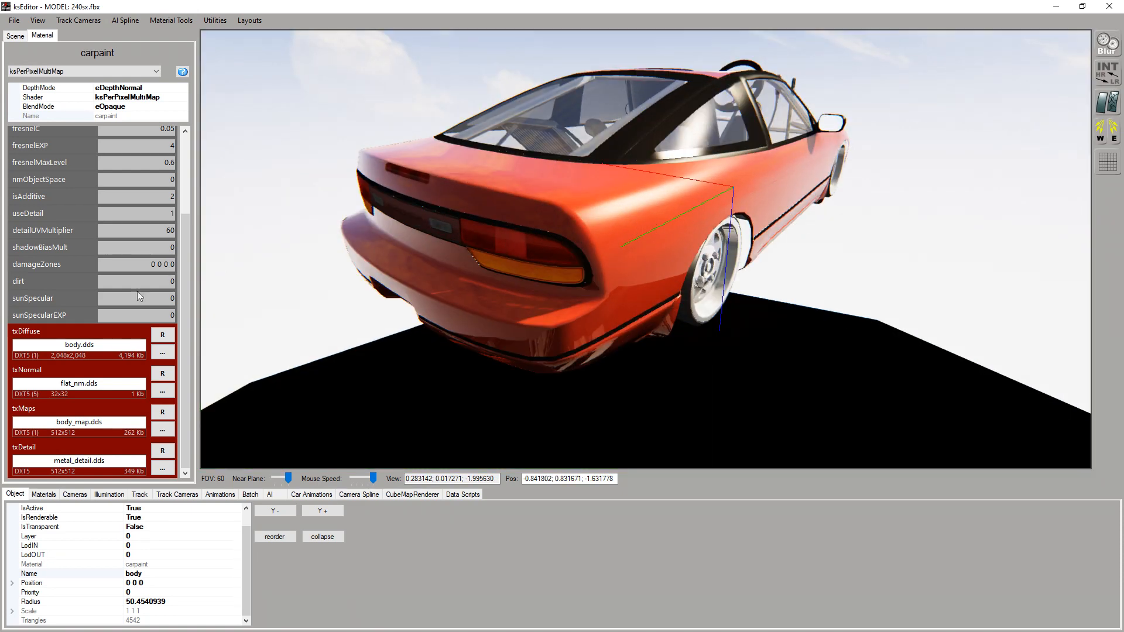
left_click(13, 19)
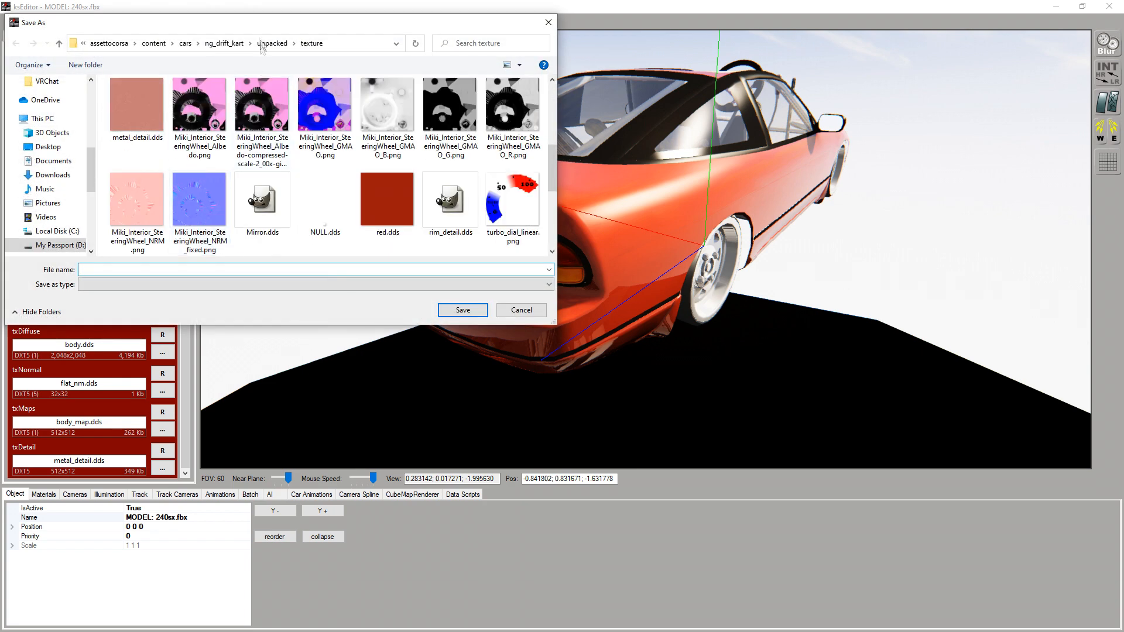
Overwrite driftkart.kn5 in ng_drift_kart and confirm the replacement.
left_click(462, 310)
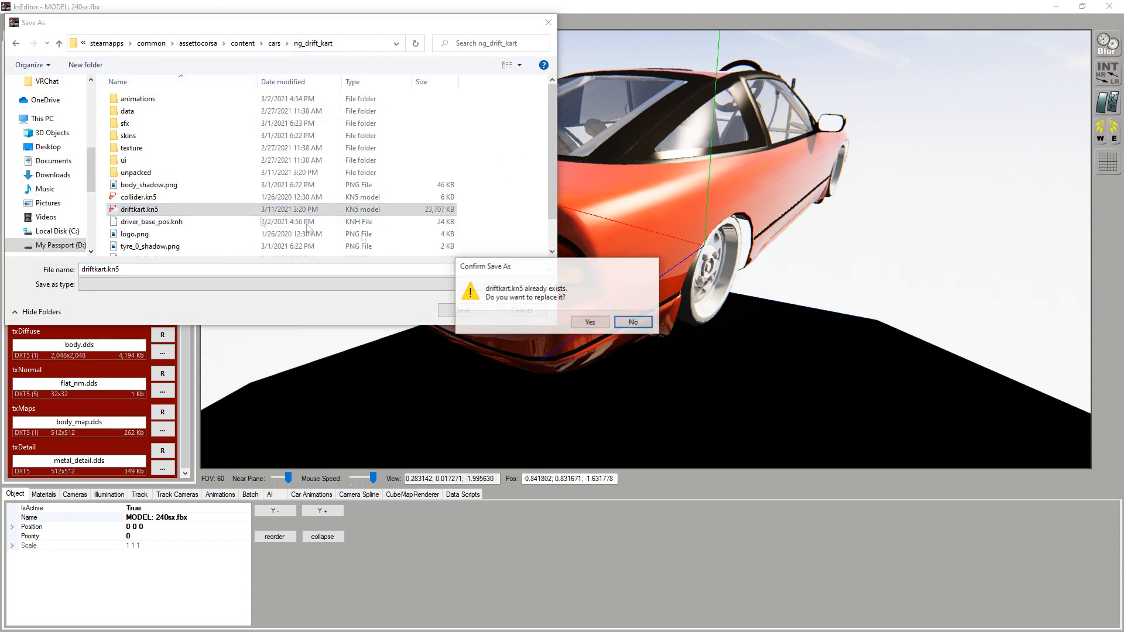
left_click(588, 322)
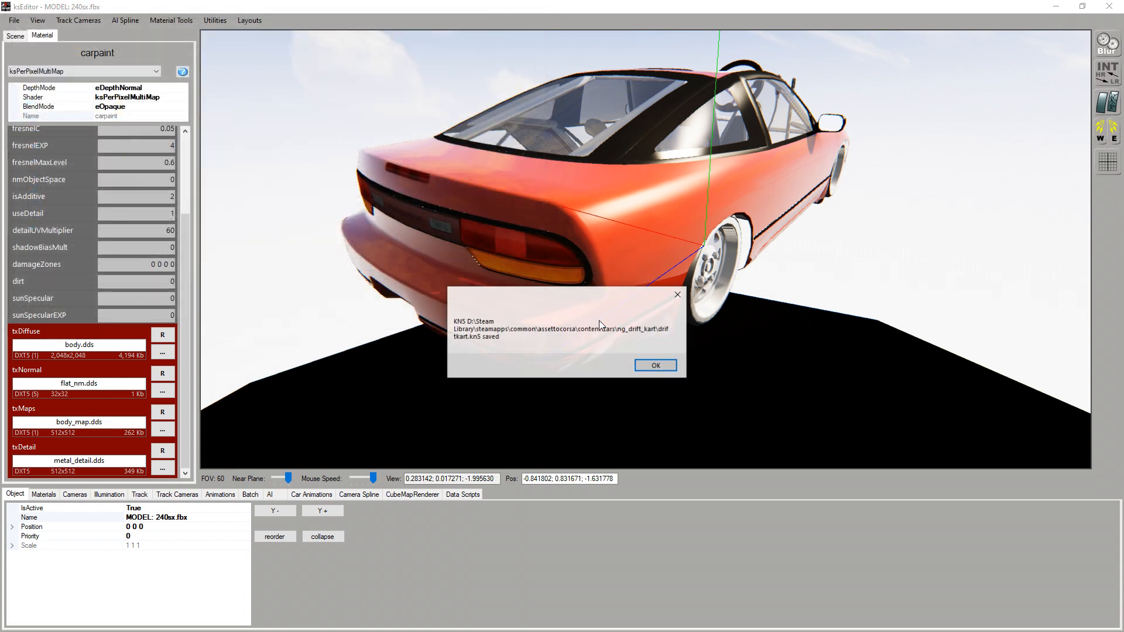
left_click(654, 364)
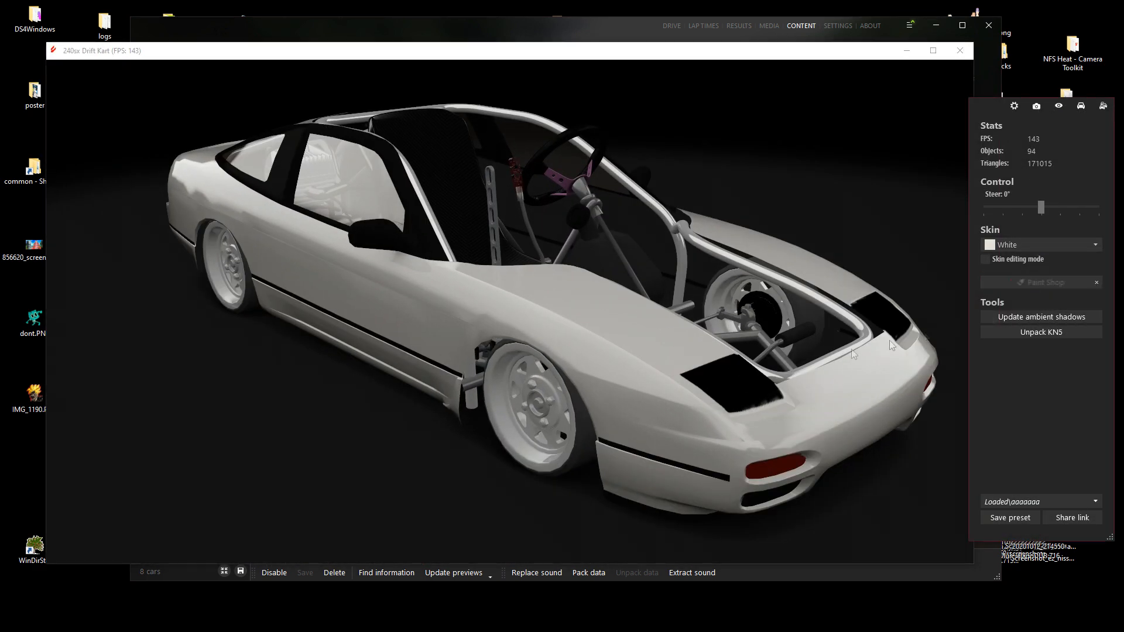
Paint the body #721A82 with flakes at 33.3% in Paint Shop, toggling separate rim colour.
left_click(1041, 282)
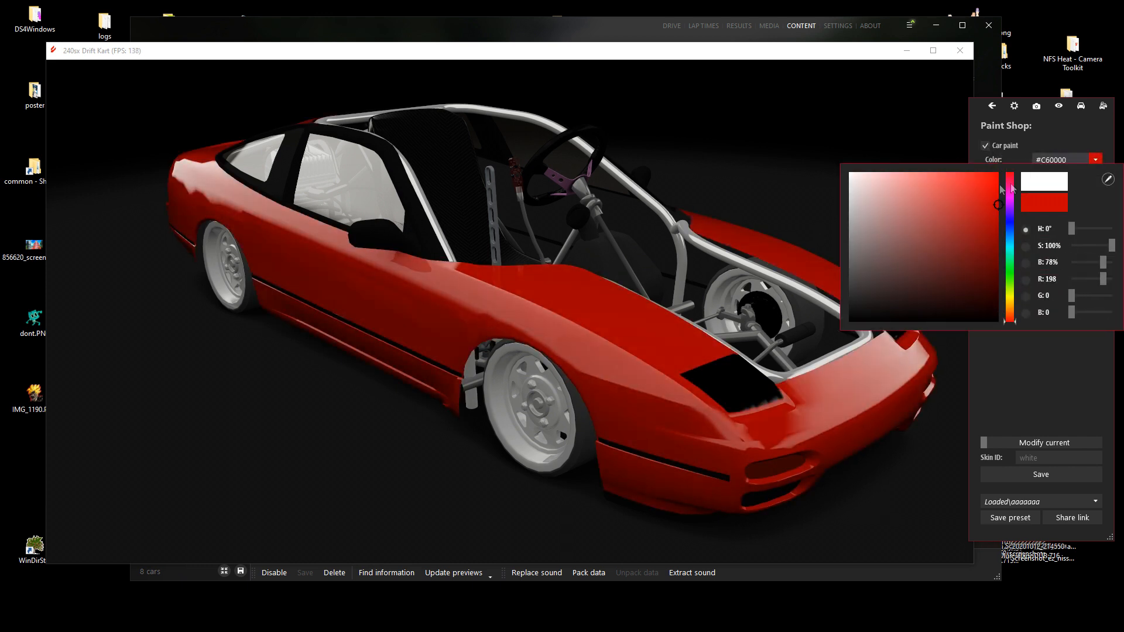
left_click(887, 193)
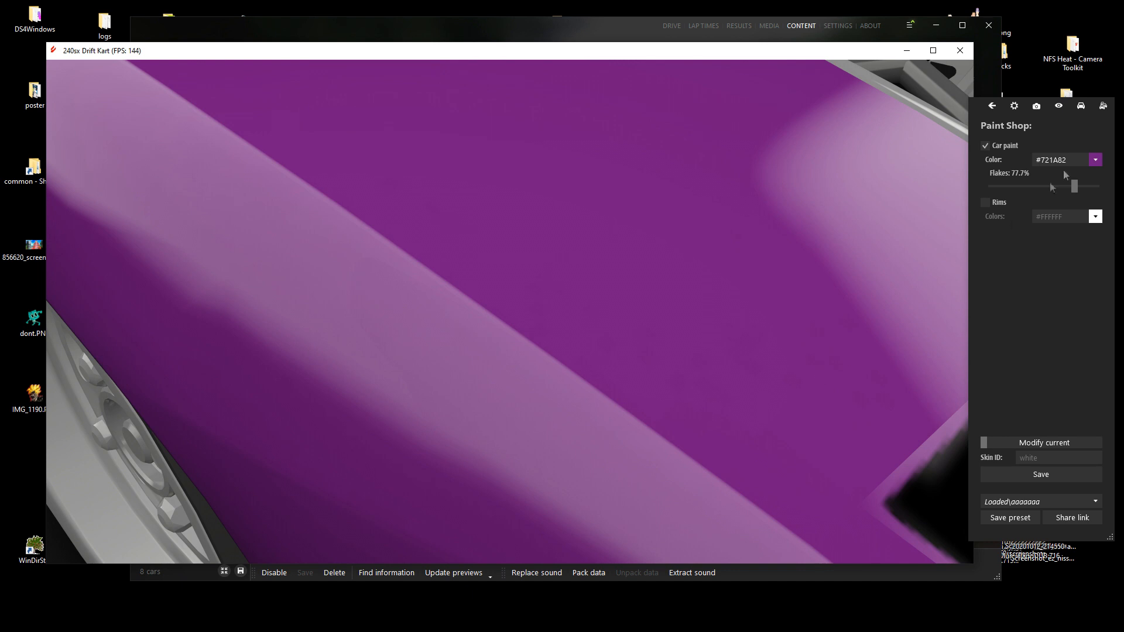
left_click_drag(1073, 186, 1099, 186)
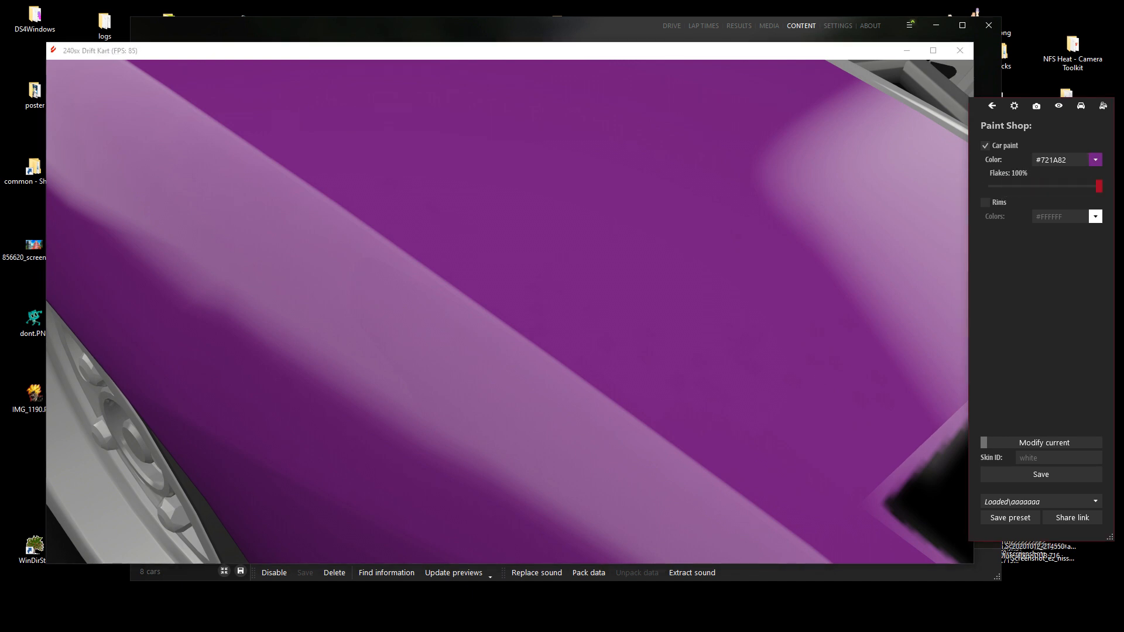
left_click_drag(1096, 185, 1025, 186)
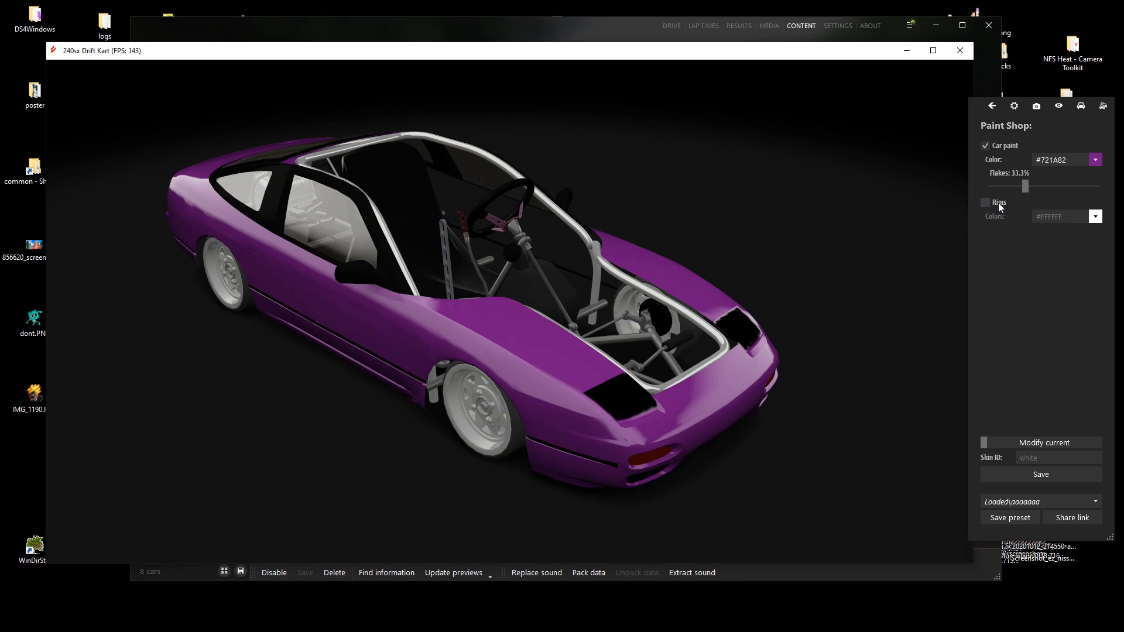
left_click(986, 202)
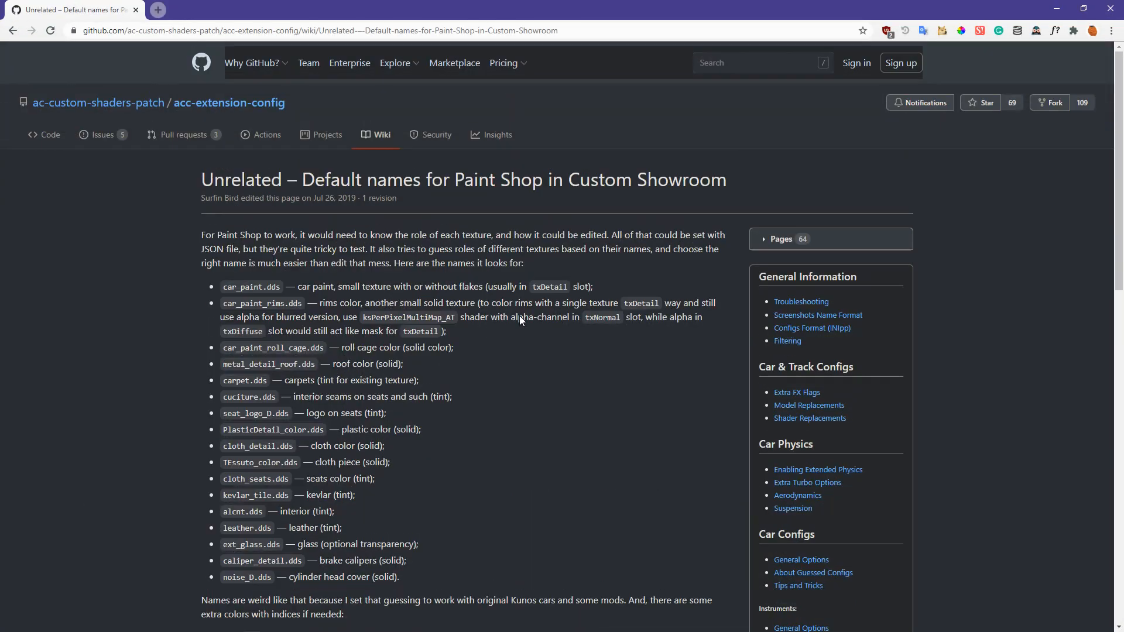
mouse_move(484, 329)
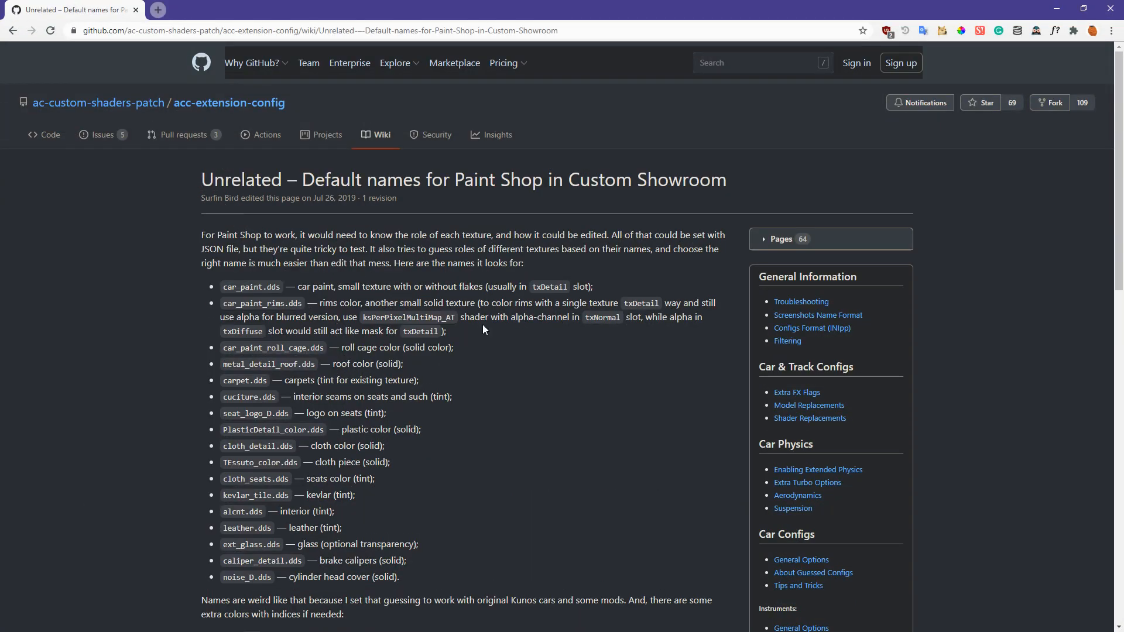
Read the wiki's texture-name lists, highlighting seat_logo_D.dds and the interior colour entries.
scroll("down", 3)
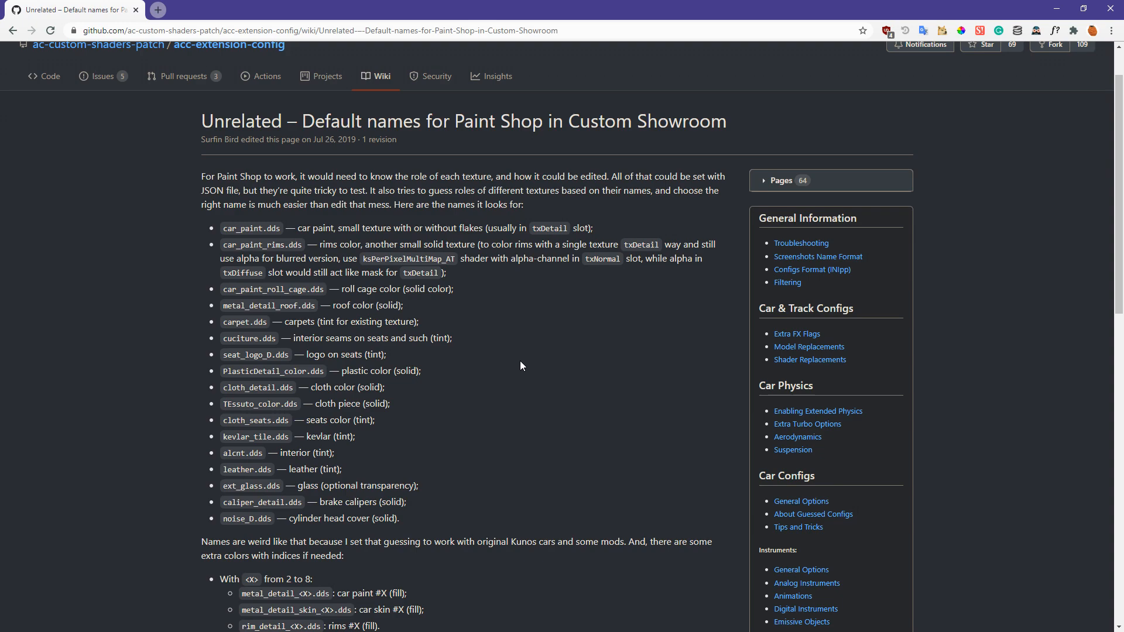
scroll("down", 3)
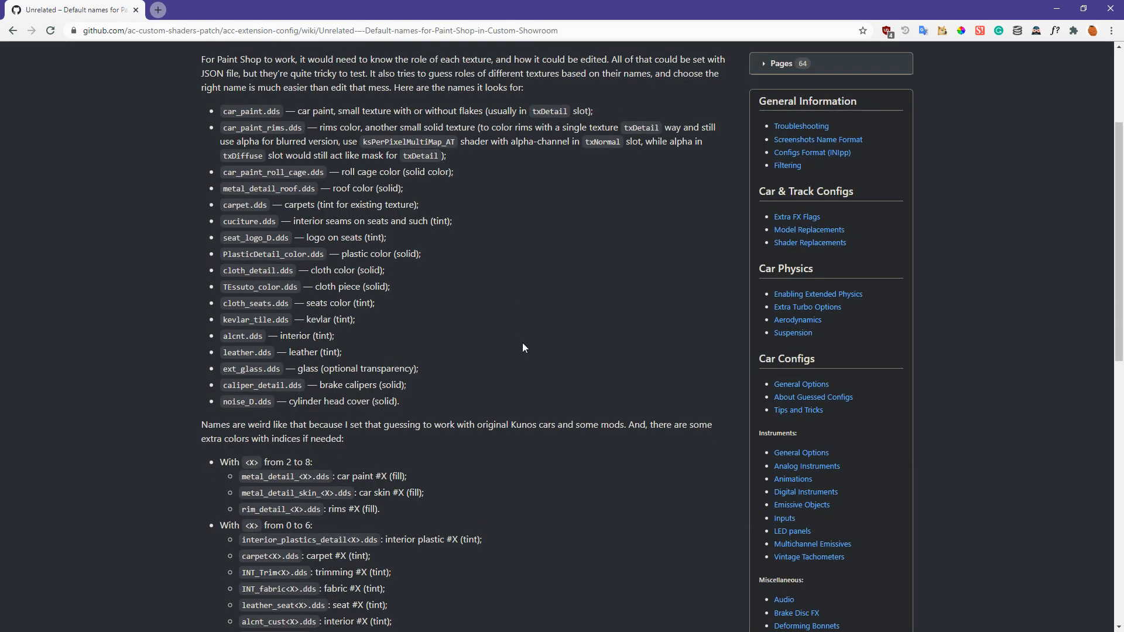
double_click(242, 111)
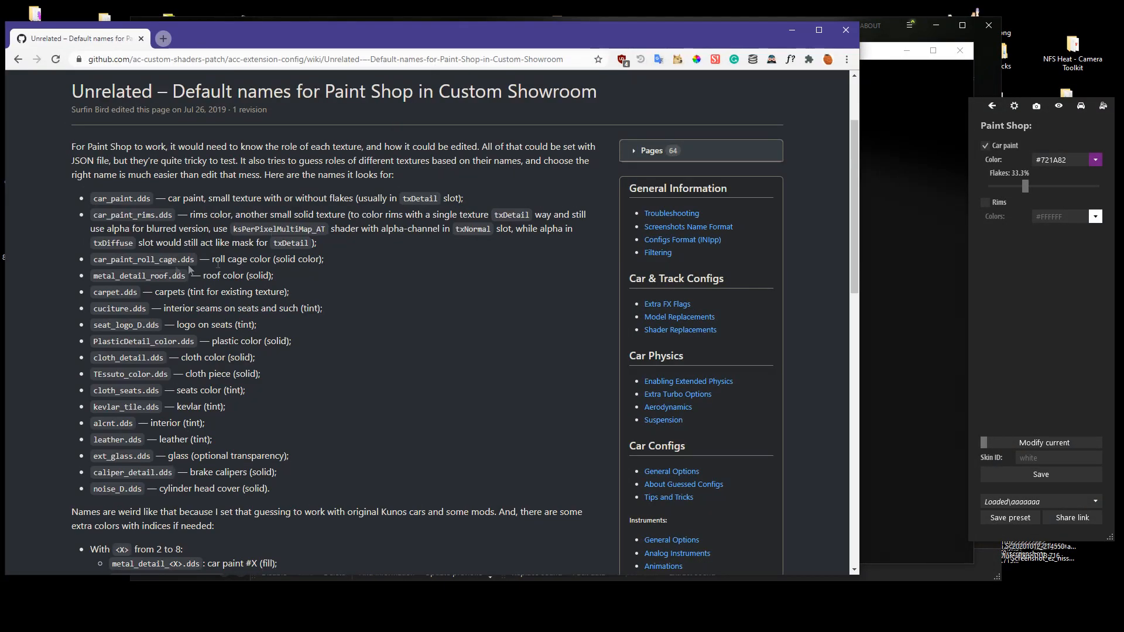
double_click(121, 197)
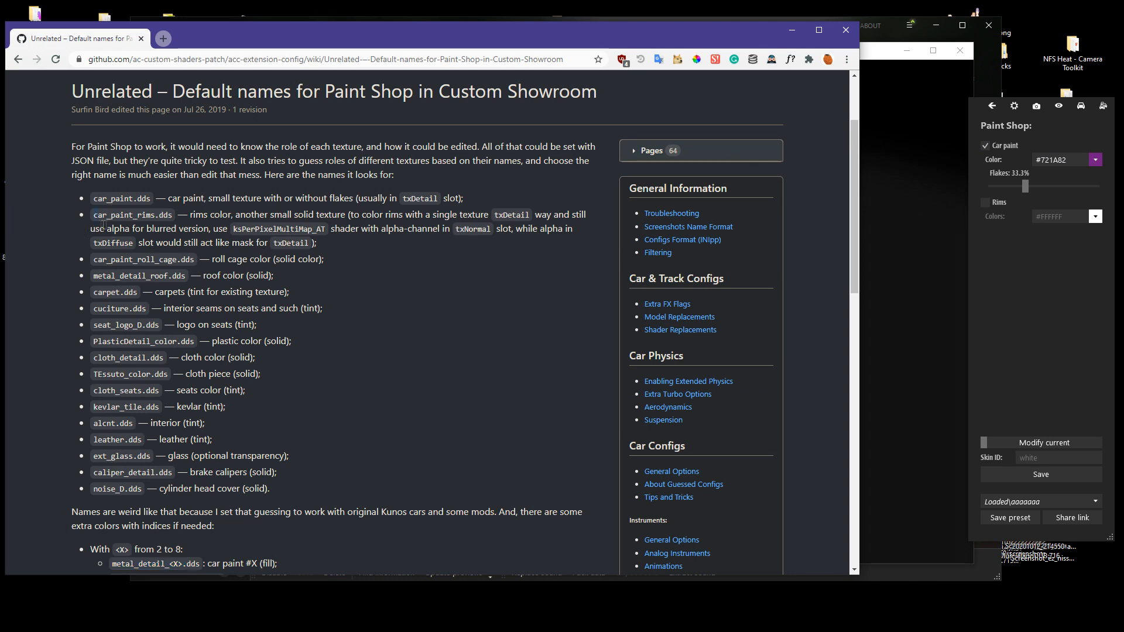
scroll("down", 3)
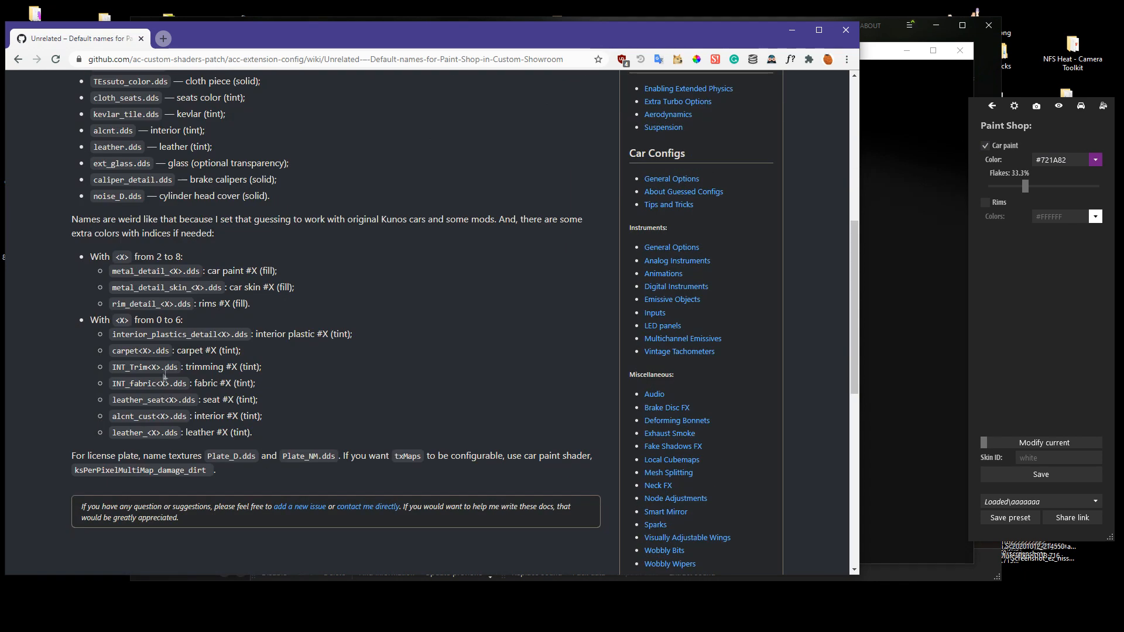
double_click(141, 303)
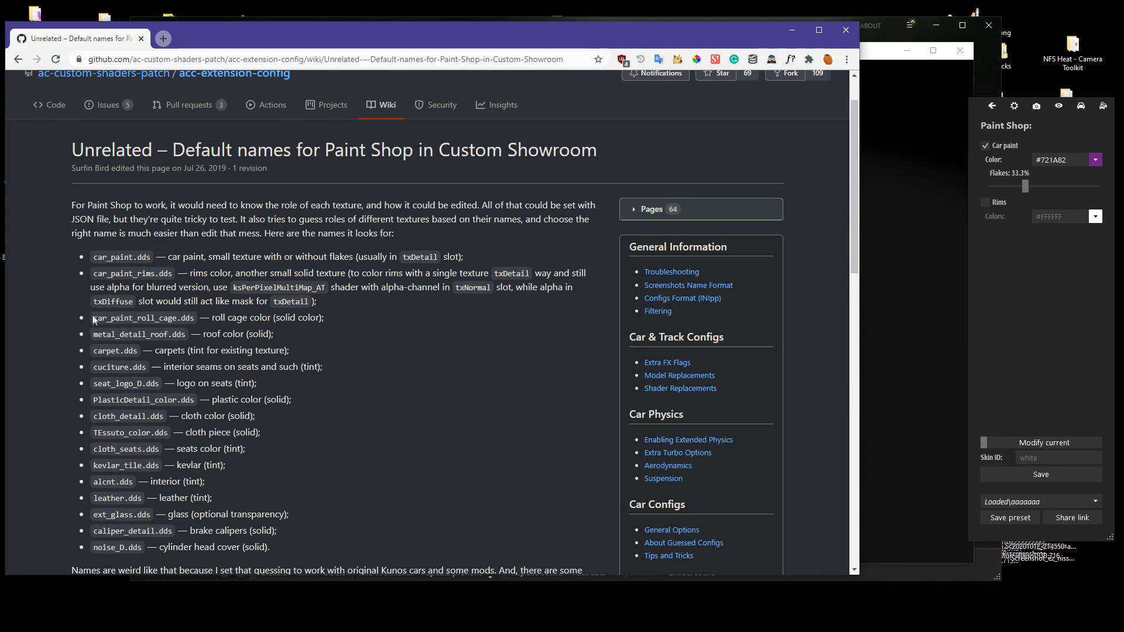
left_click_drag(92, 317, 186, 334)
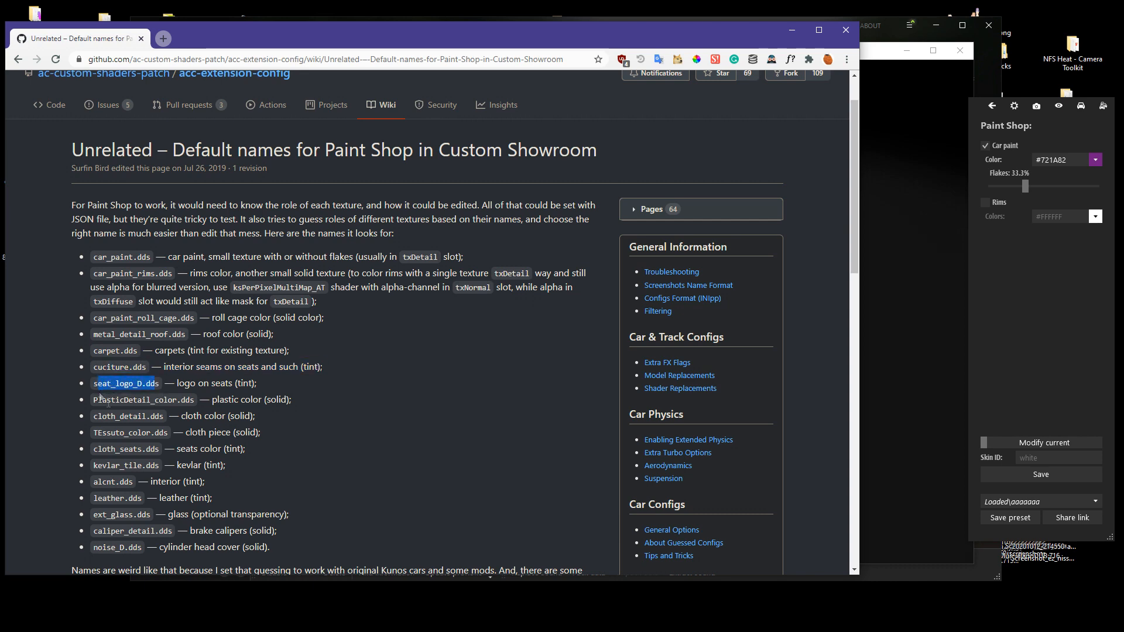
scroll("down", 3)
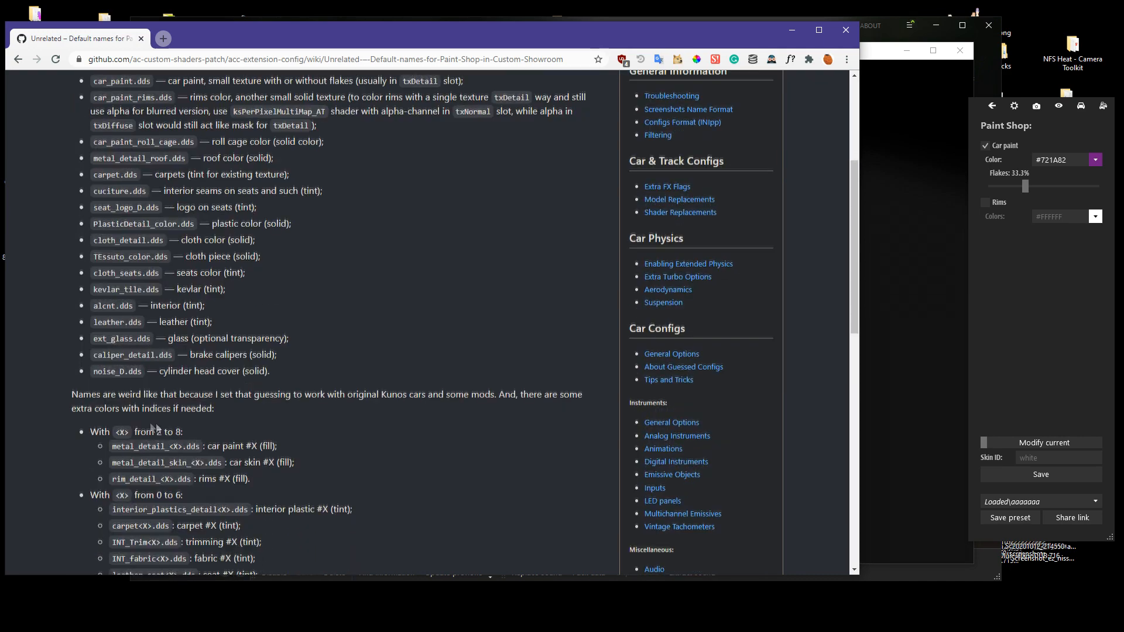
scroll("down", 3)
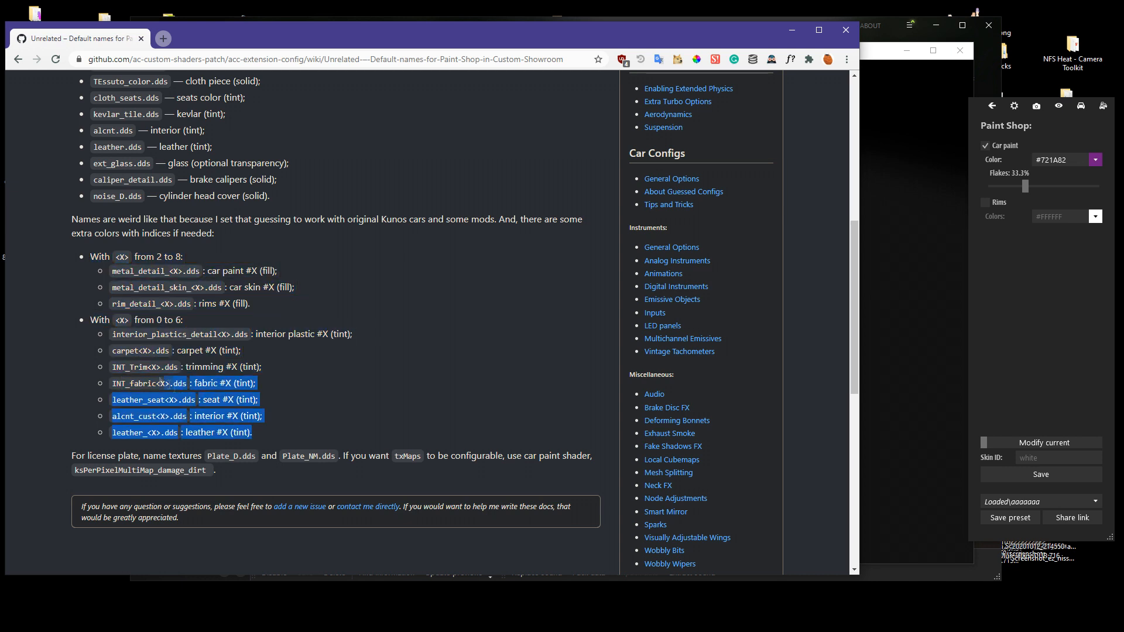
left_click(189, 251)
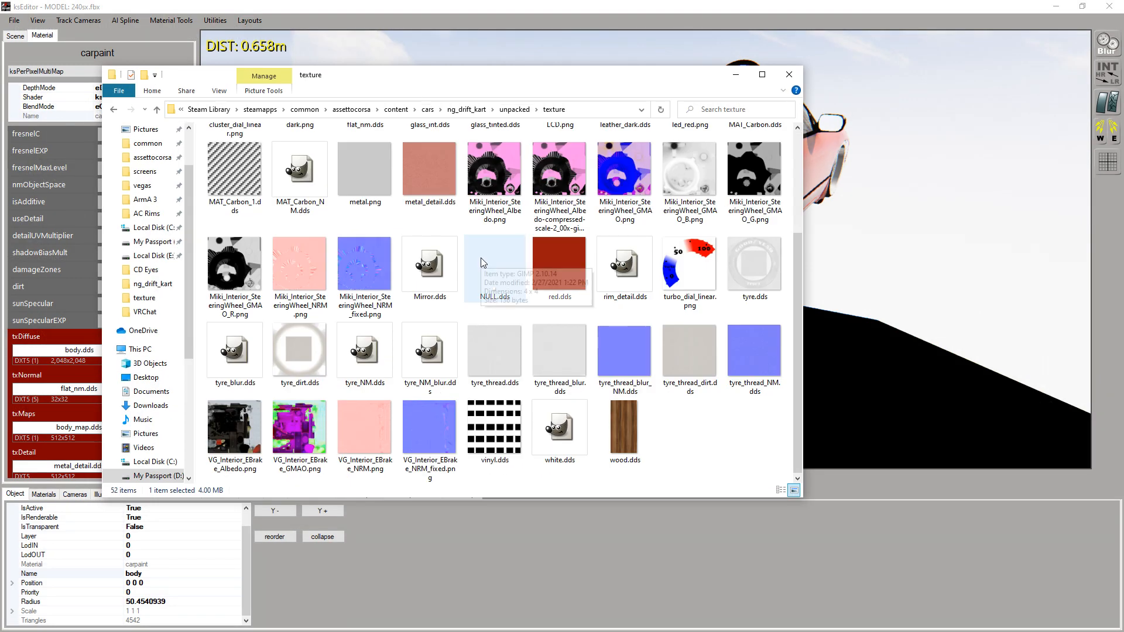
Select metal_detail.dds in the texture folder and check the wiki's metal_detail_<X>.dds names.
left_click(430, 169)
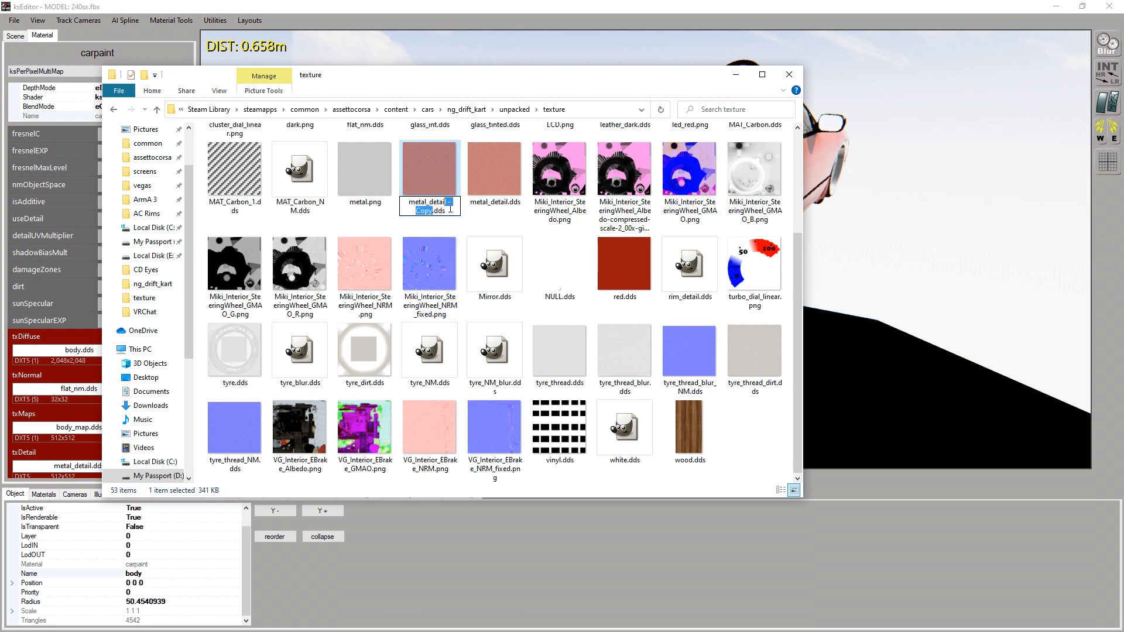
left_click(494, 173)
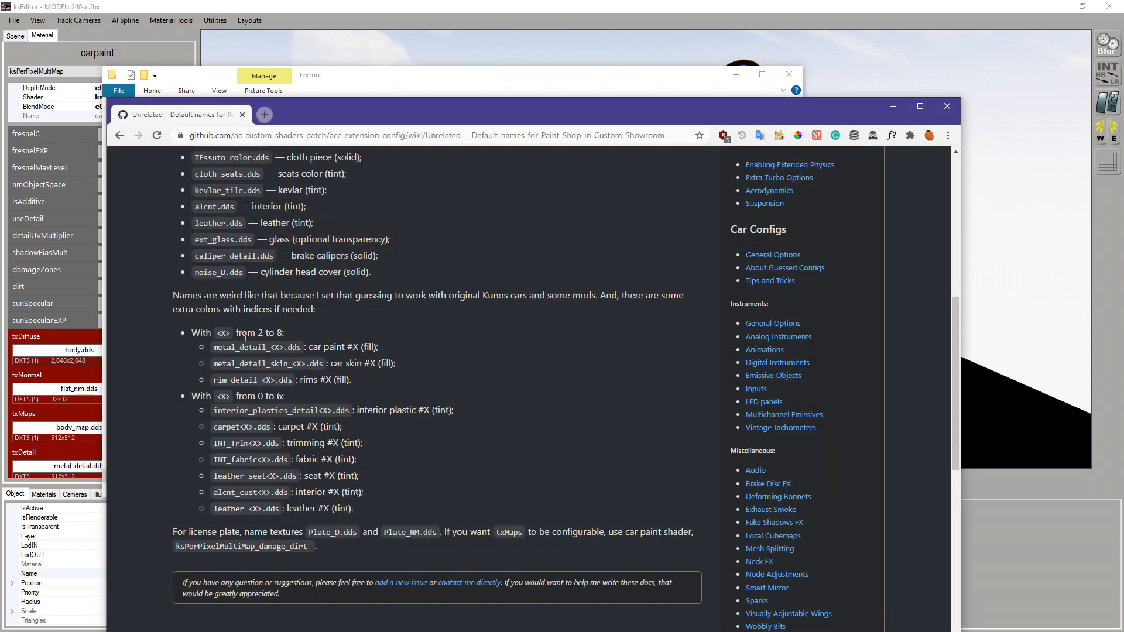
double_click(268, 332)
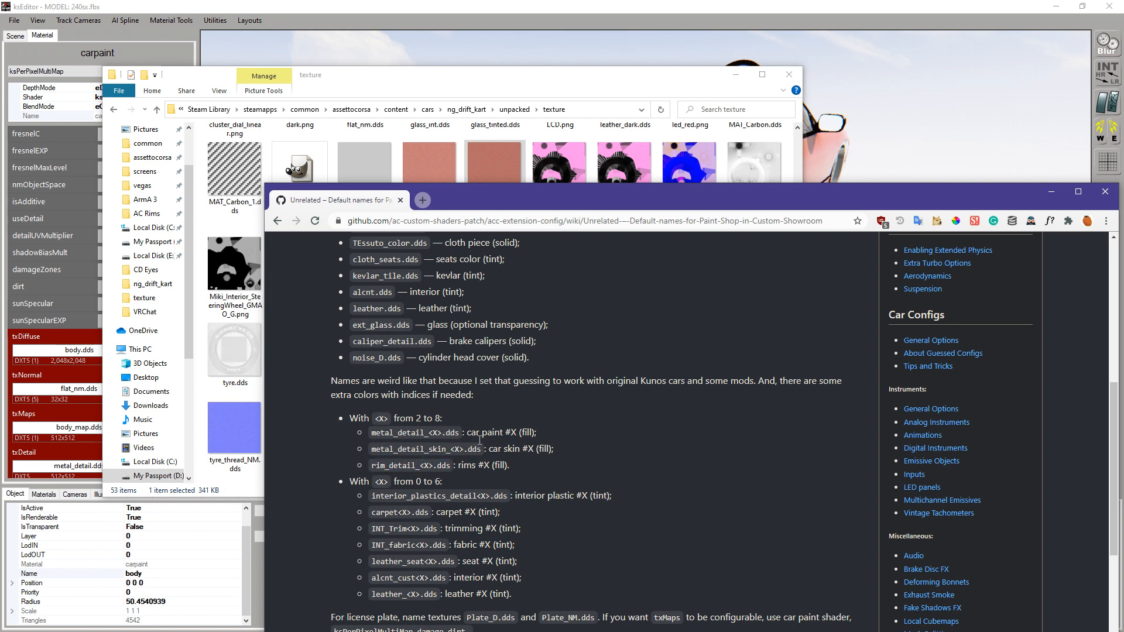
scroll("down", 3)
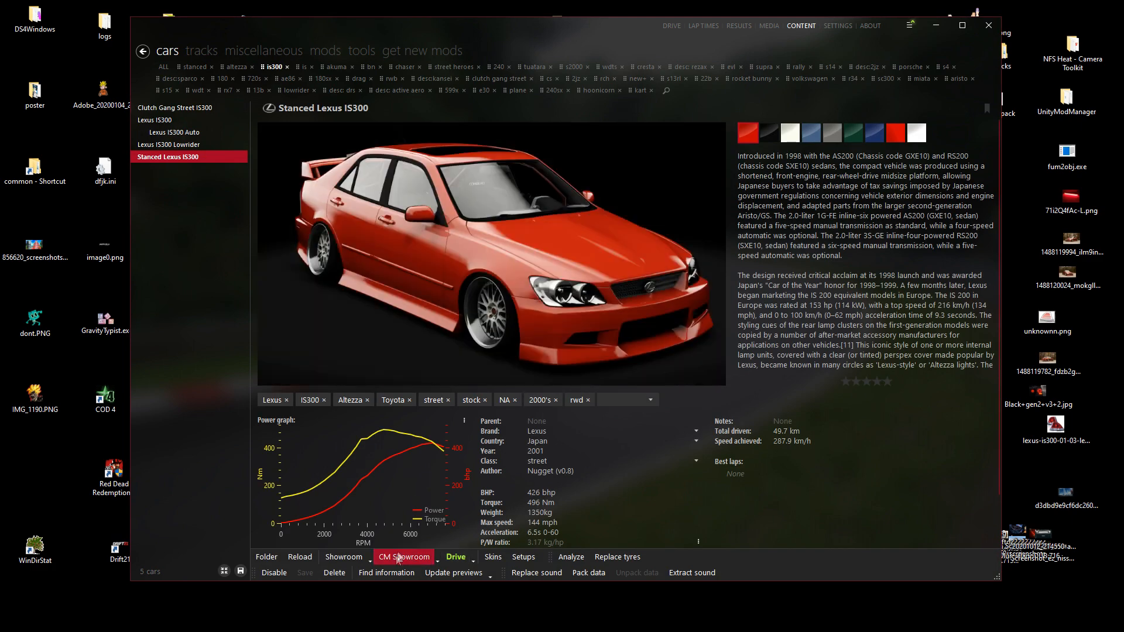
Load the Stanced Lexus IS300 into the custom showroom.
left_click(404, 557)
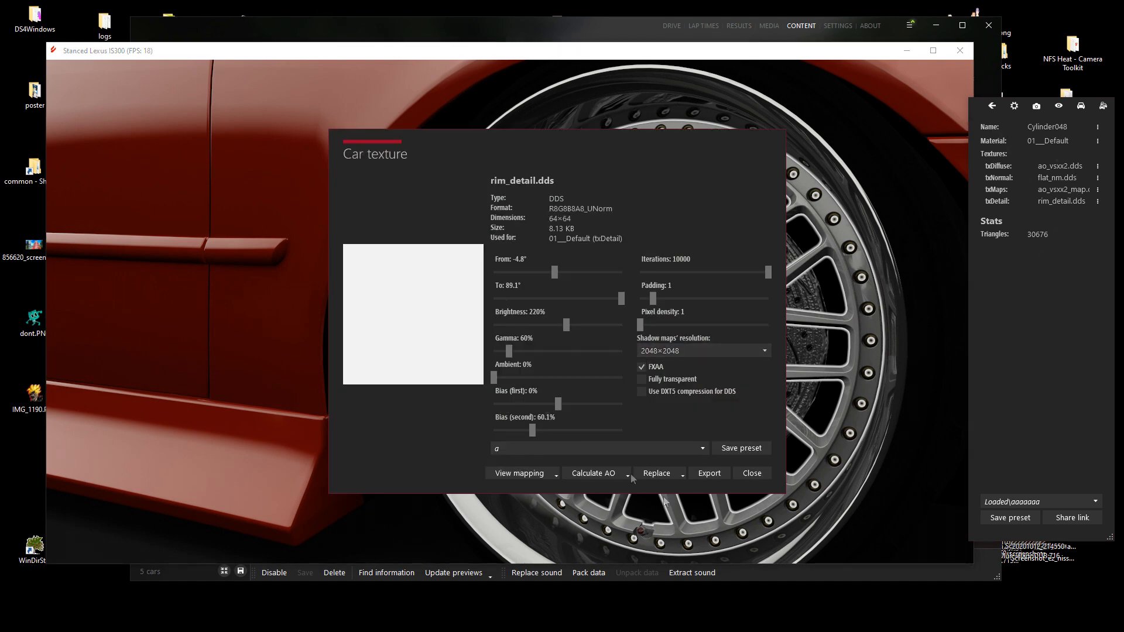
Preview and close the lug nuts' detail texture, then select the wheel's centre cap.
left_click(750, 473)
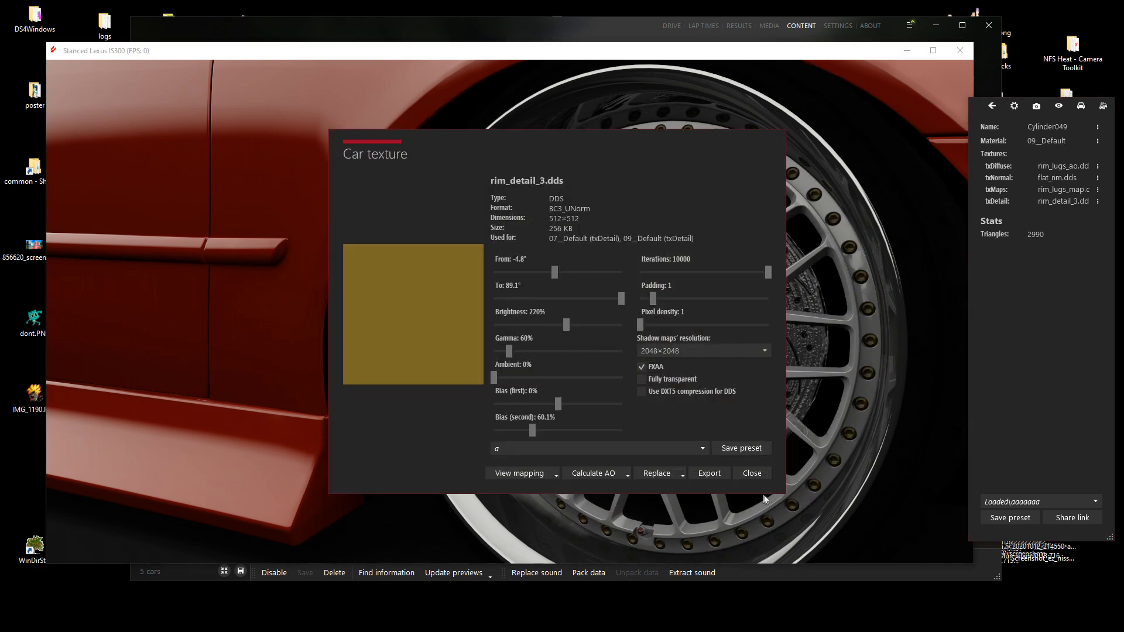
left_click(751, 473)
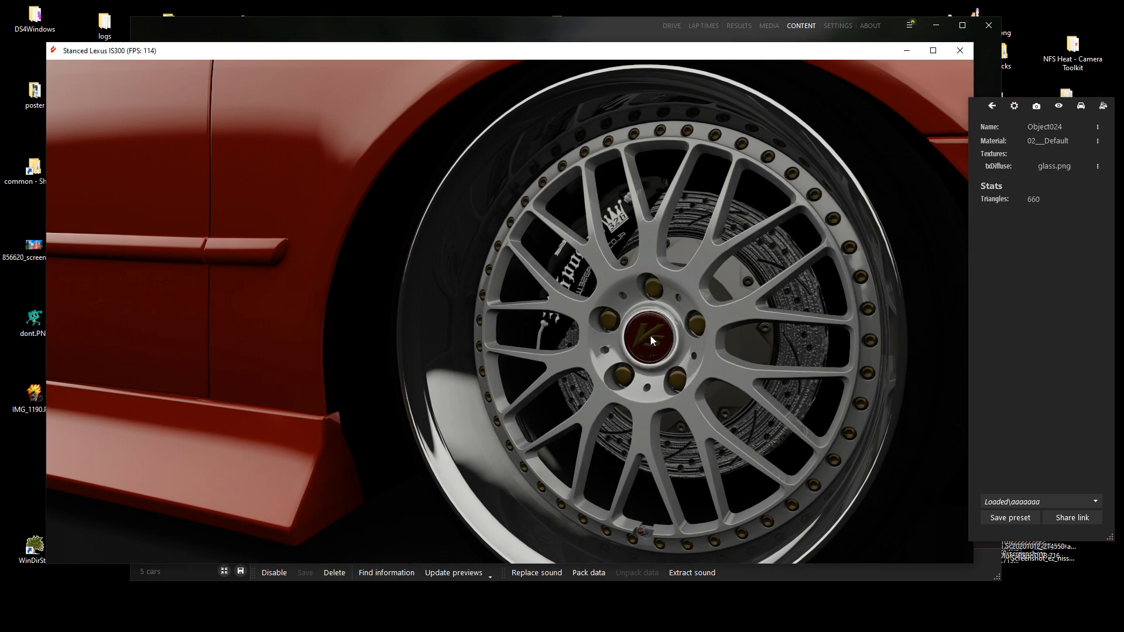
left_click(651, 339)
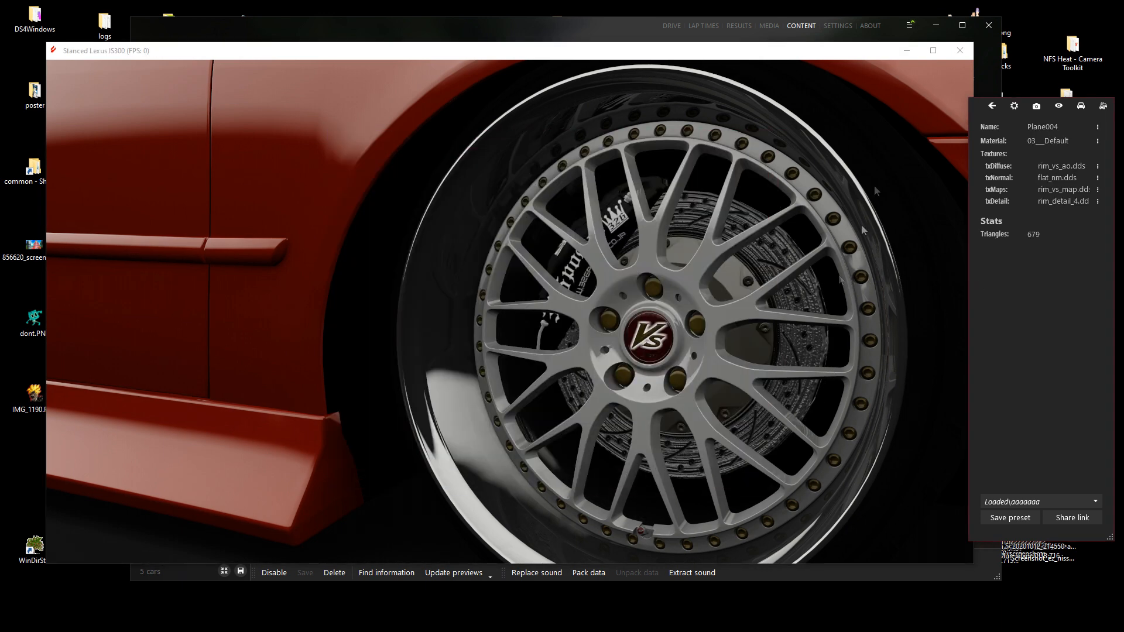
Turn on the Rims, Rims #2 and Rims #4 colour layers in Paint Shop.
left_click(1014, 106)
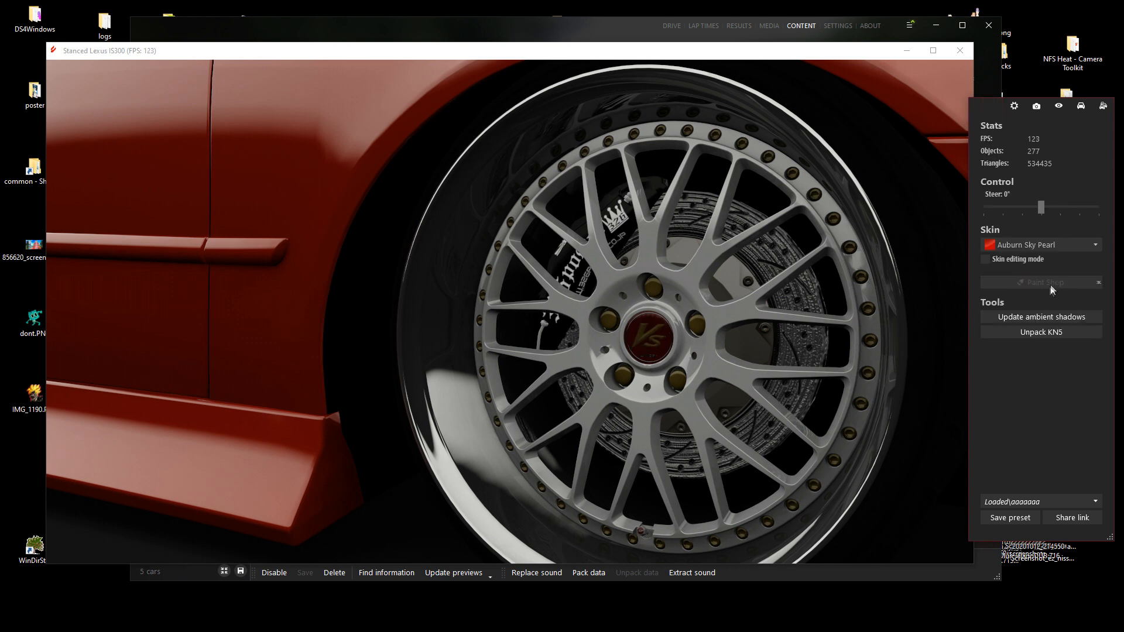
left_click(1041, 281)
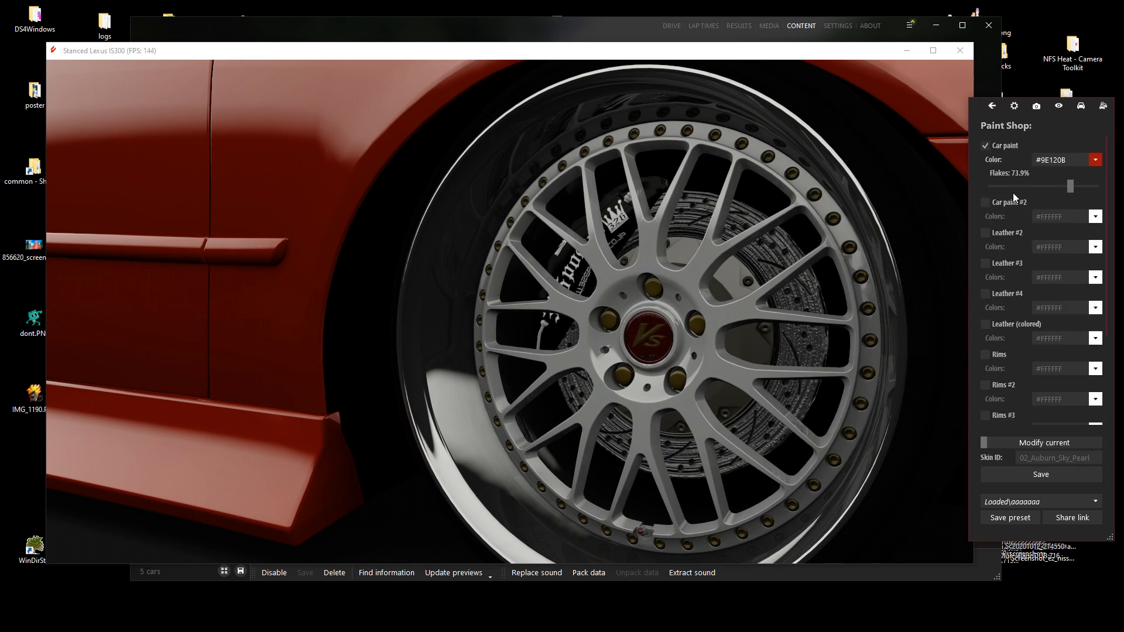
scroll("down", 3)
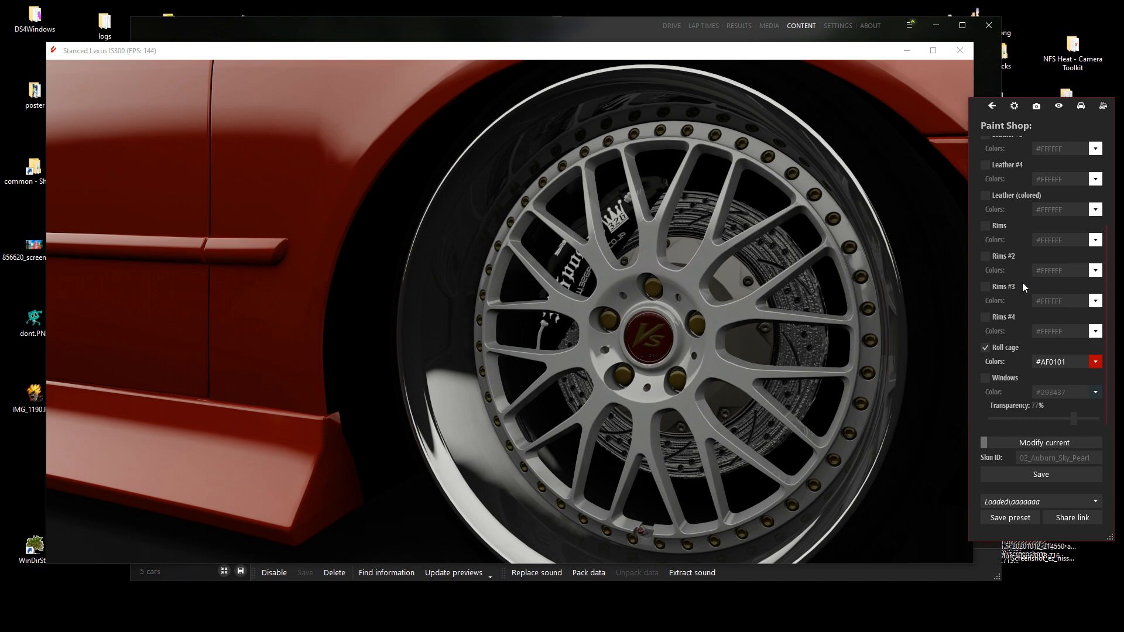
left_click(986, 226)
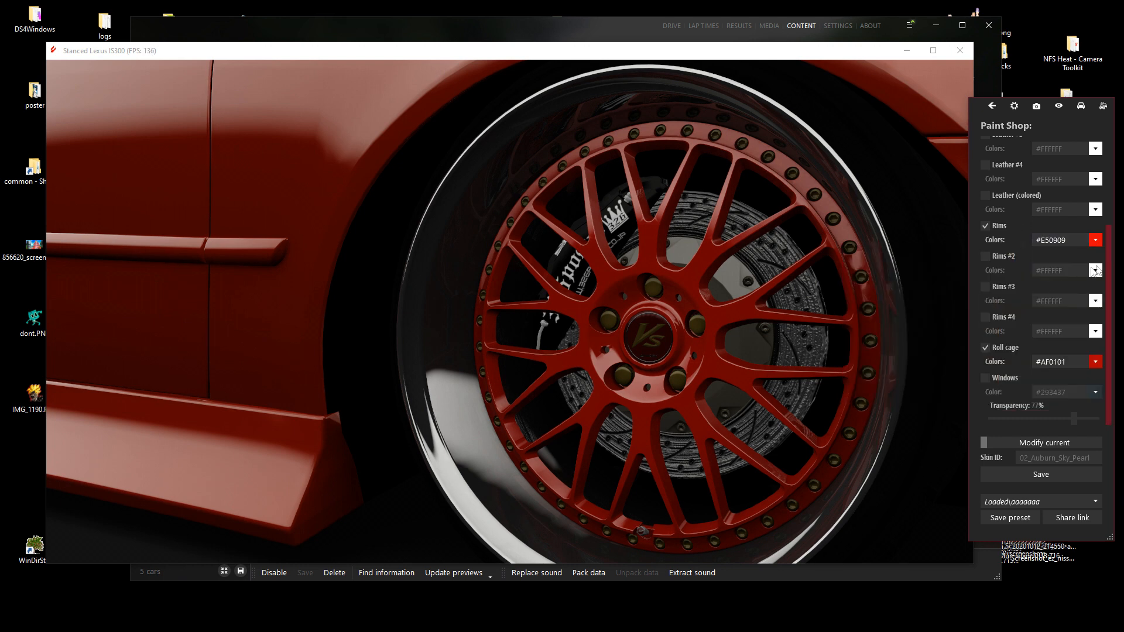
left_click(987, 256)
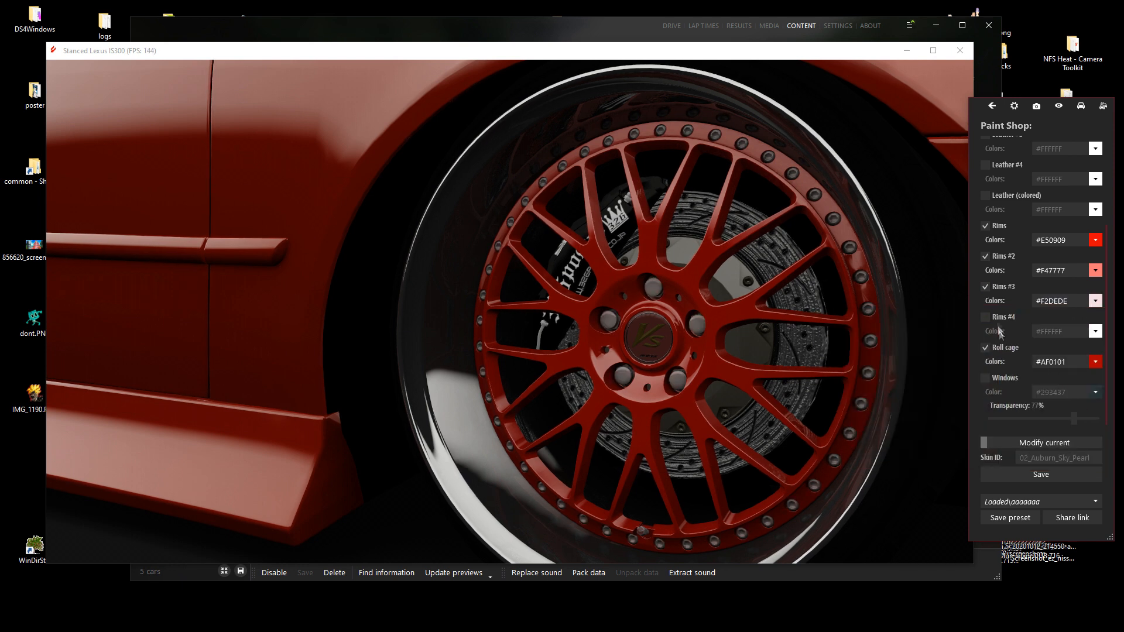
left_click(1095, 330)
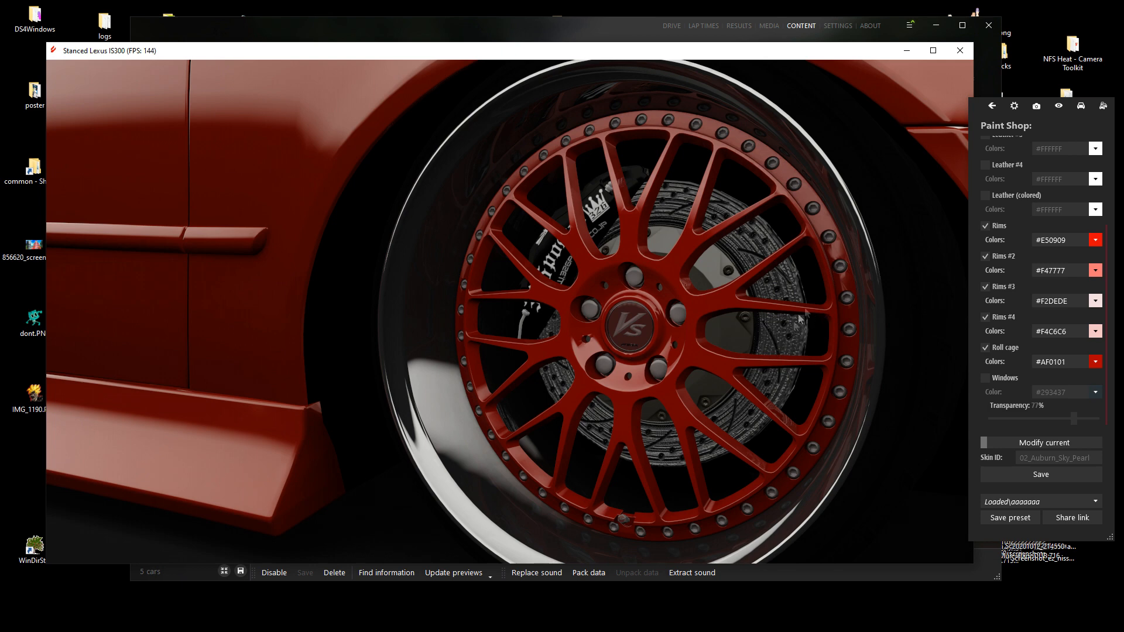
left_click(993, 105)
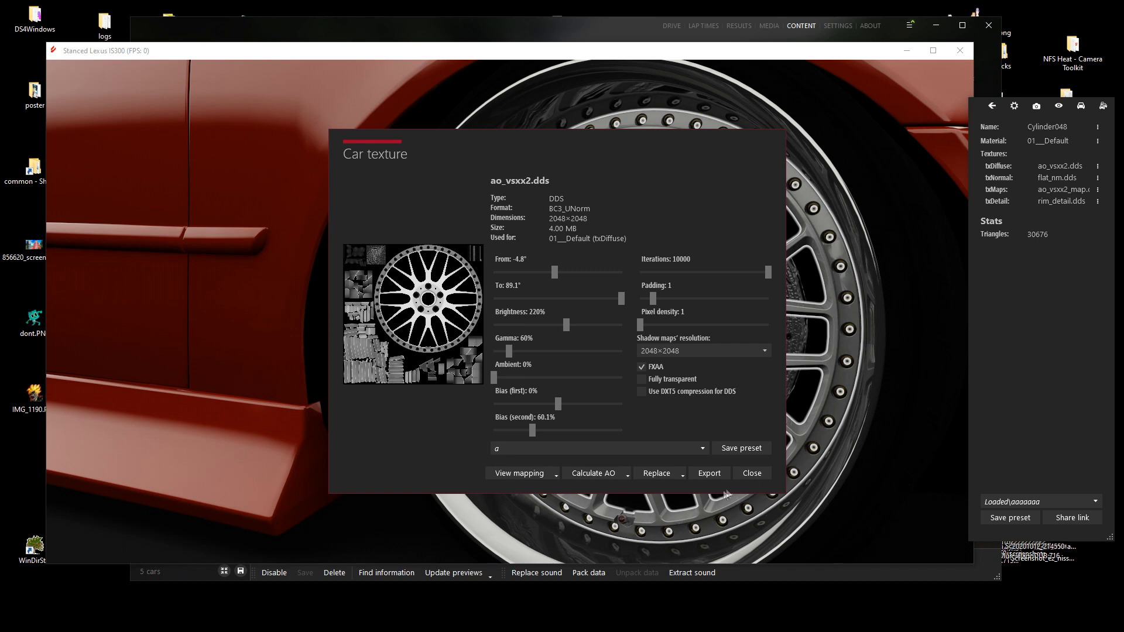
View the rim's rim_detail.dds texture full size, a plain white image, then close it.
left_click(751, 474)
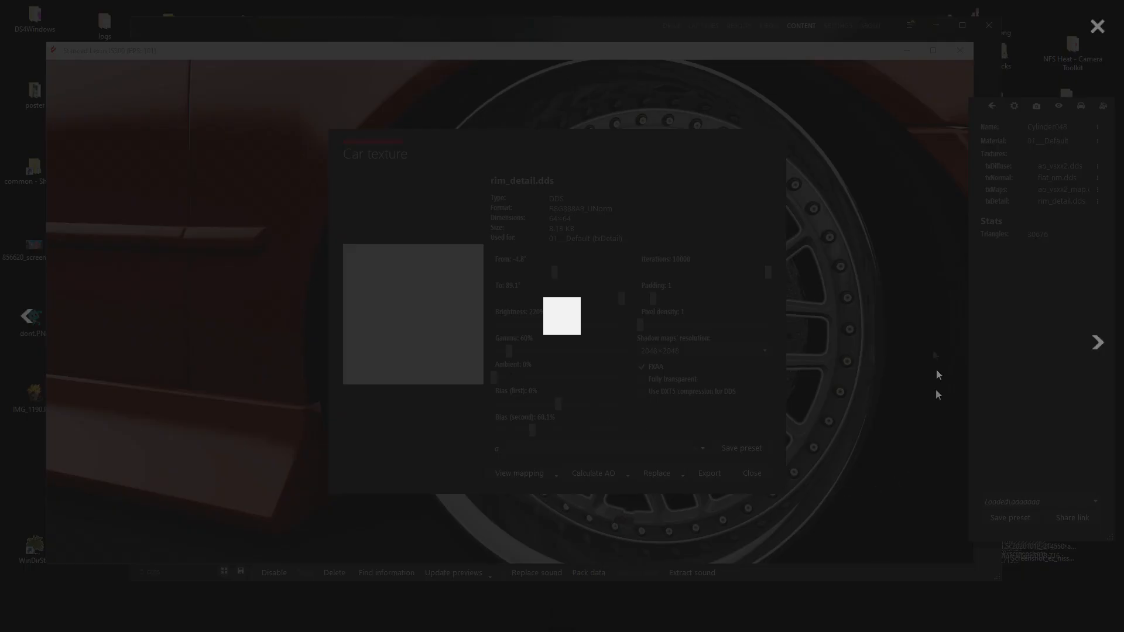
left_click(751, 473)
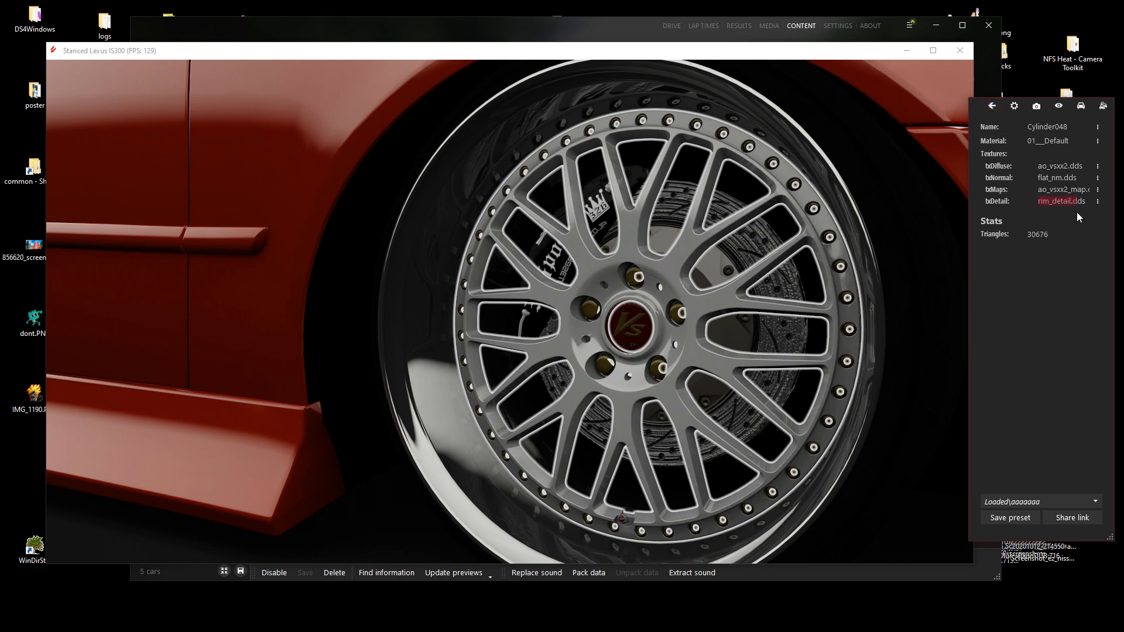
left_click(992, 106)
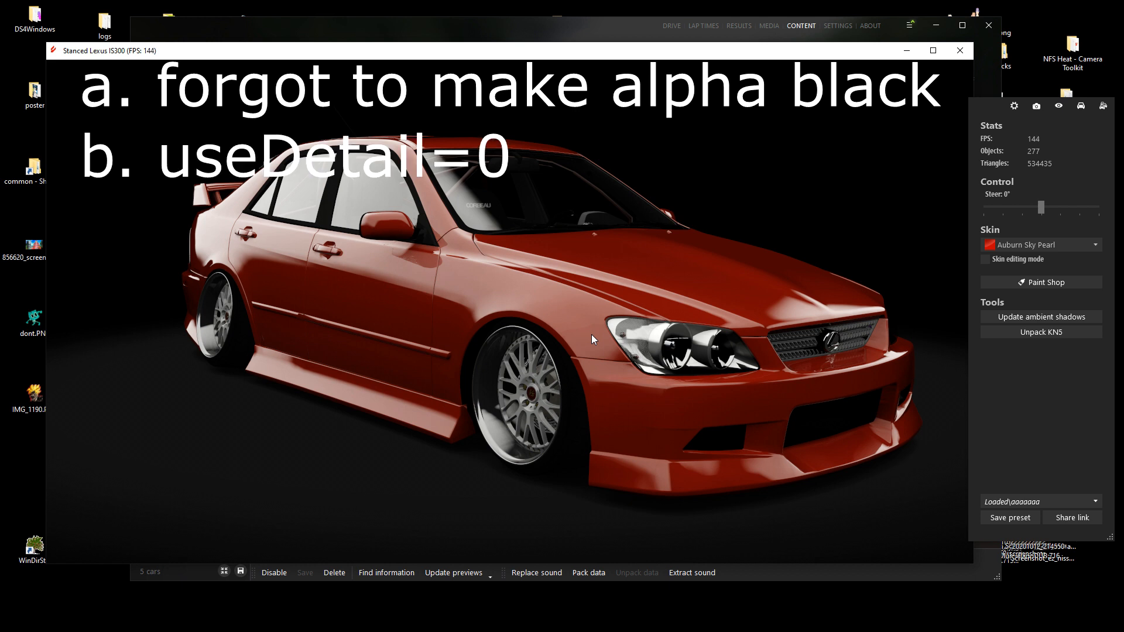
mouse_move(1005, 180)
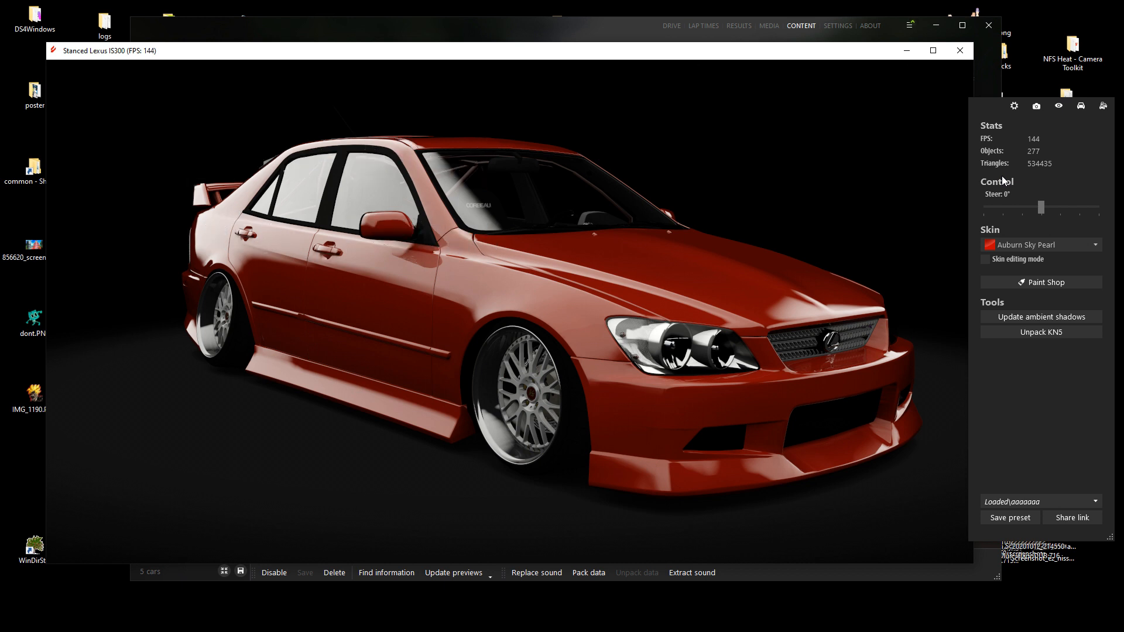
mouse_move(866, 260)
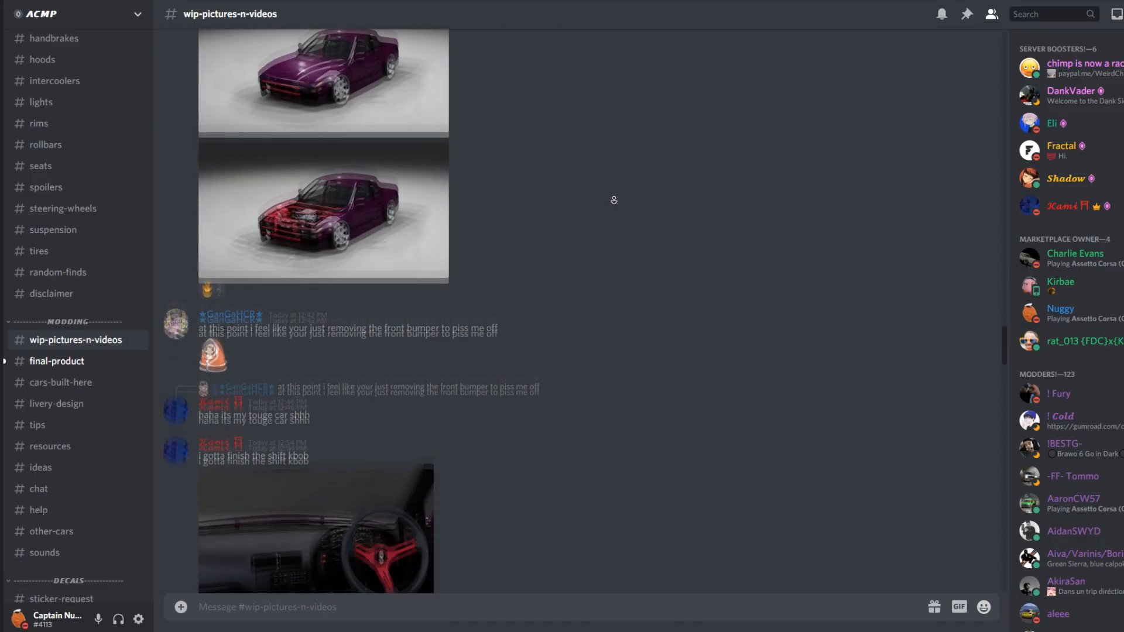
Scroll #wip-pictures-n-videos, then browse the #full-body-kits and #rims channels.
scroll("down", 3)
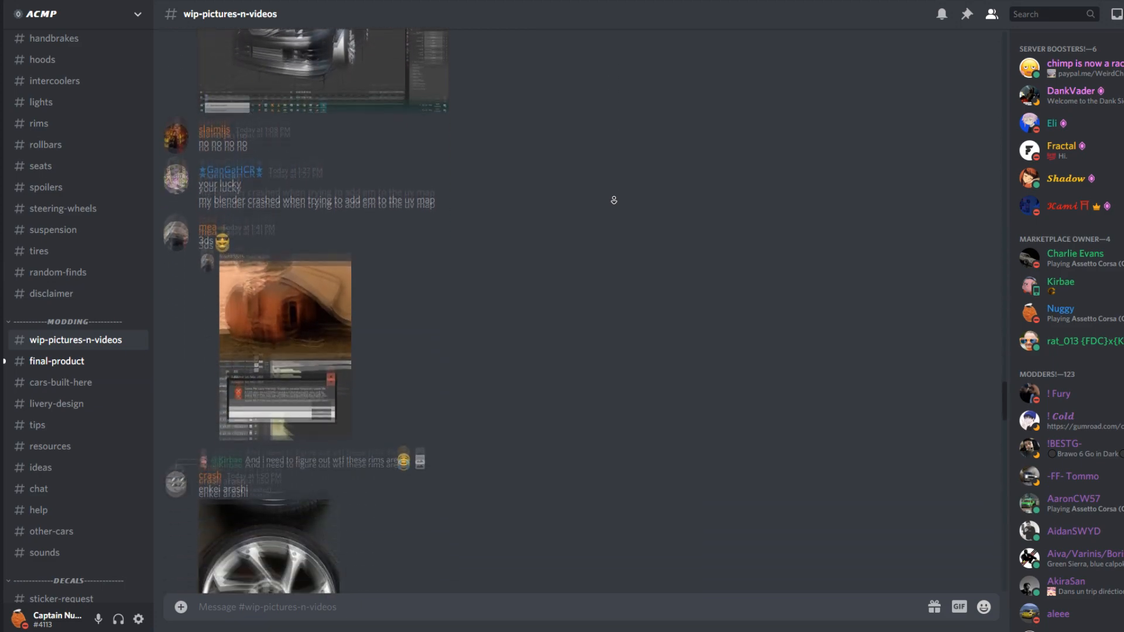
scroll("down", 3)
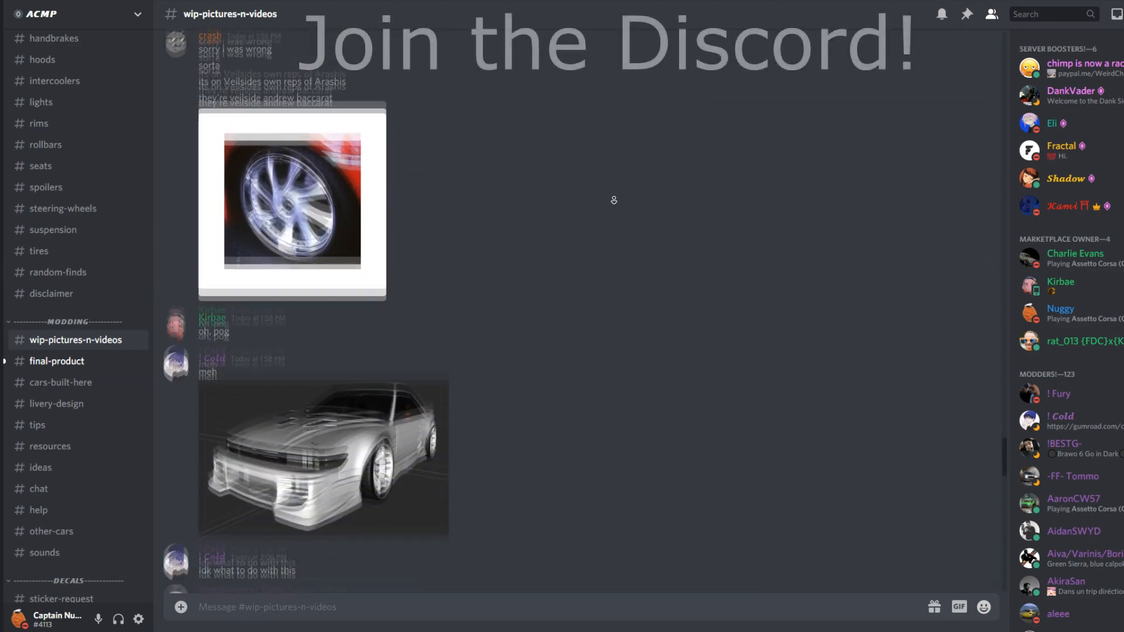
left_click(57, 307)
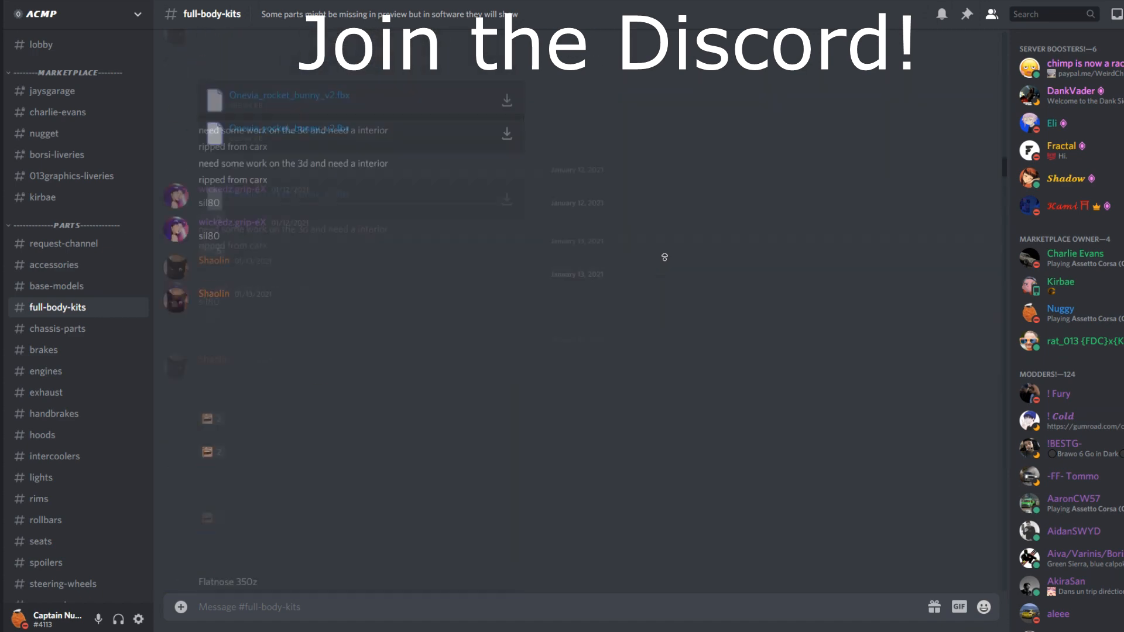
scroll("up", 3)
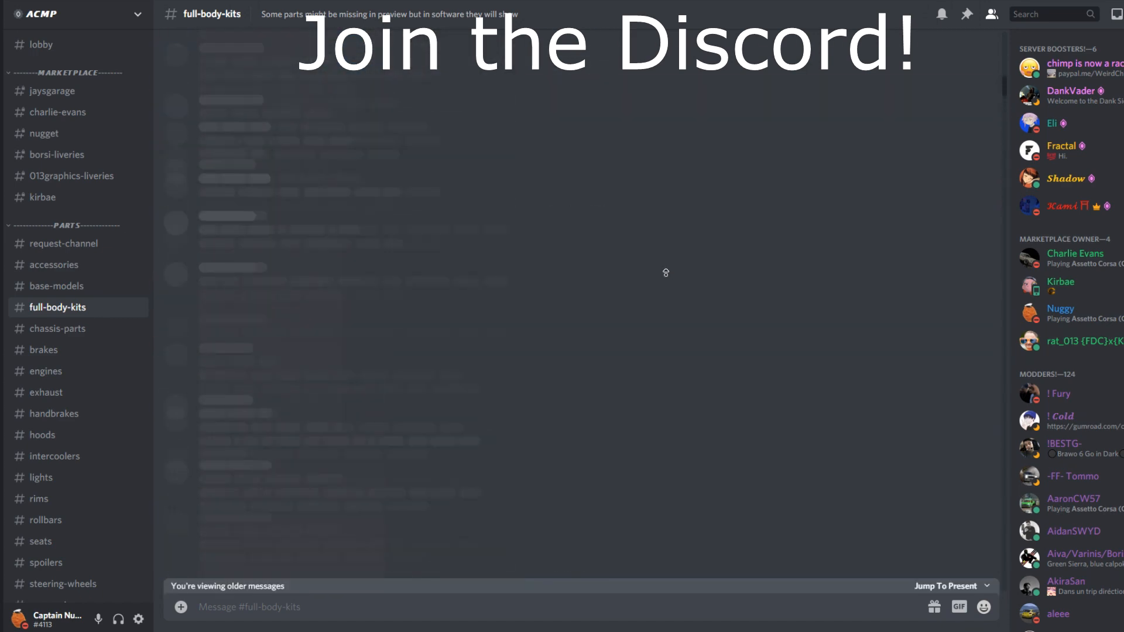
left_click(39, 499)
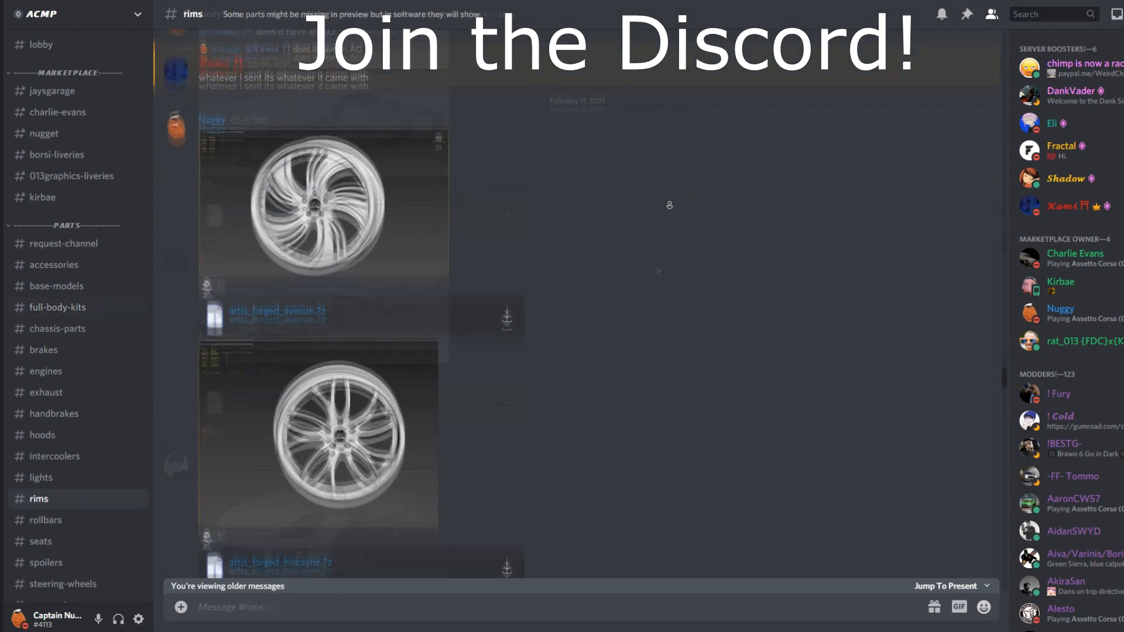
Scroll through #rims, then move on to #drift-blueprints and #assetto-corsa.
scroll("down", 3)
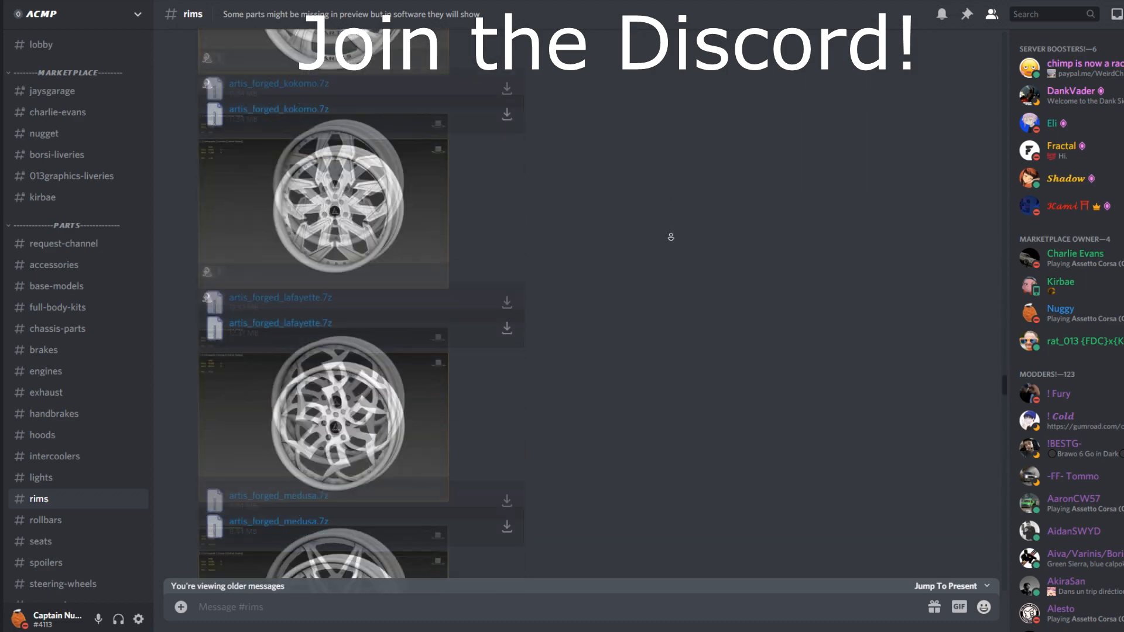
scroll("down", 3)
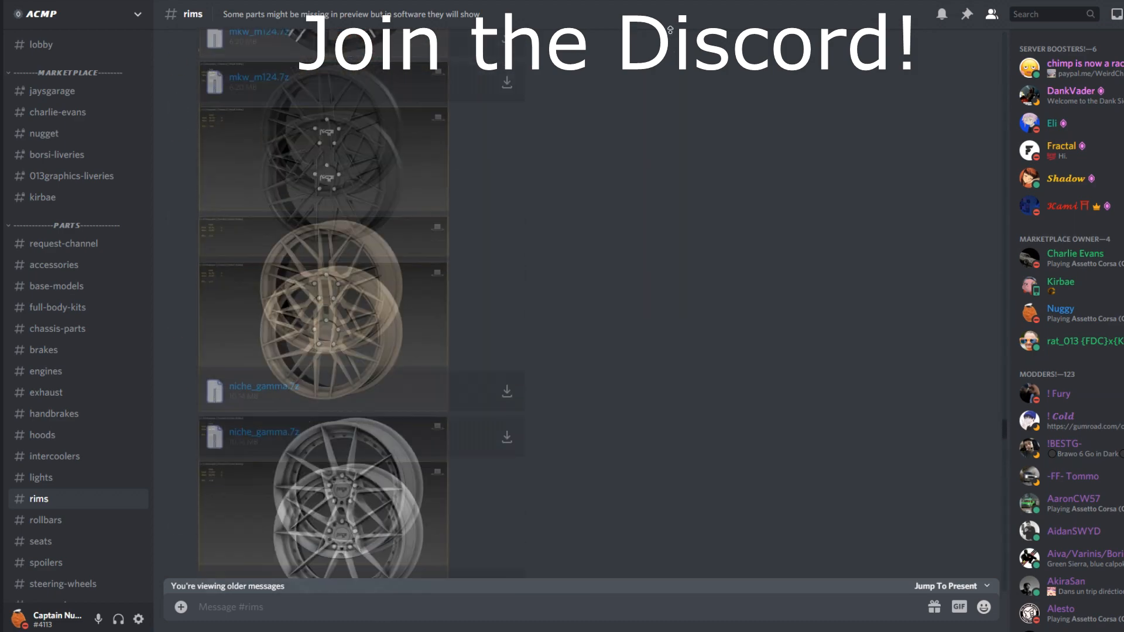
scroll("down", 3)
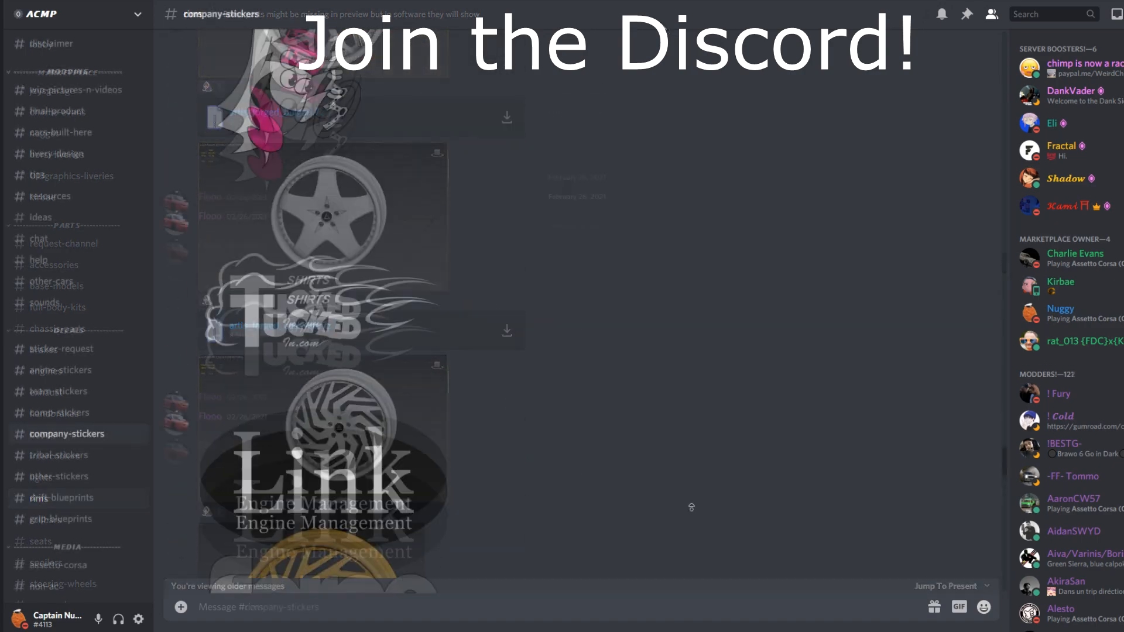
scroll("down", 3)
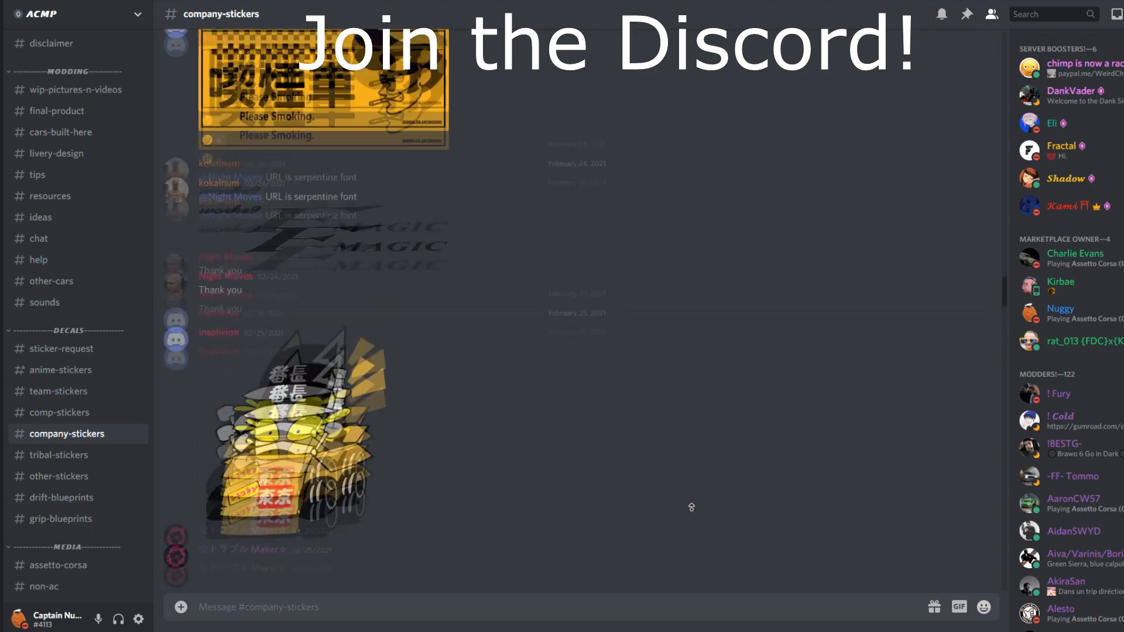
left_click(63, 498)
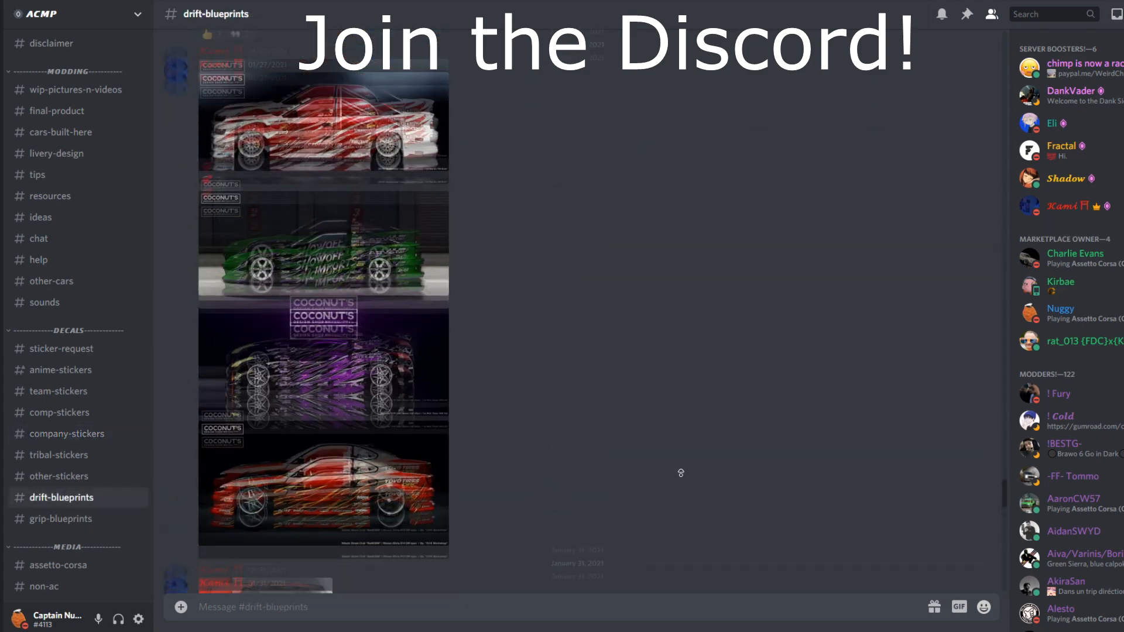
scroll("down", 3)
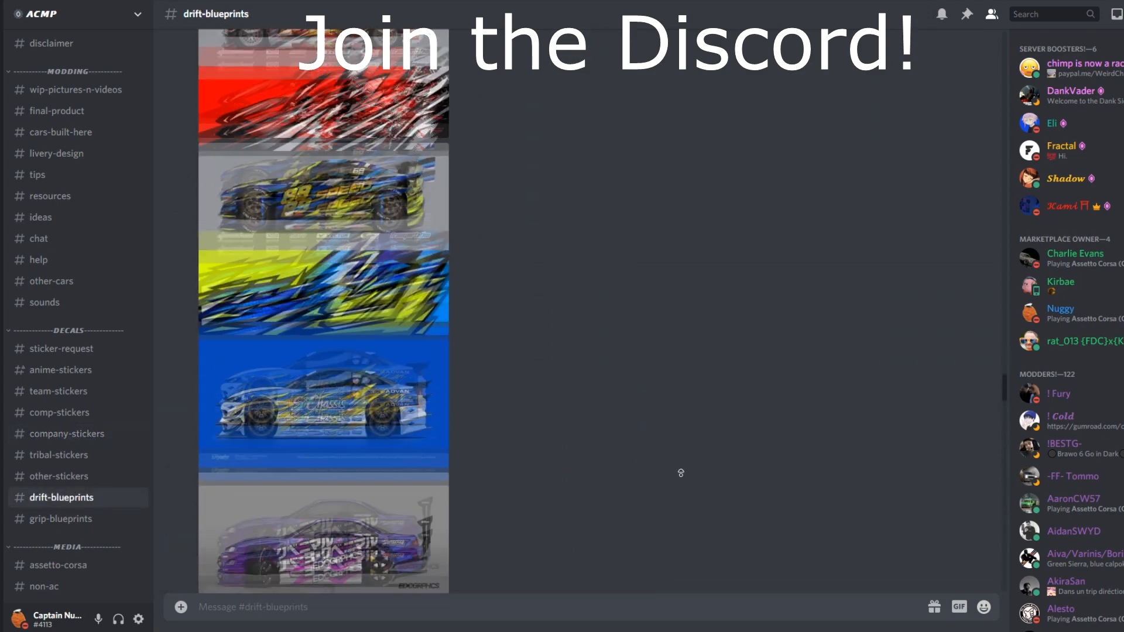
left_click(58, 565)
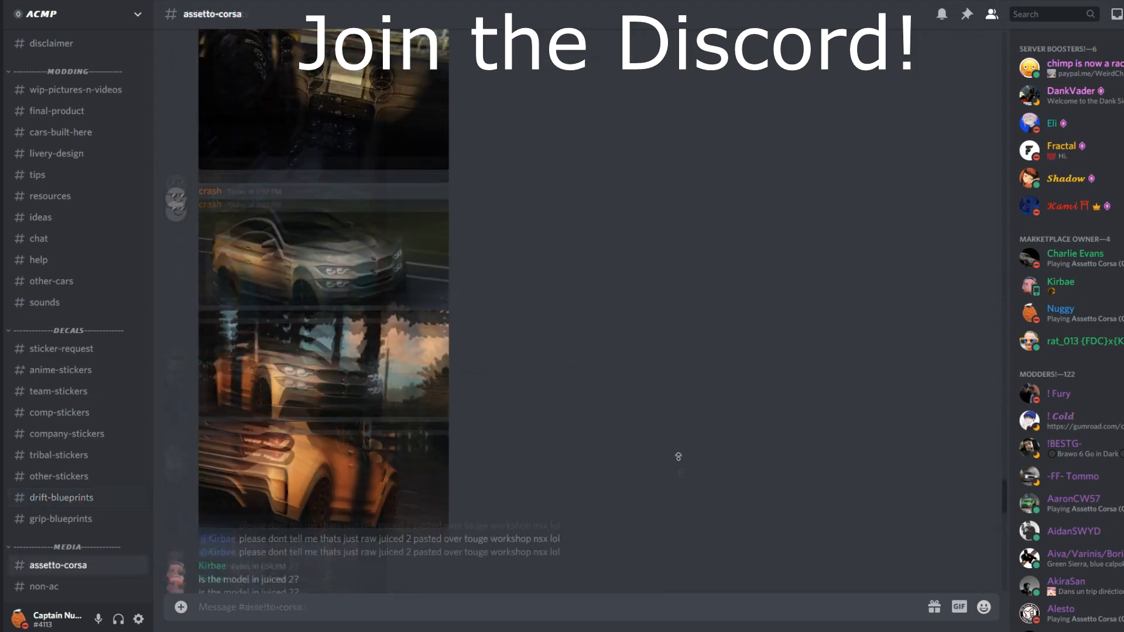